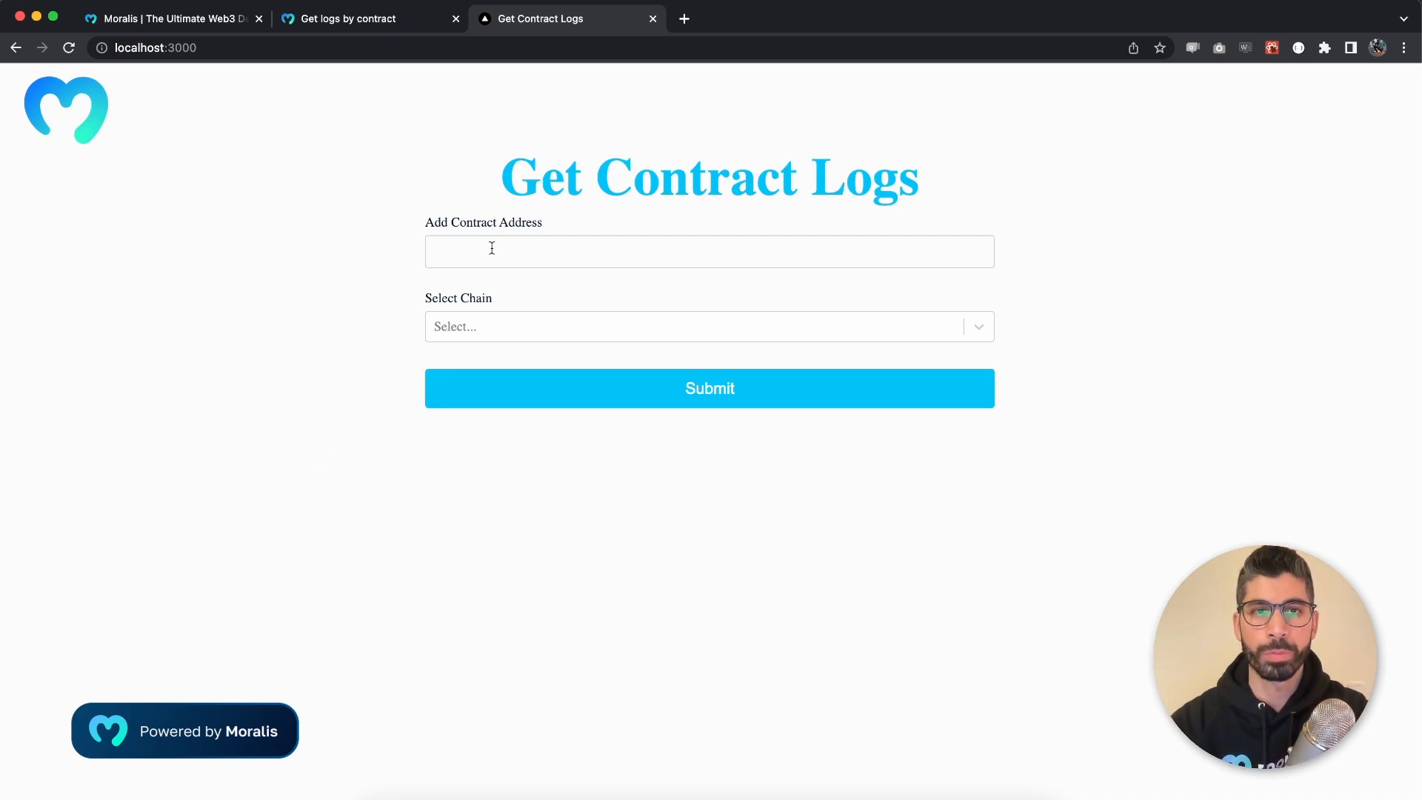
Fetch Ethereum logs for contract 0xd4e4…7782 as cards, then view the Get logs by contract docs.
{"action": "type", "text": "0xd4e4078ca3495DE5B1d4dB434BEbc5a986197782"}
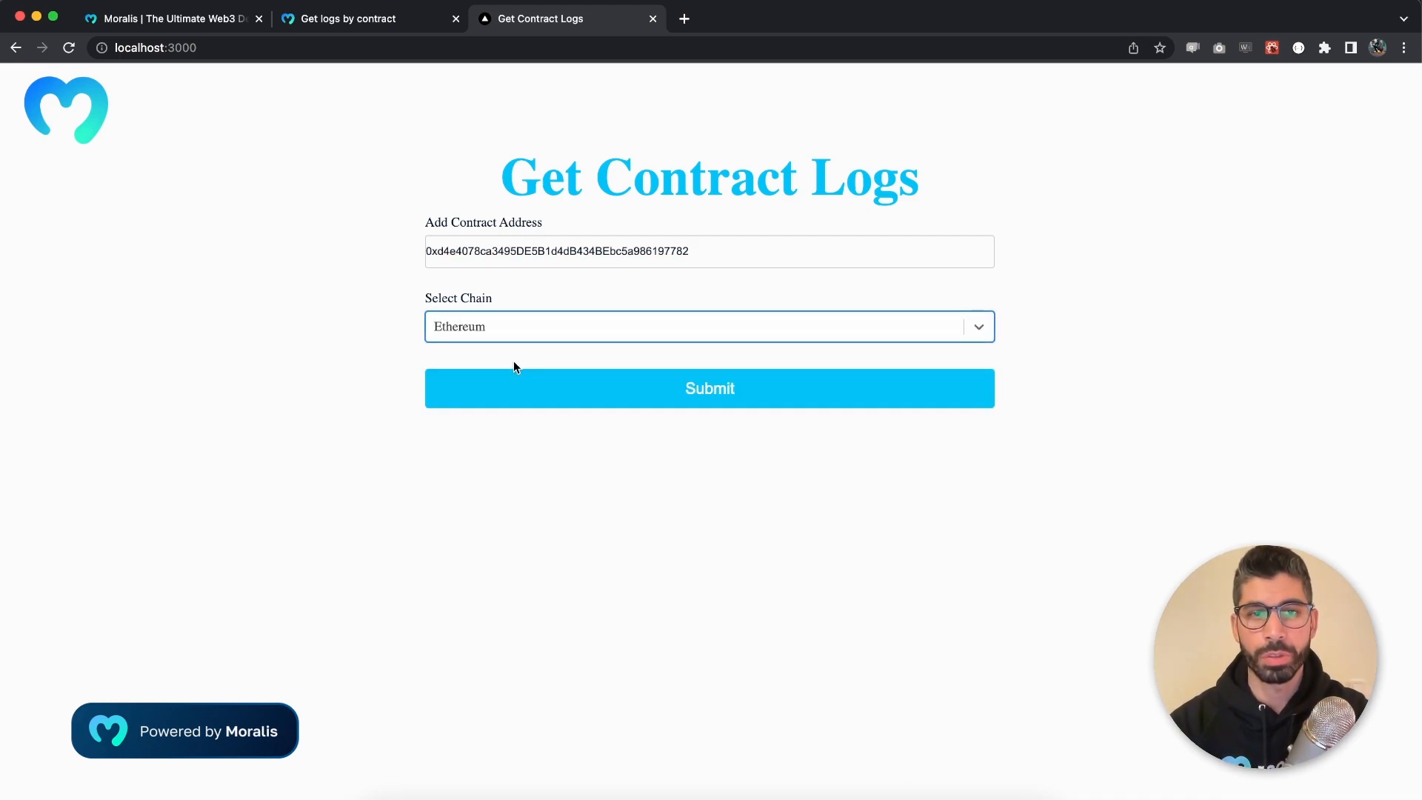
{"action": "left_click", "coordinate": [710, 388]}
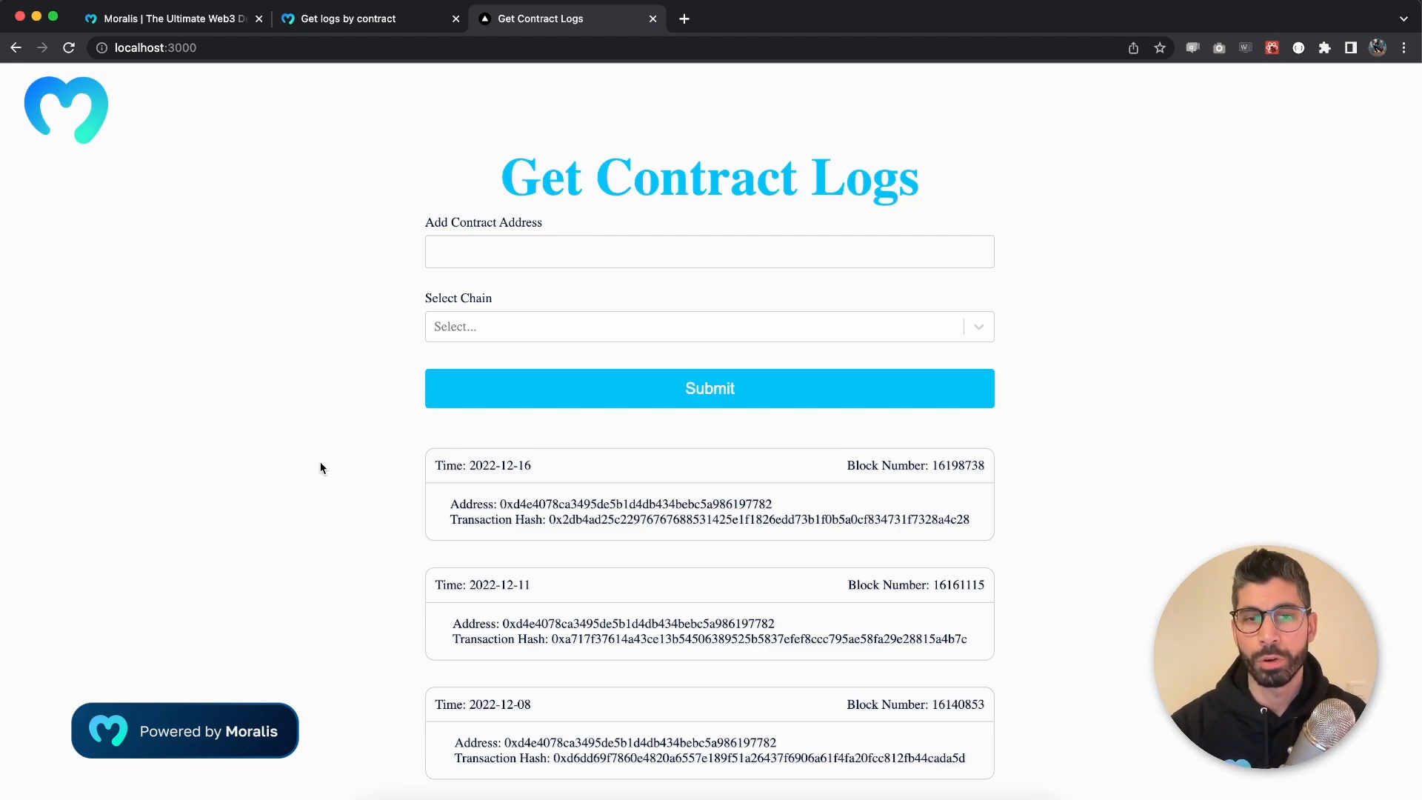
{"action": "left_click", "coordinate": [356, 19]}
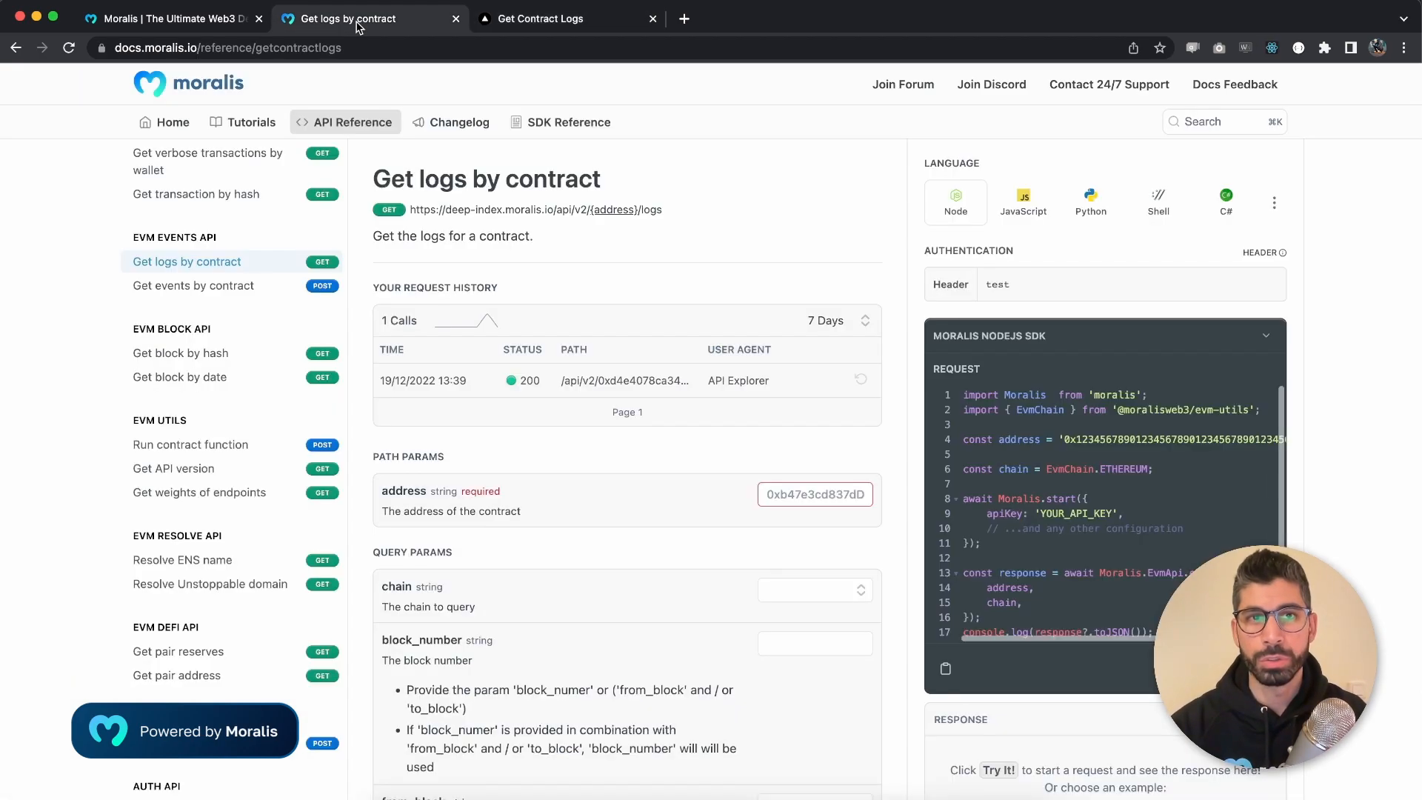
{"action": "mouse_move", "coordinate": [371, 71]}
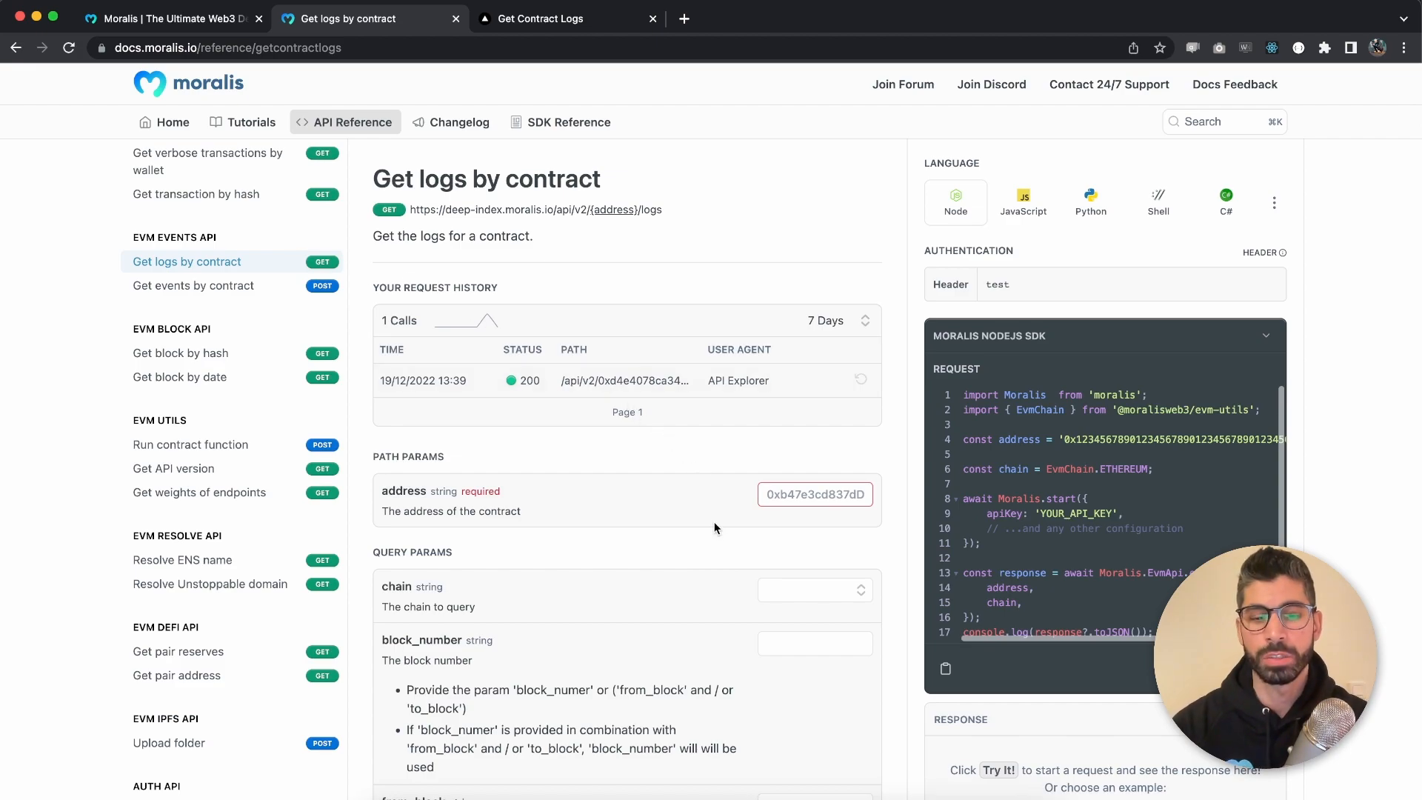
{"action": "mouse_move", "coordinate": [753, 408]}
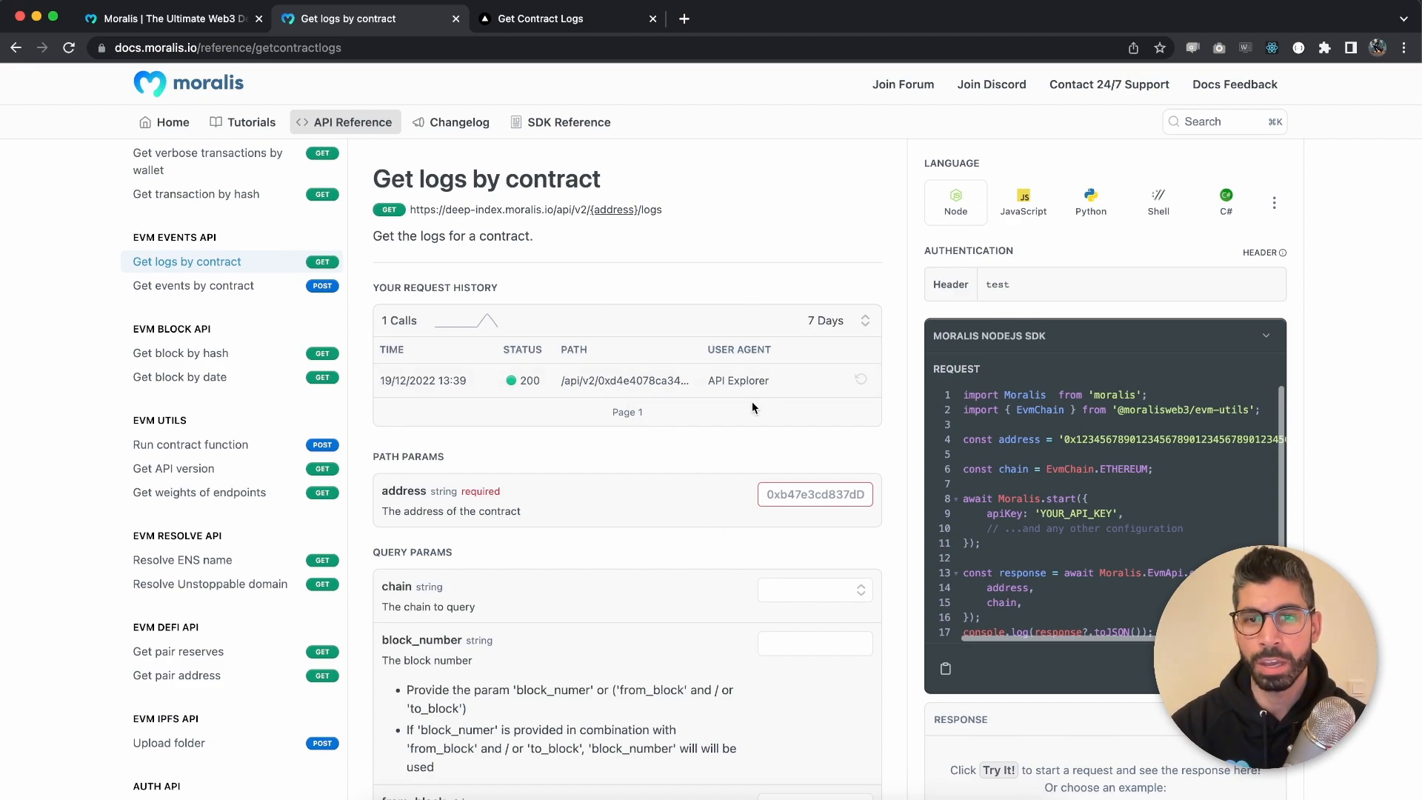
Paste the contract address ending Ebc5a986197782 into the docs' address path parameter.
{"action": "type", "text": "Ebc5a986197782"}
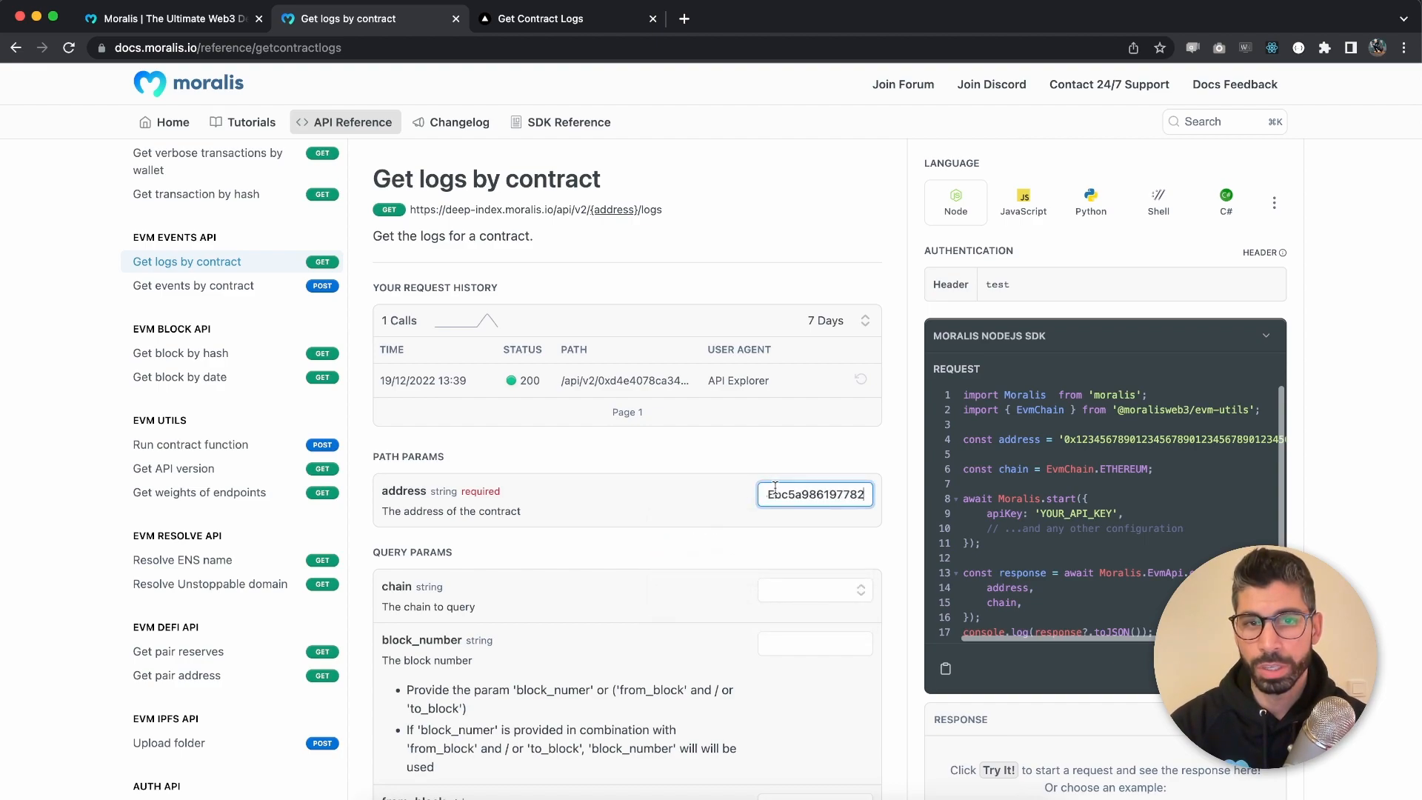
{"action": "mouse_move", "coordinate": [780, 516]}
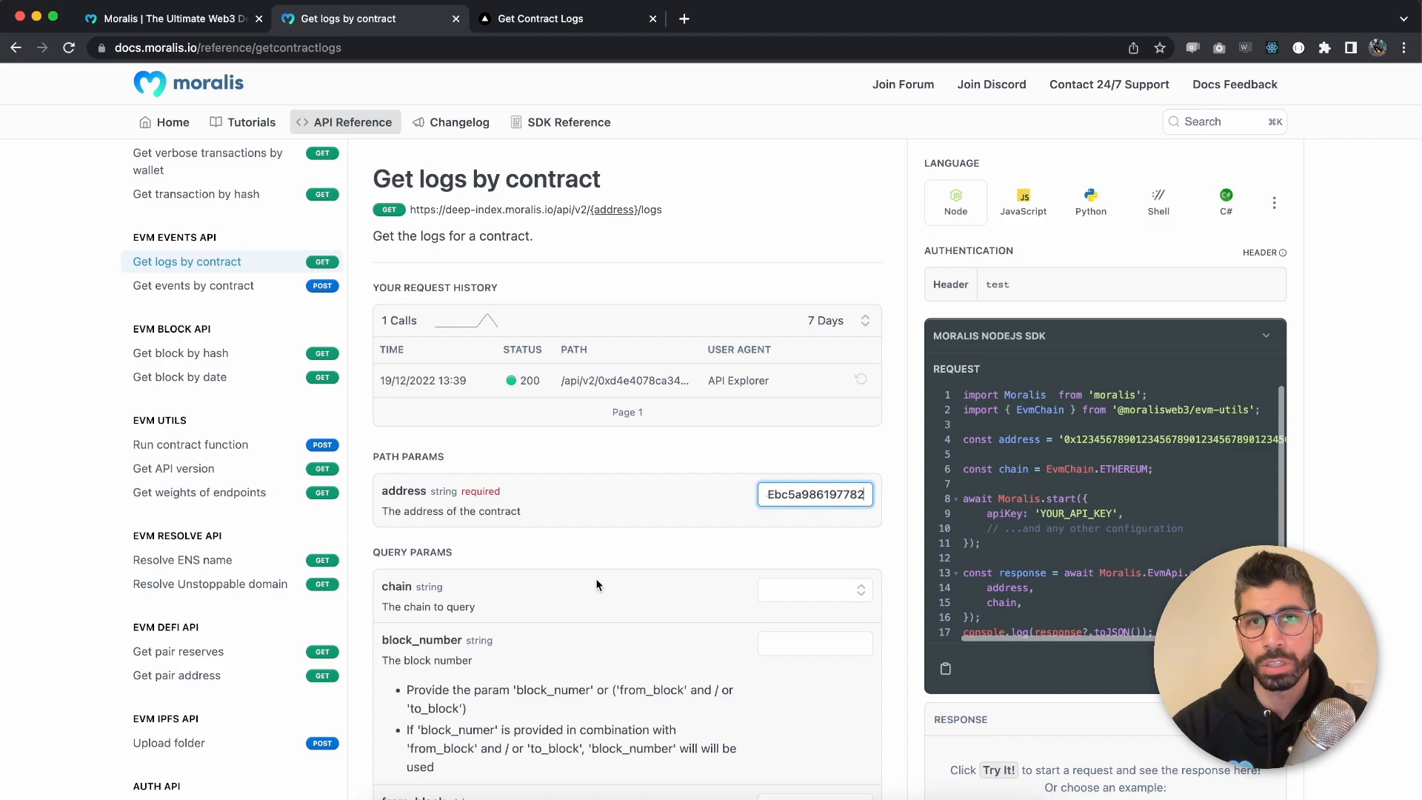
{"action": "scroll", "scroll_direction": "down", "scroll_amount": 3}
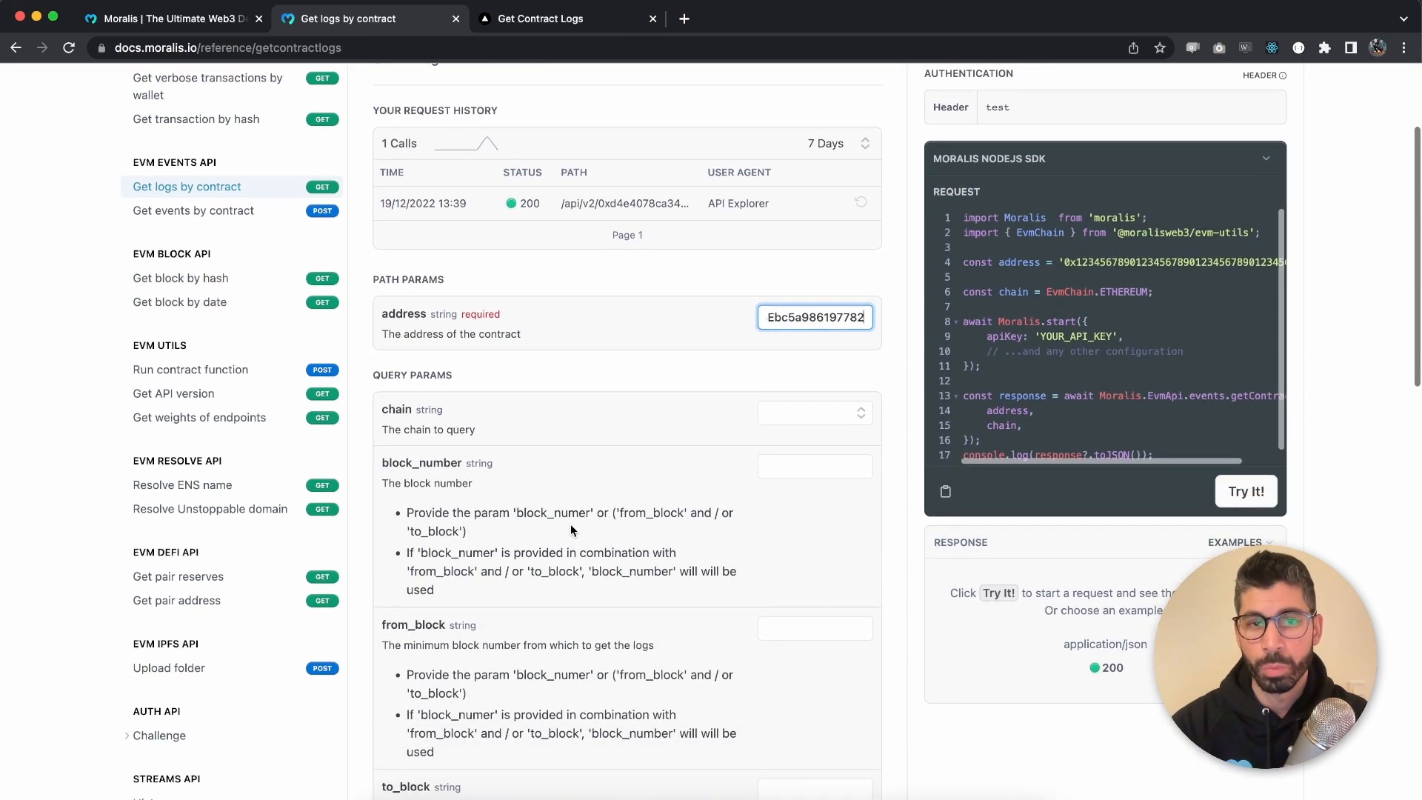
{"action": "scroll", "scroll_direction": "down", "scroll_amount": 3}
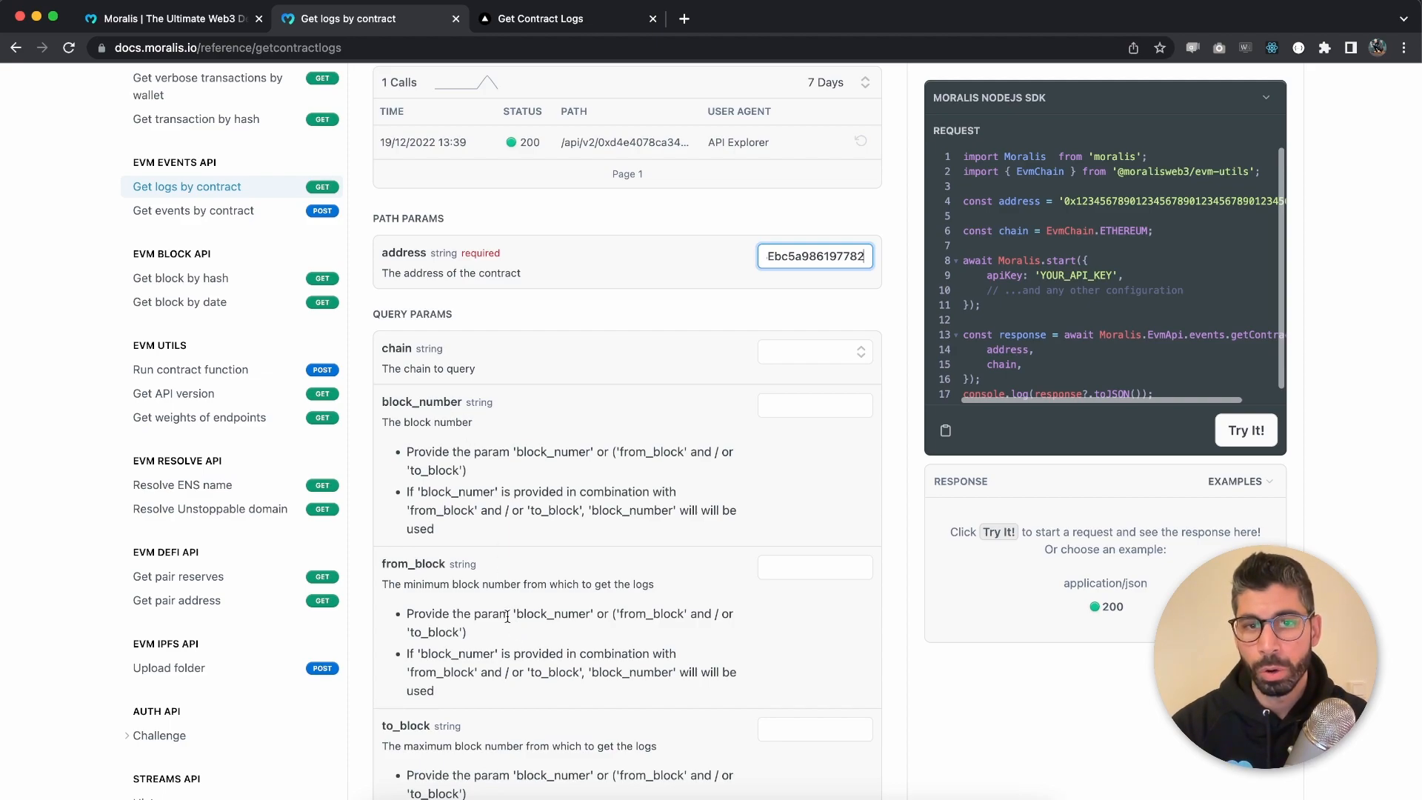
{"action": "scroll", "scroll_direction": "down", "scroll_amount": 3}
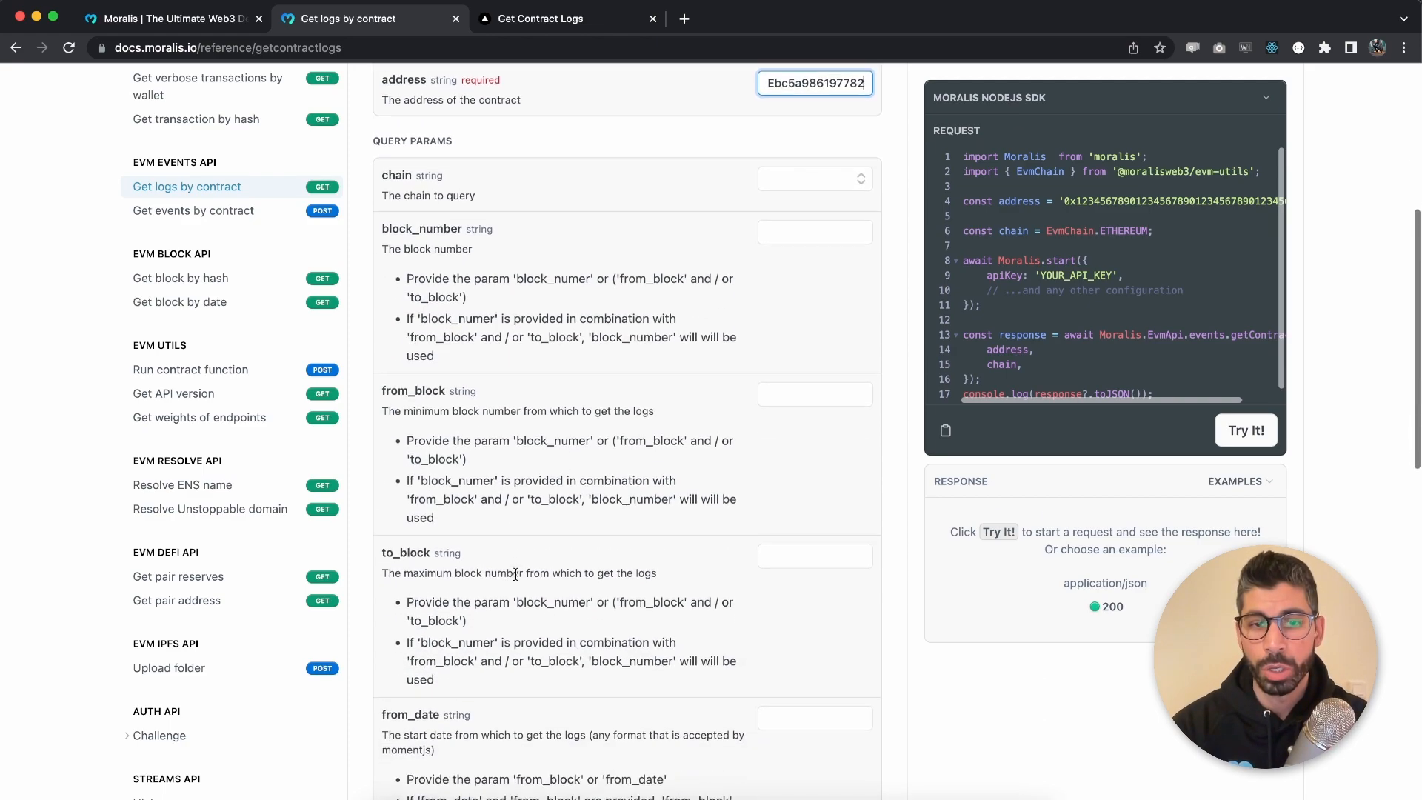
{"action": "scroll", "scroll_direction": "down", "scroll_amount": 3}
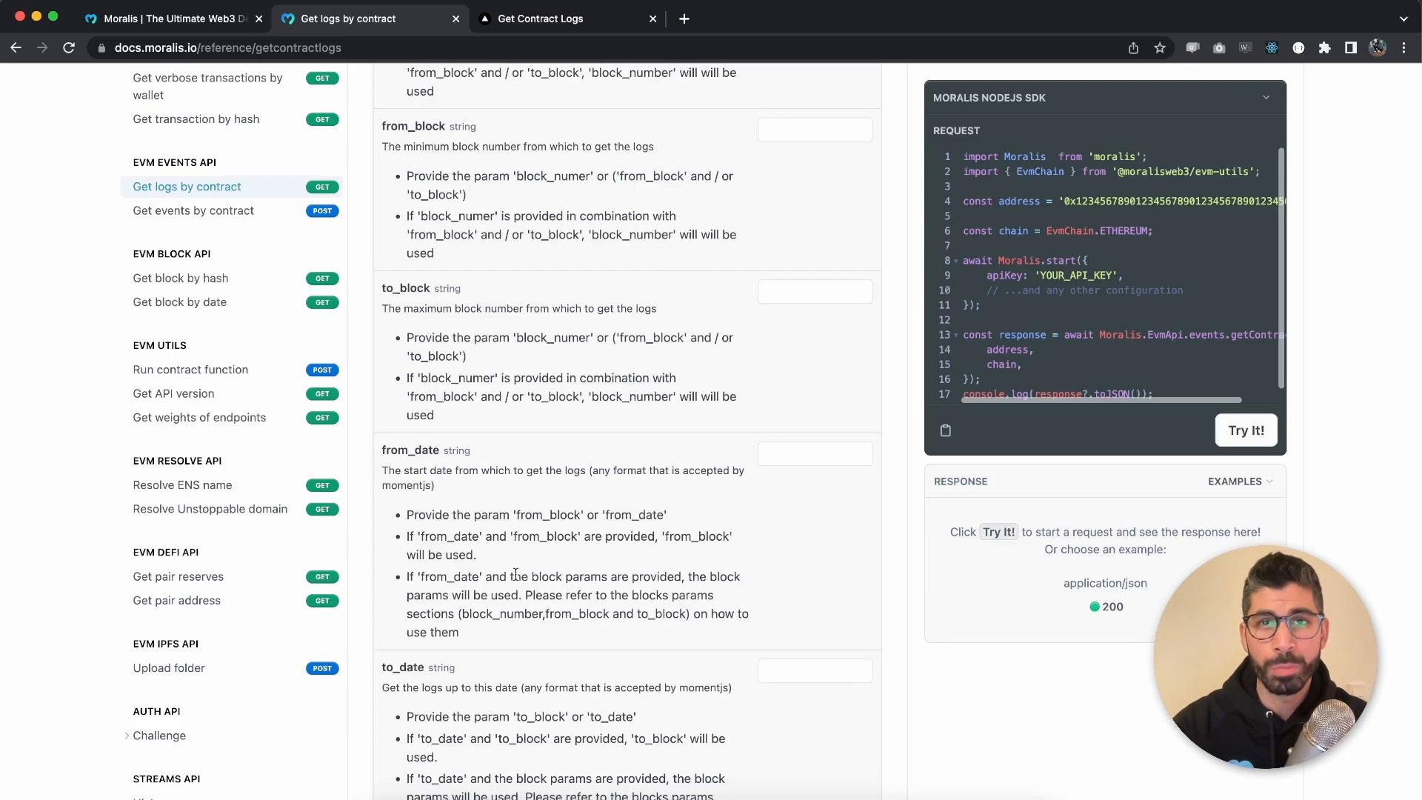
{"action": "mouse_move", "coordinate": [465, 491]}
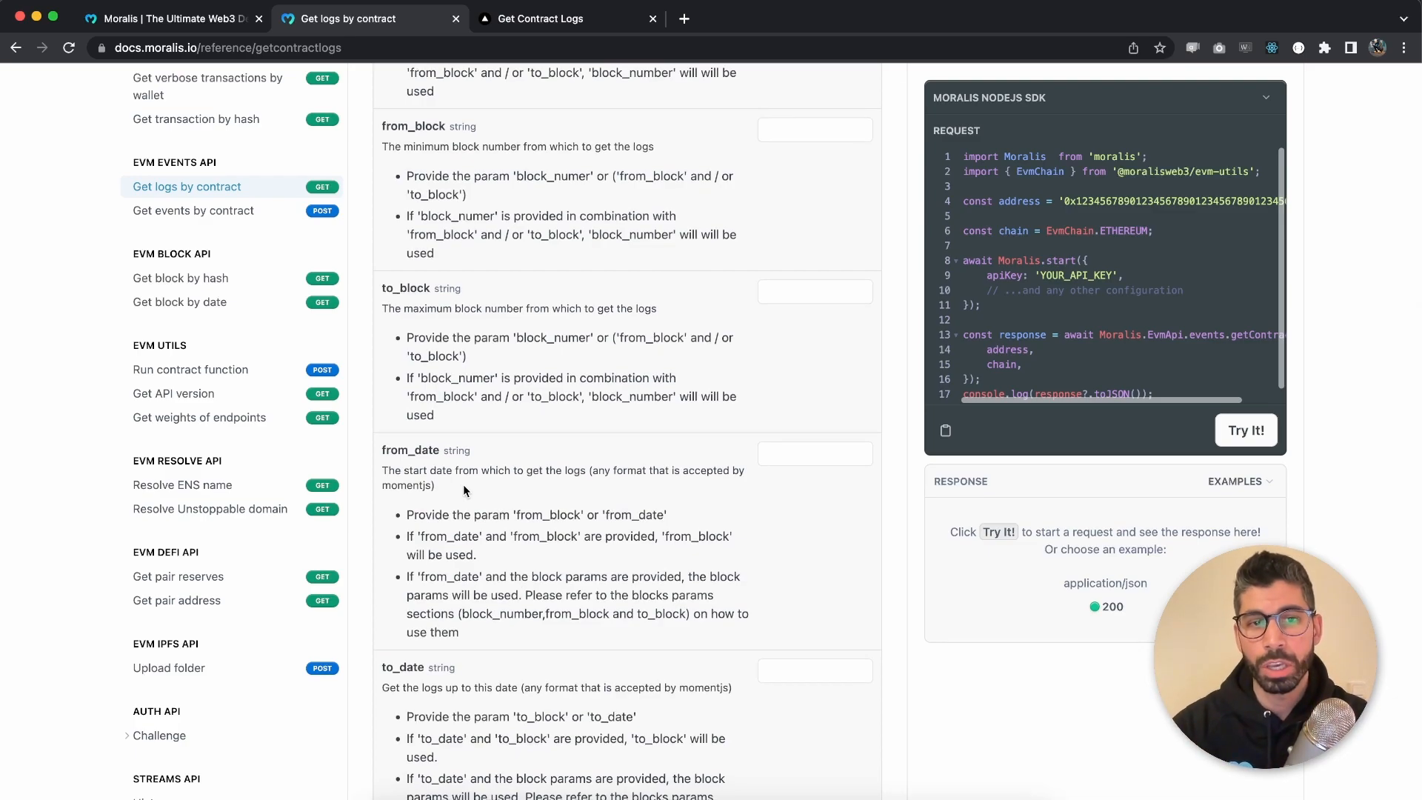
{"action": "scroll", "scroll_direction": "down", "scroll_amount": 3}
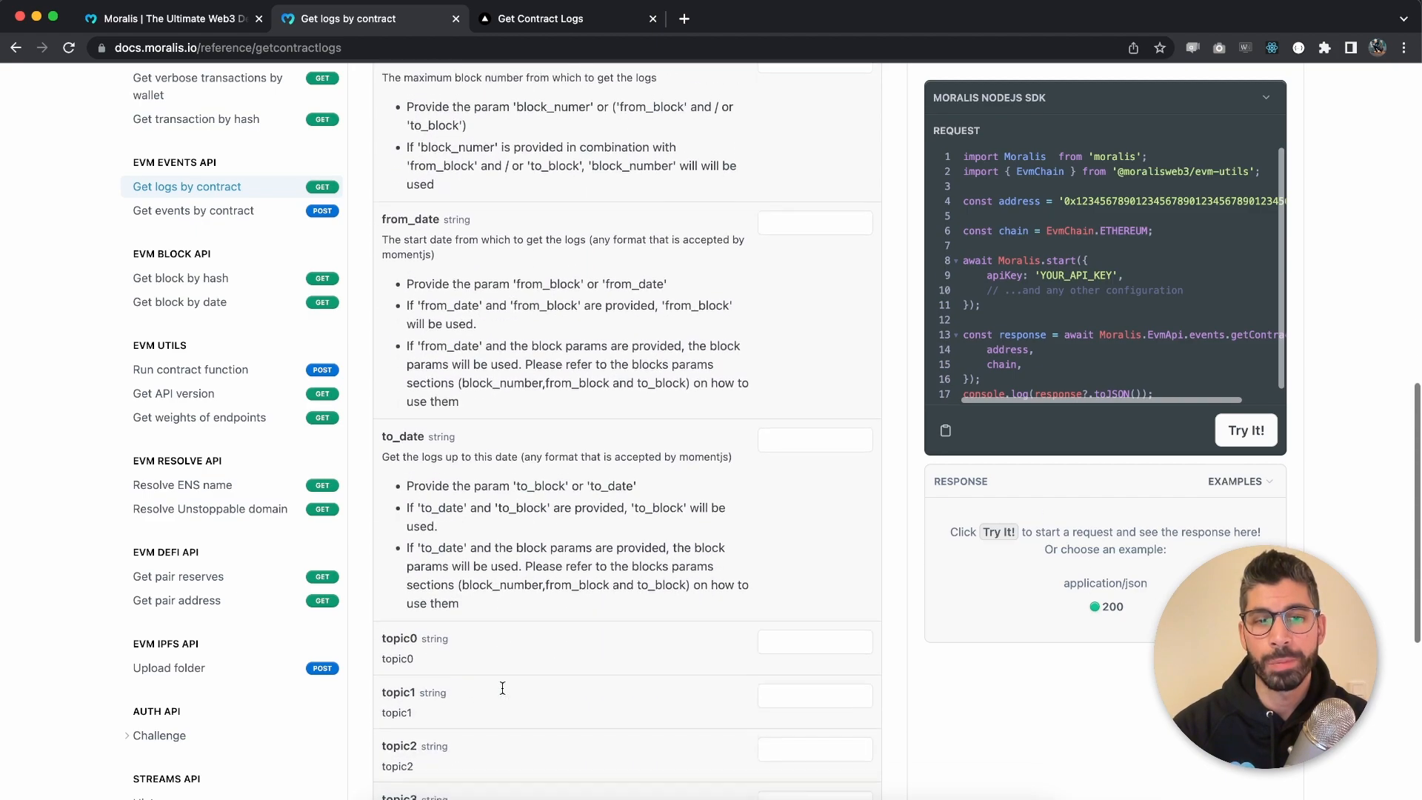
{"action": "scroll", "scroll_direction": "down", "scroll_amount": 3}
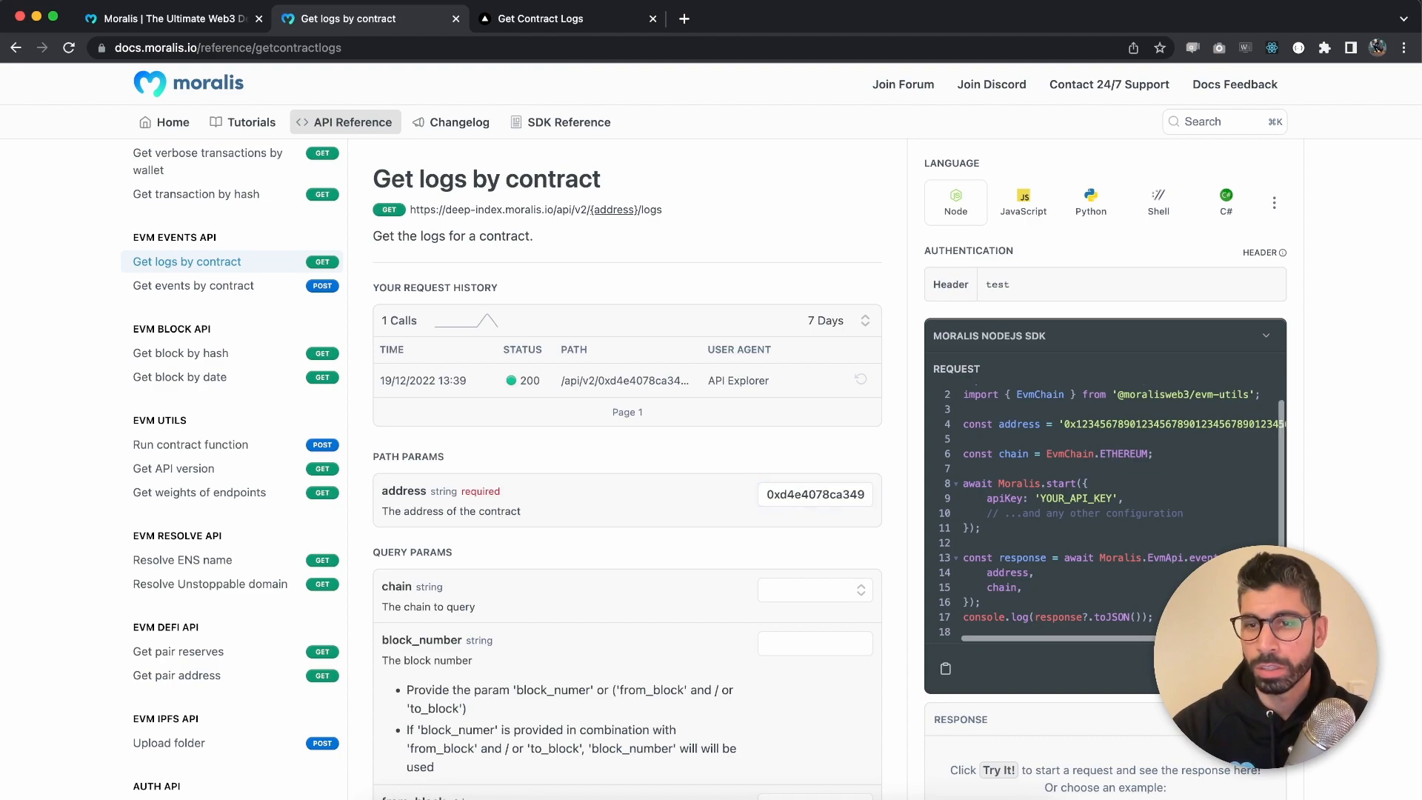
{"action": "scroll", "scroll_direction": "down", "scroll_amount": 3}
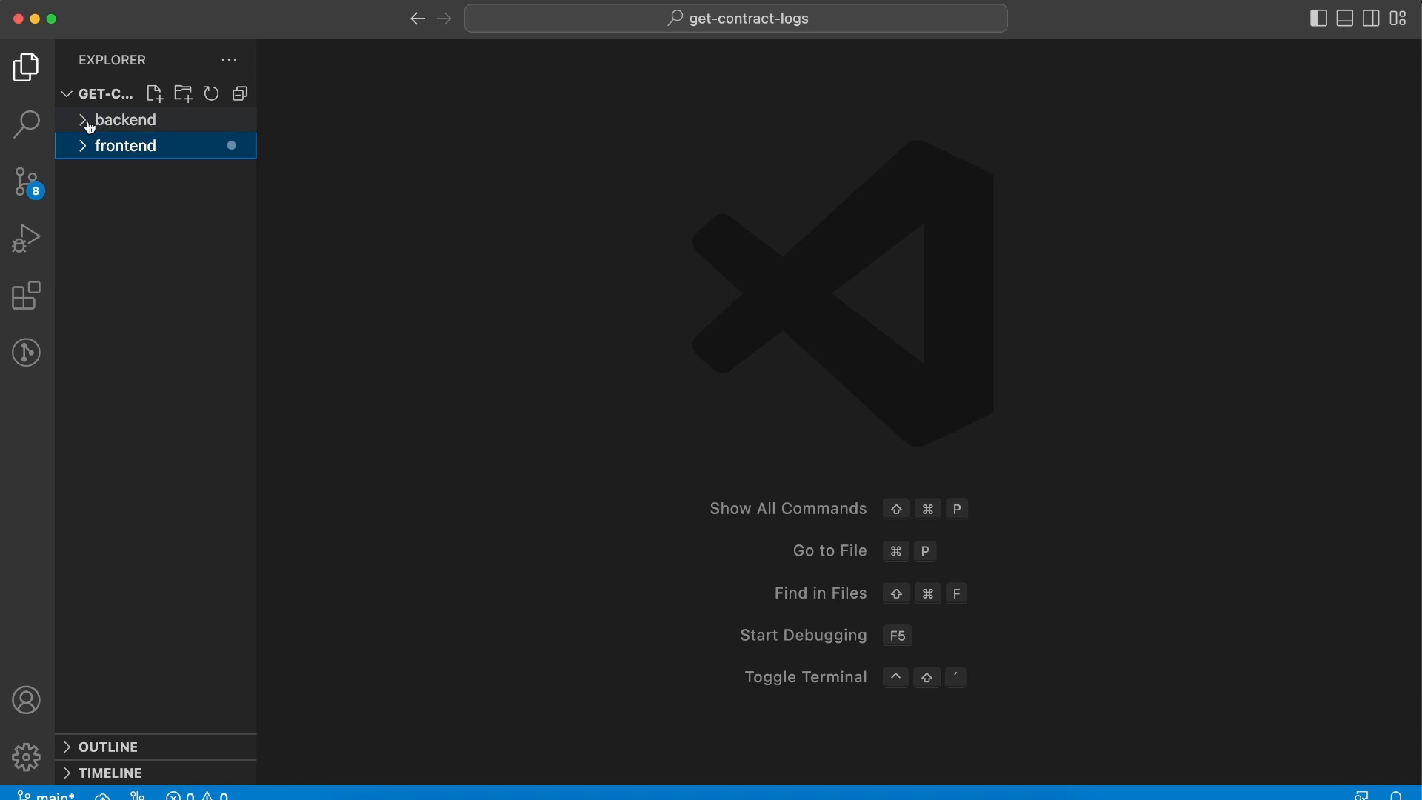
Expand the backend folder and open its package.json to review dependencies.
{"action": "left_click", "coordinate": [125, 119]}
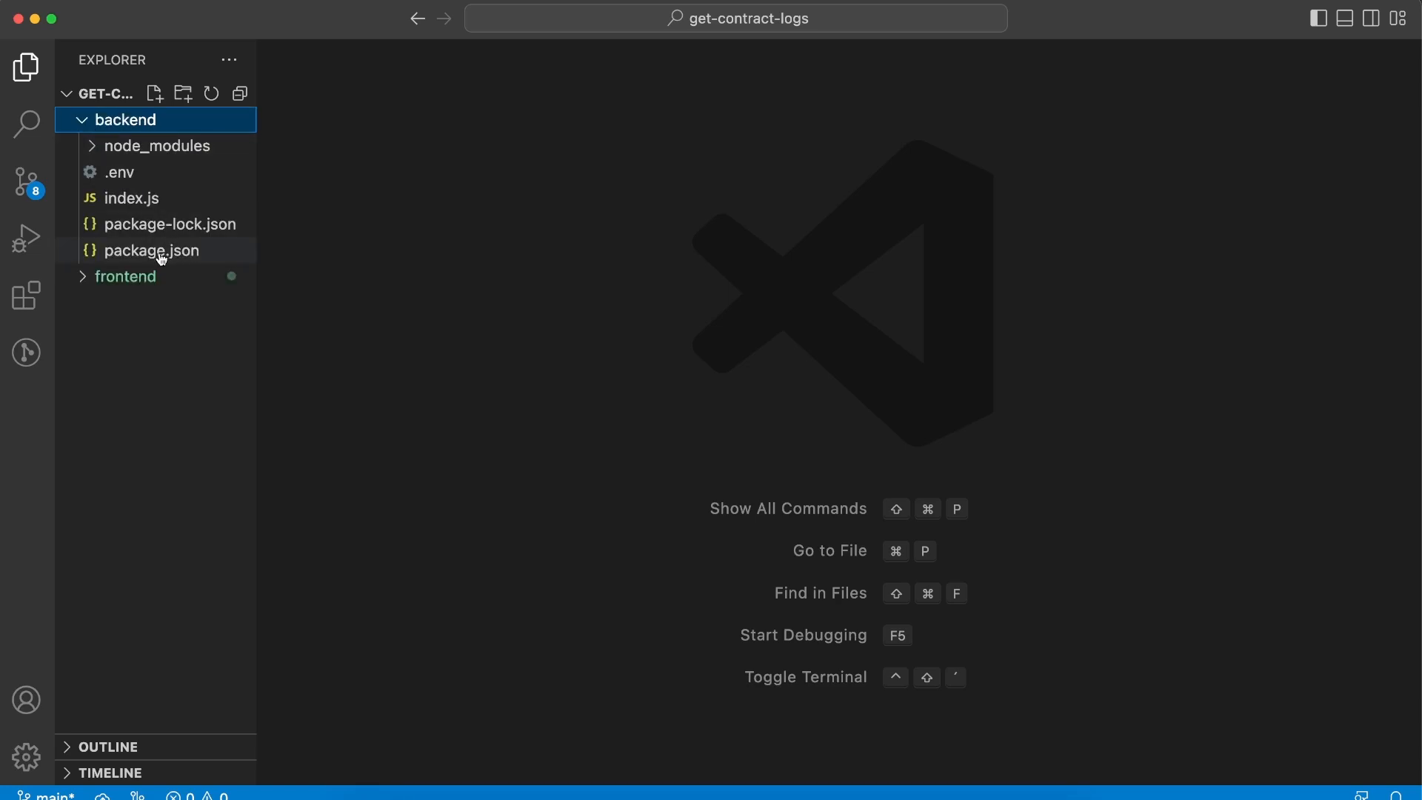
{"action": "double_click", "coordinate": [150, 250]}
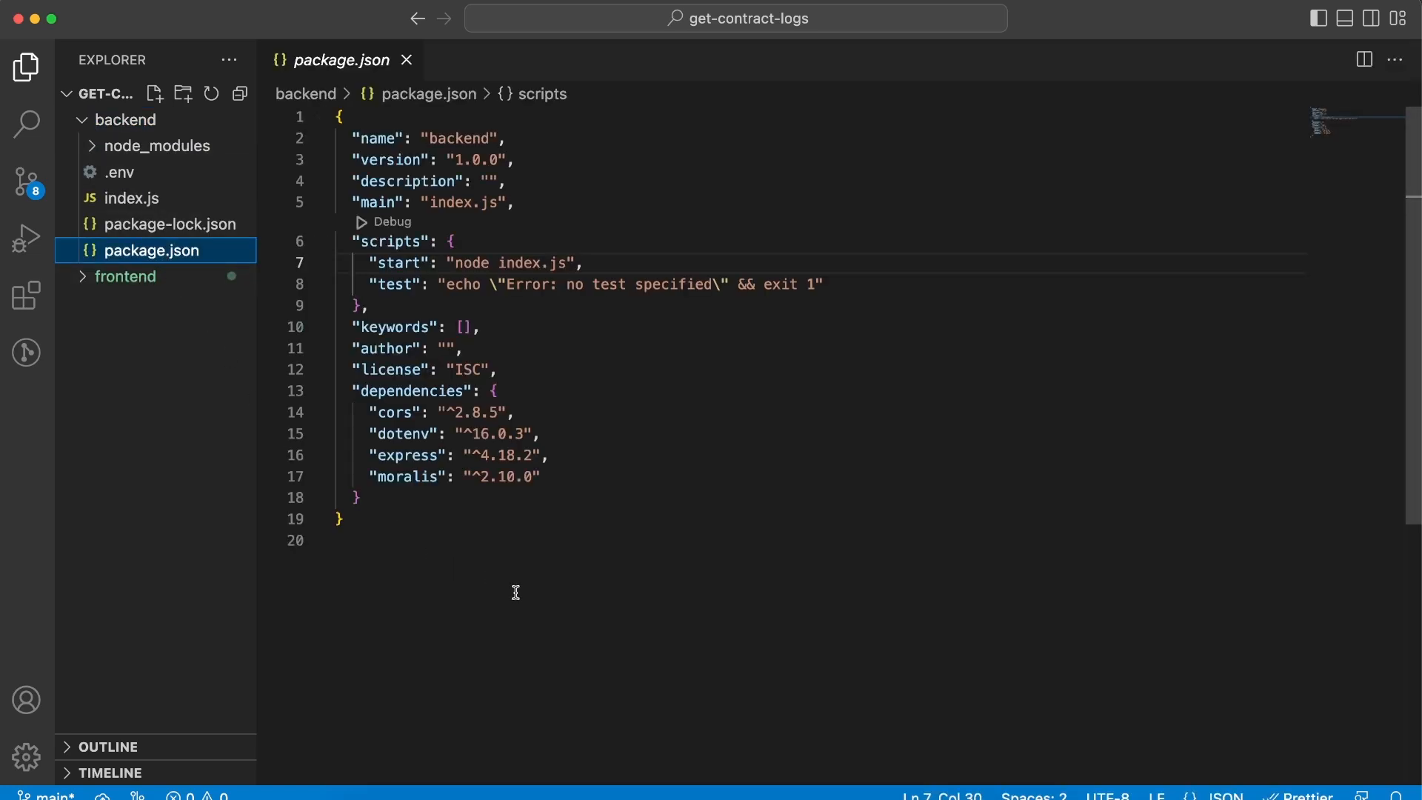
{"action": "mouse_move", "coordinate": [485, 476]}
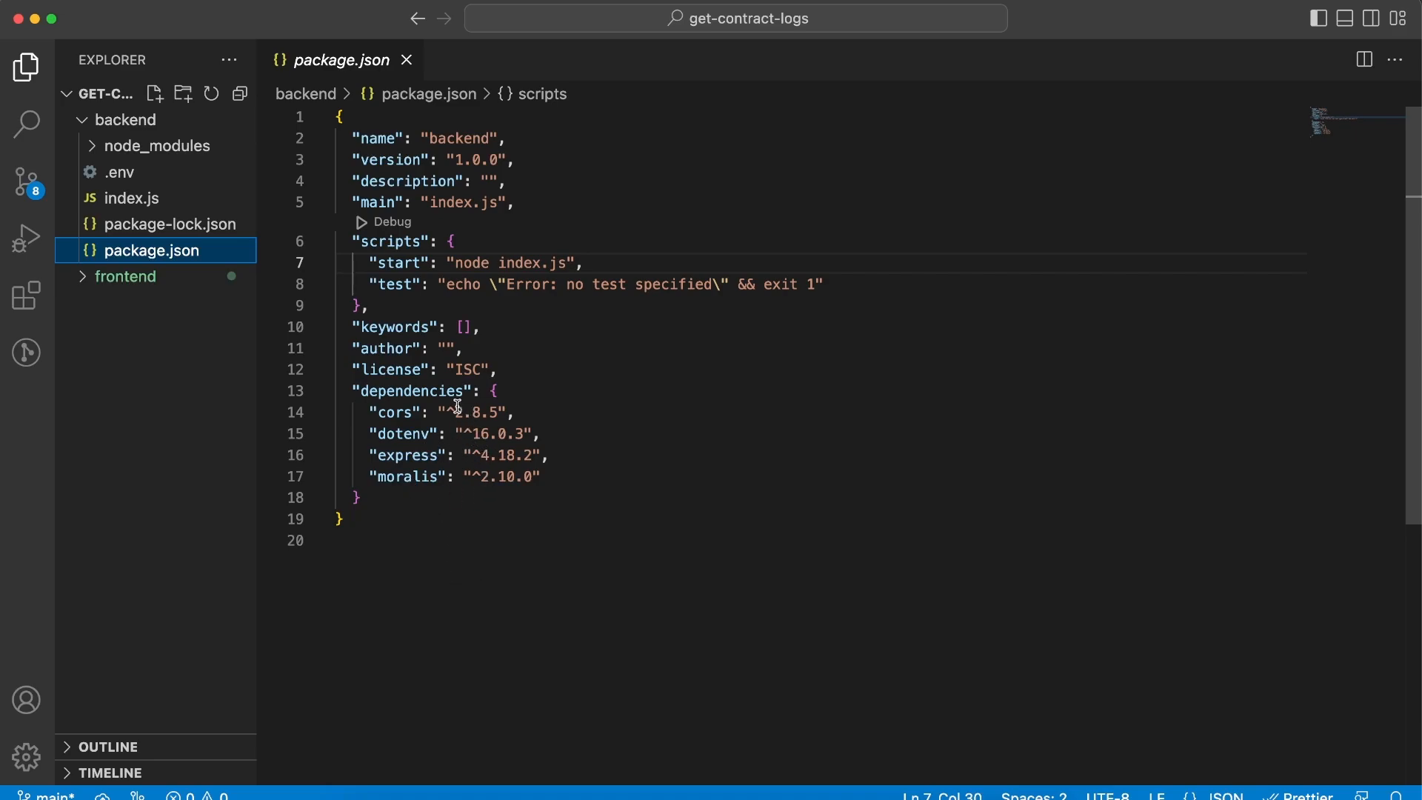
{"action": "mouse_move", "coordinate": [207, 442]}
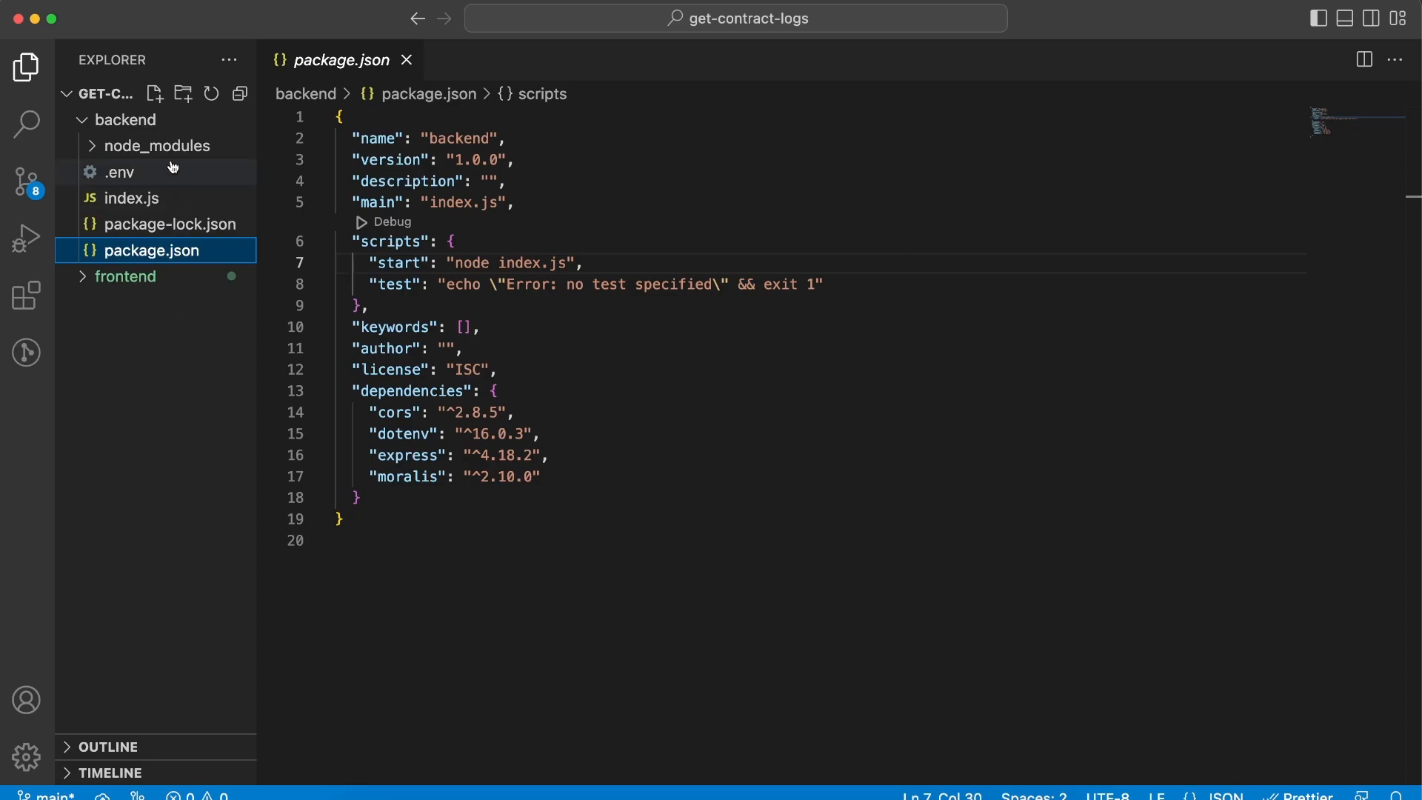
{"action": "mouse_move", "coordinate": [143, 174]}
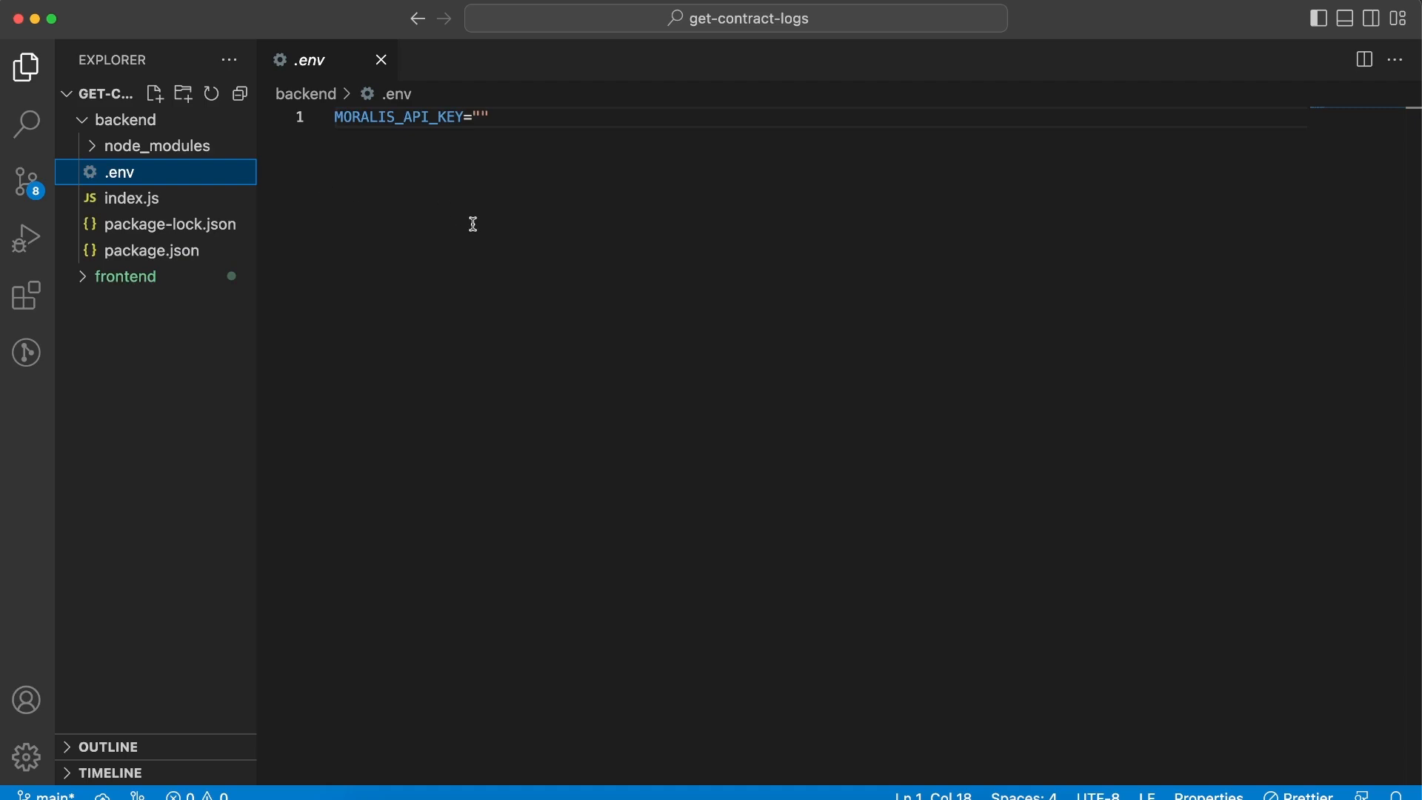
{"action": "mouse_move", "coordinate": [635, 541]}
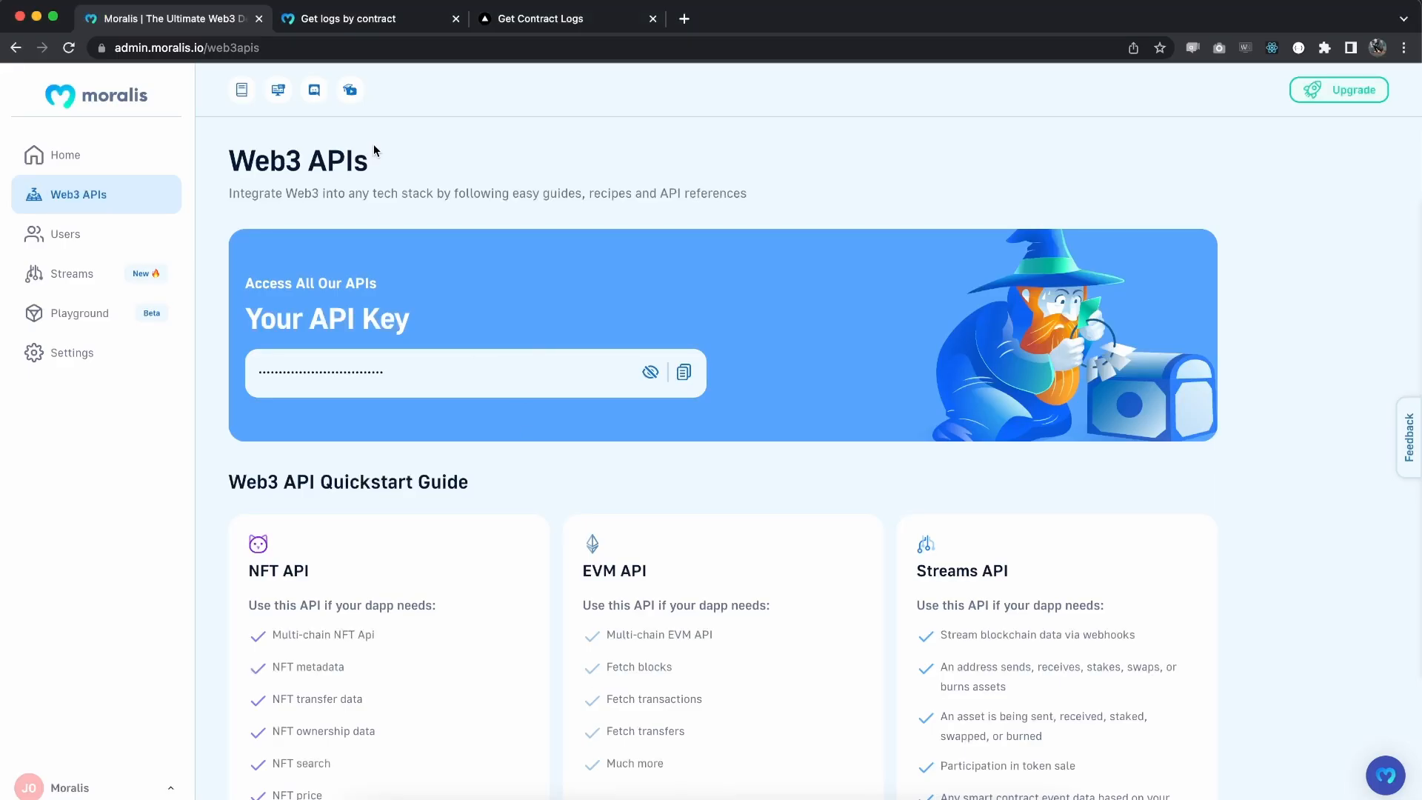
{"action": "mouse_move", "coordinate": [359, 131]}
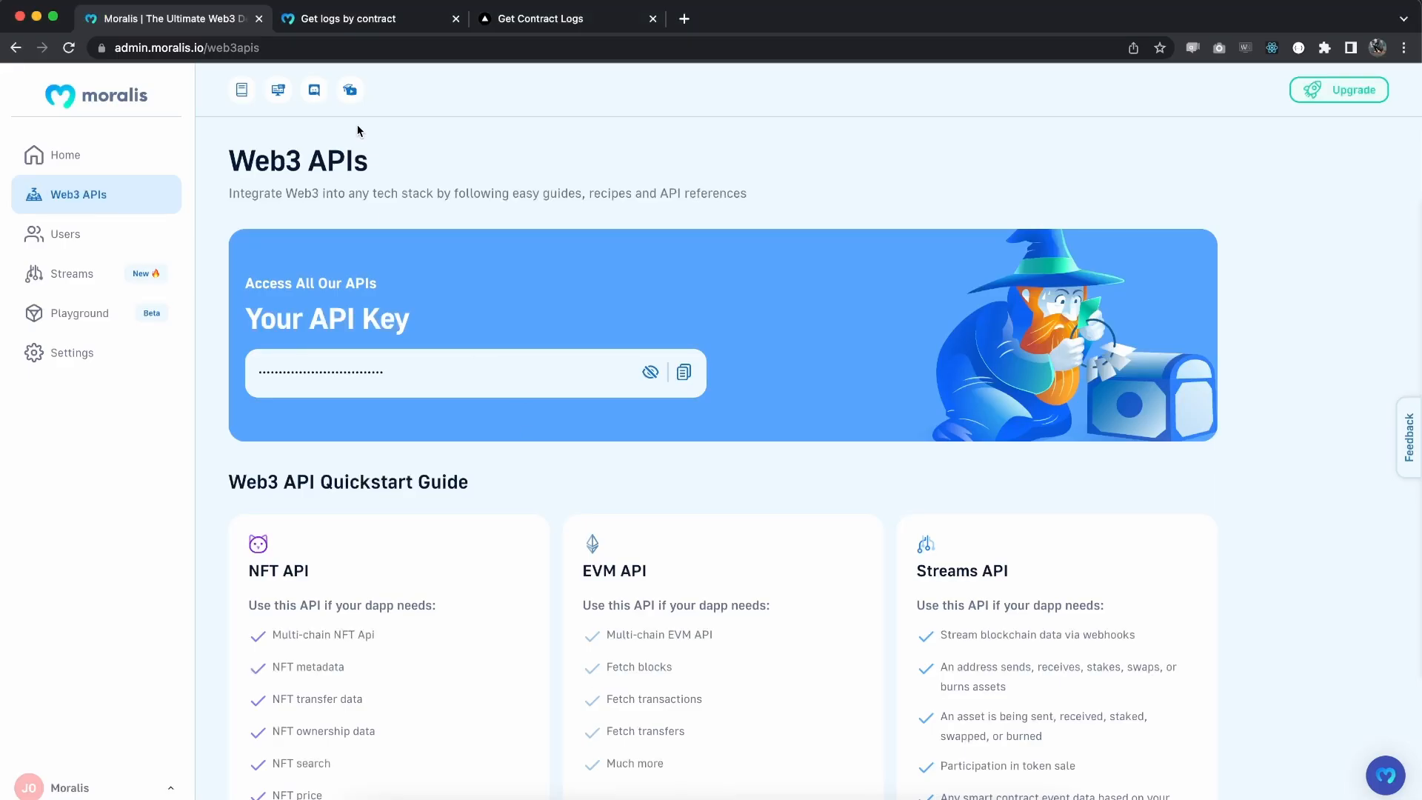
{"action": "mouse_move", "coordinate": [208, 48]}
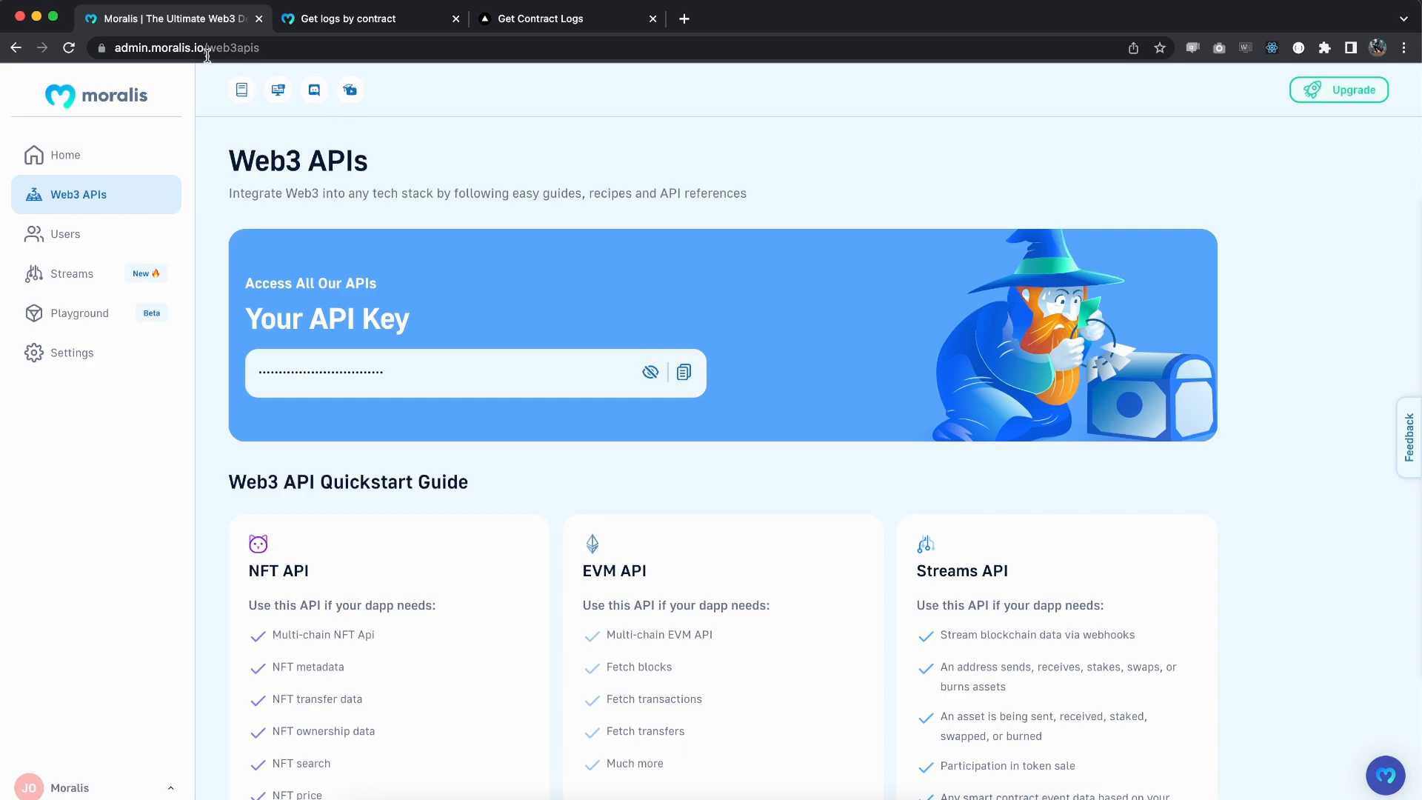
{"action": "mouse_move", "coordinate": [104, 204]}
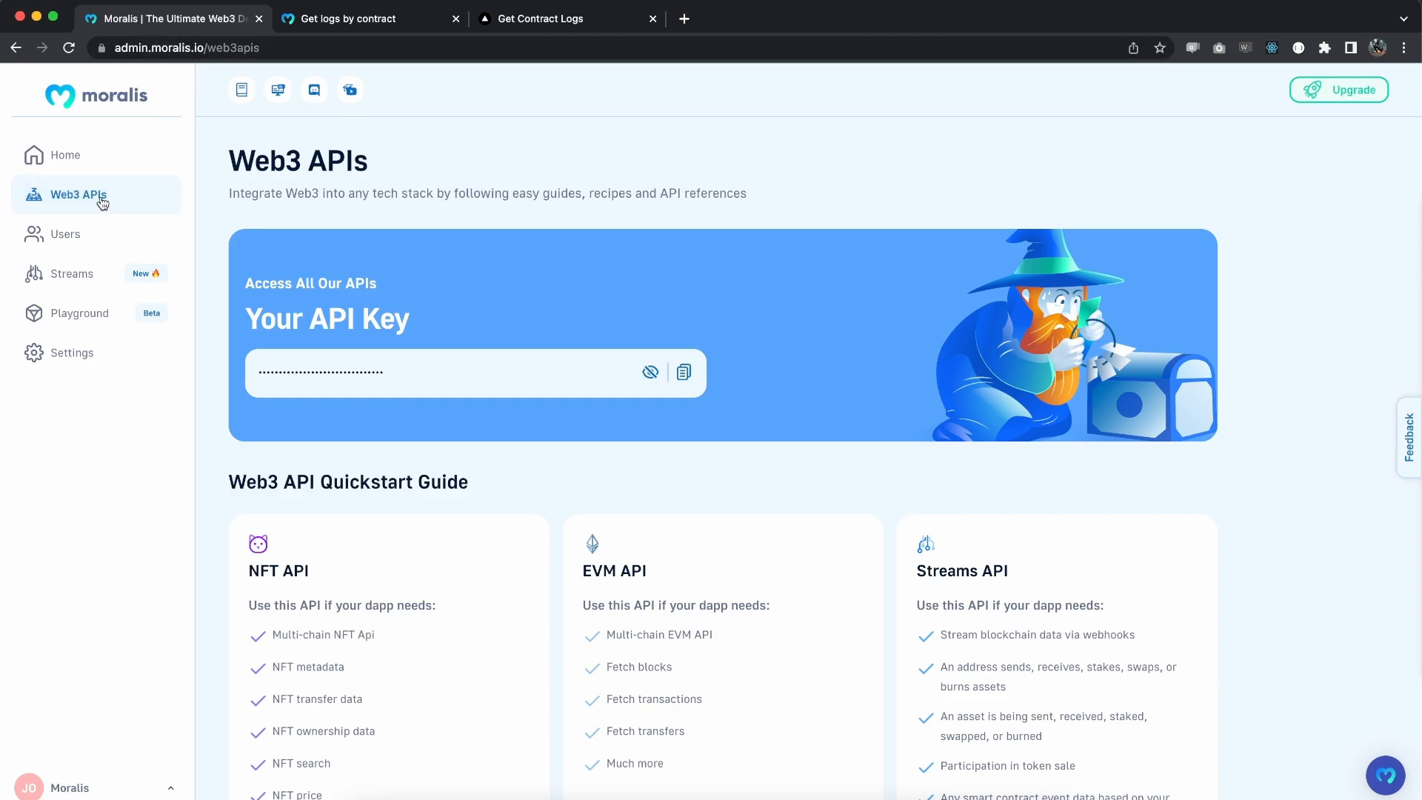
{"action": "mouse_move", "coordinate": [639, 344]}
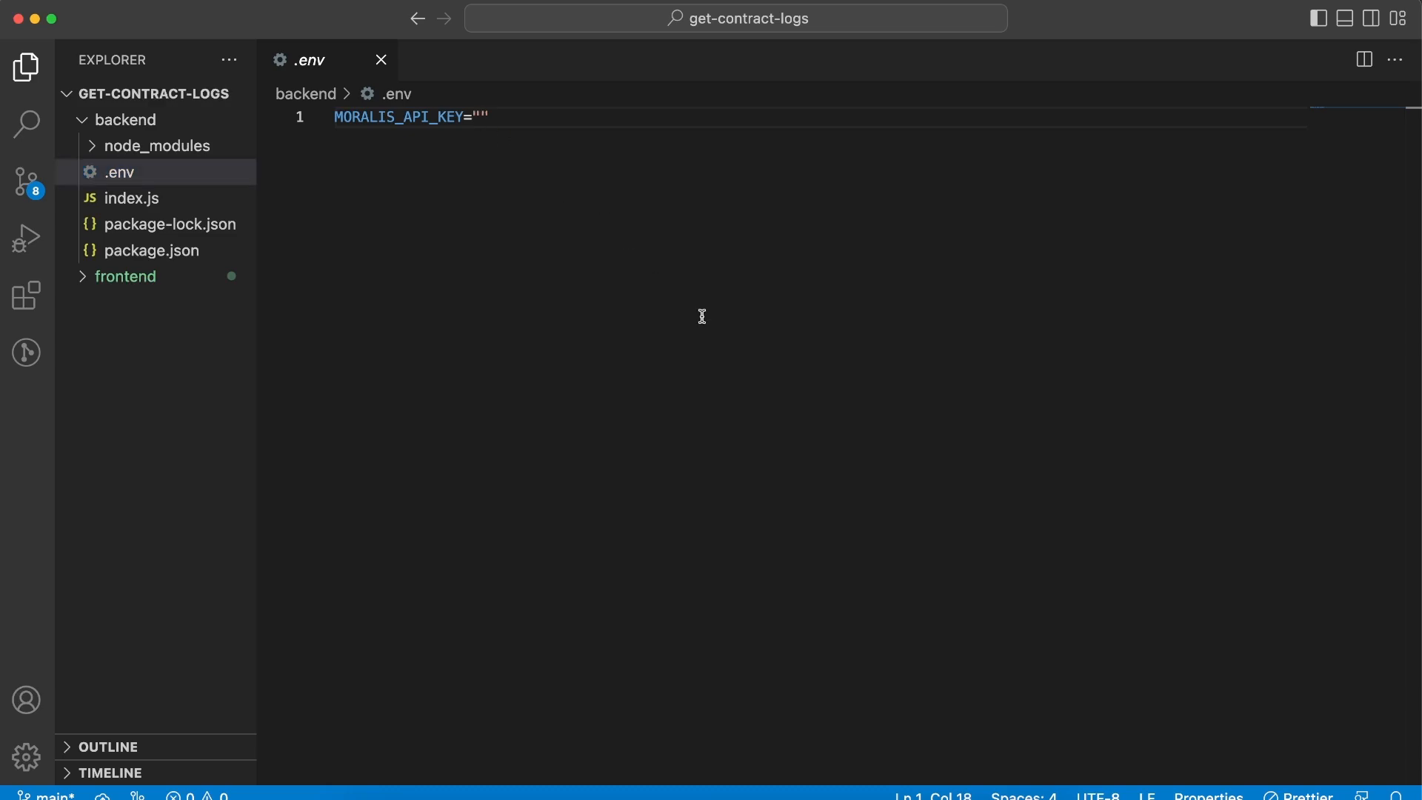
Paste the Moralis API key into MORALIS_API_KEY in .env and view backend index.js.
{"action": "type", "text": "q2ux..."}
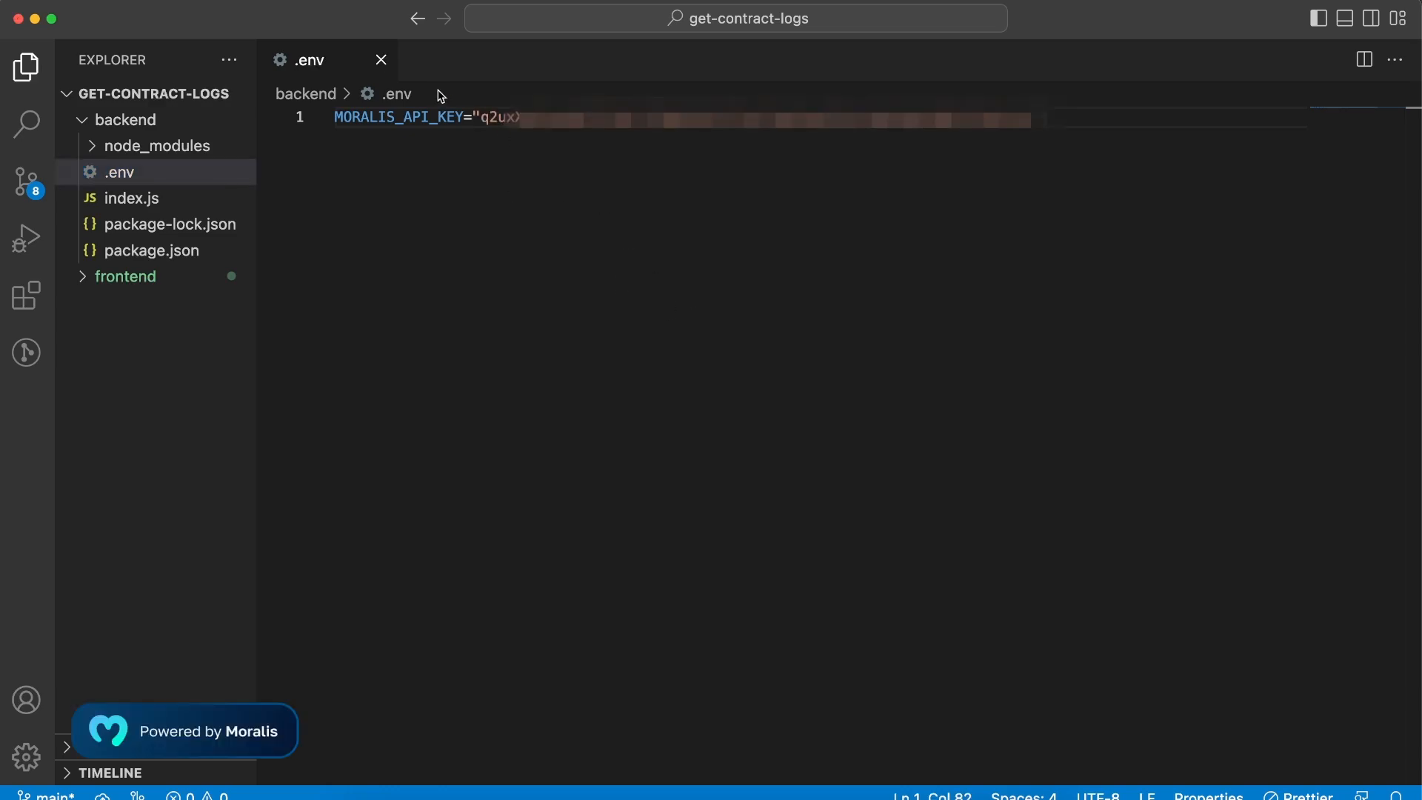
{"action": "left_click", "coordinate": [381, 60]}
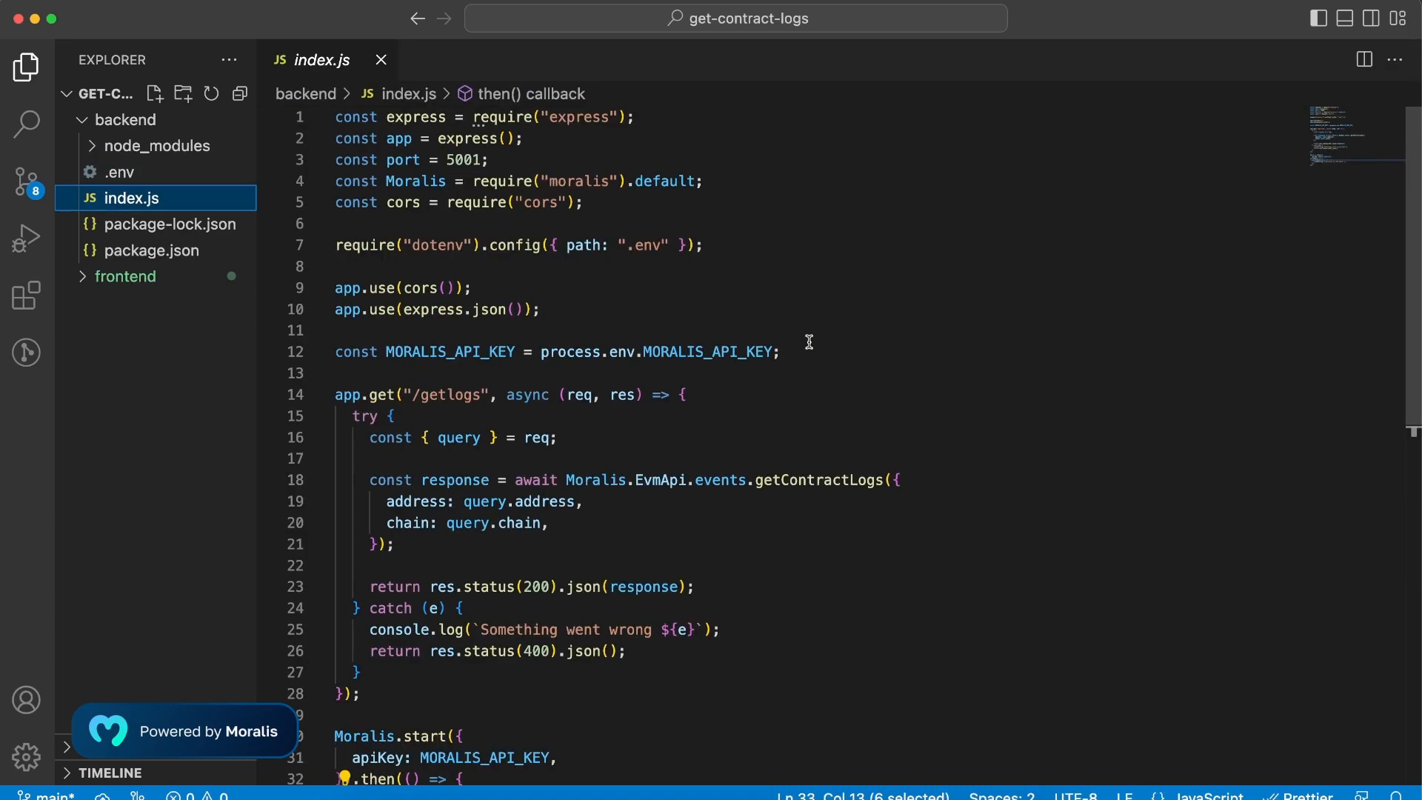
{"action": "left_click", "coordinate": [829, 267]}
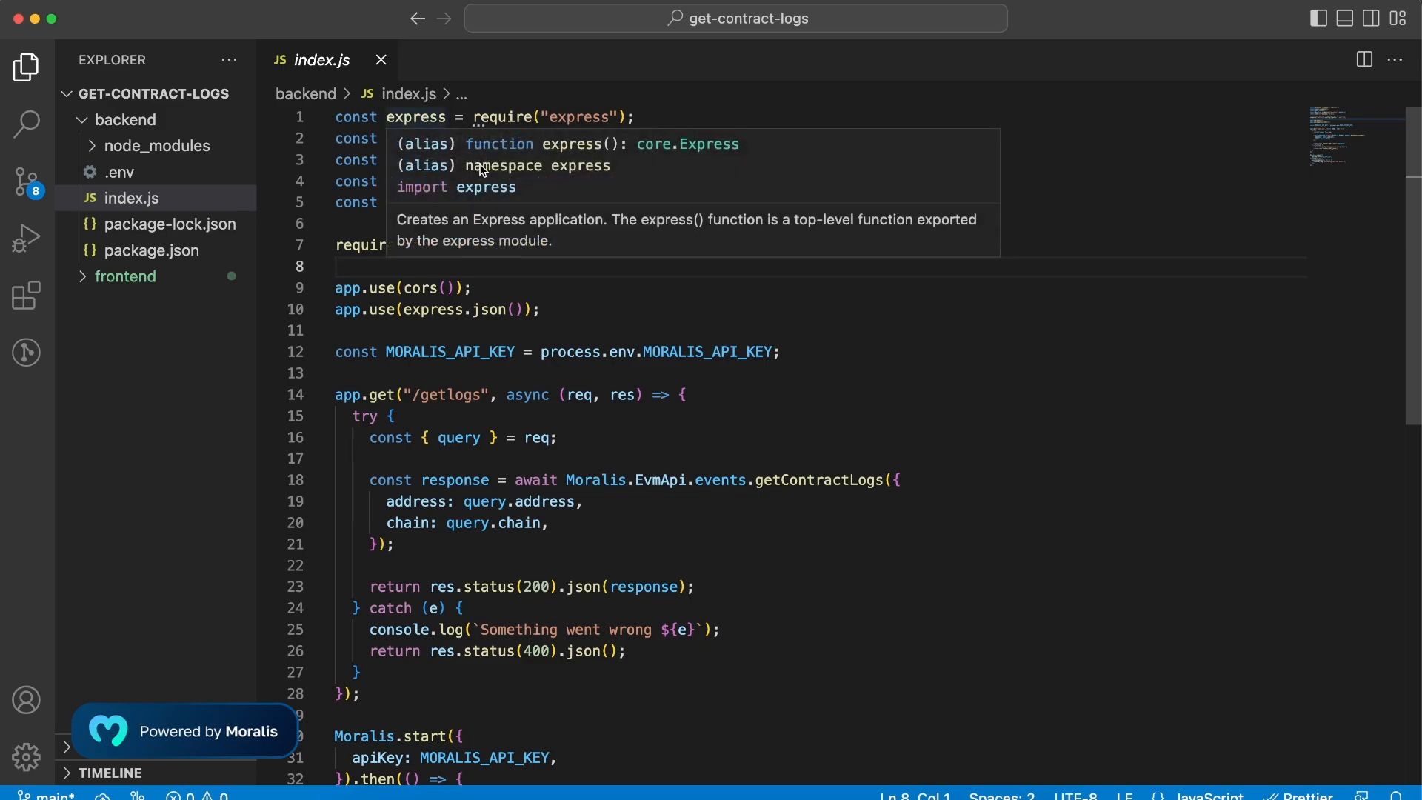
{"action": "mouse_move", "coordinate": [544, 155]}
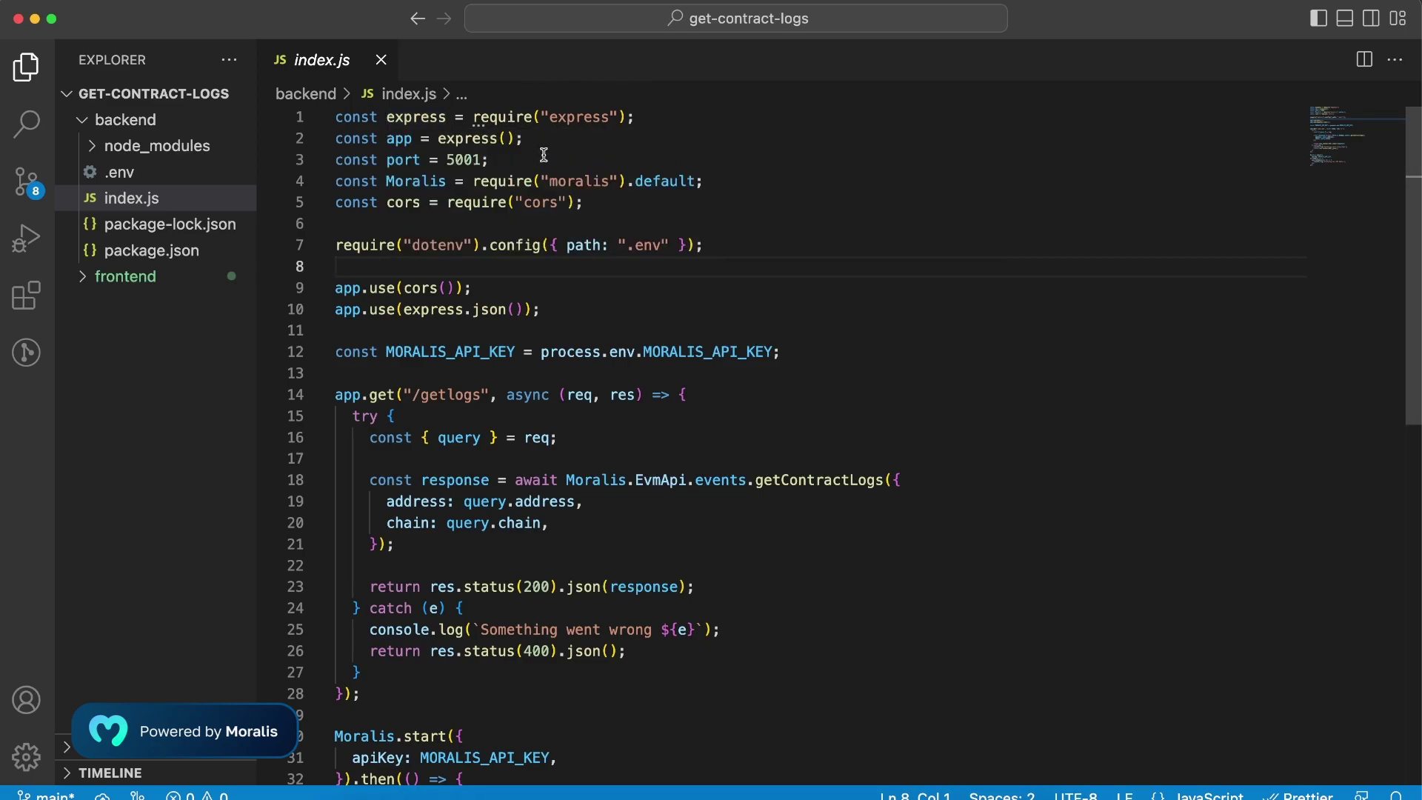
{"action": "double_click", "coordinate": [467, 160]}
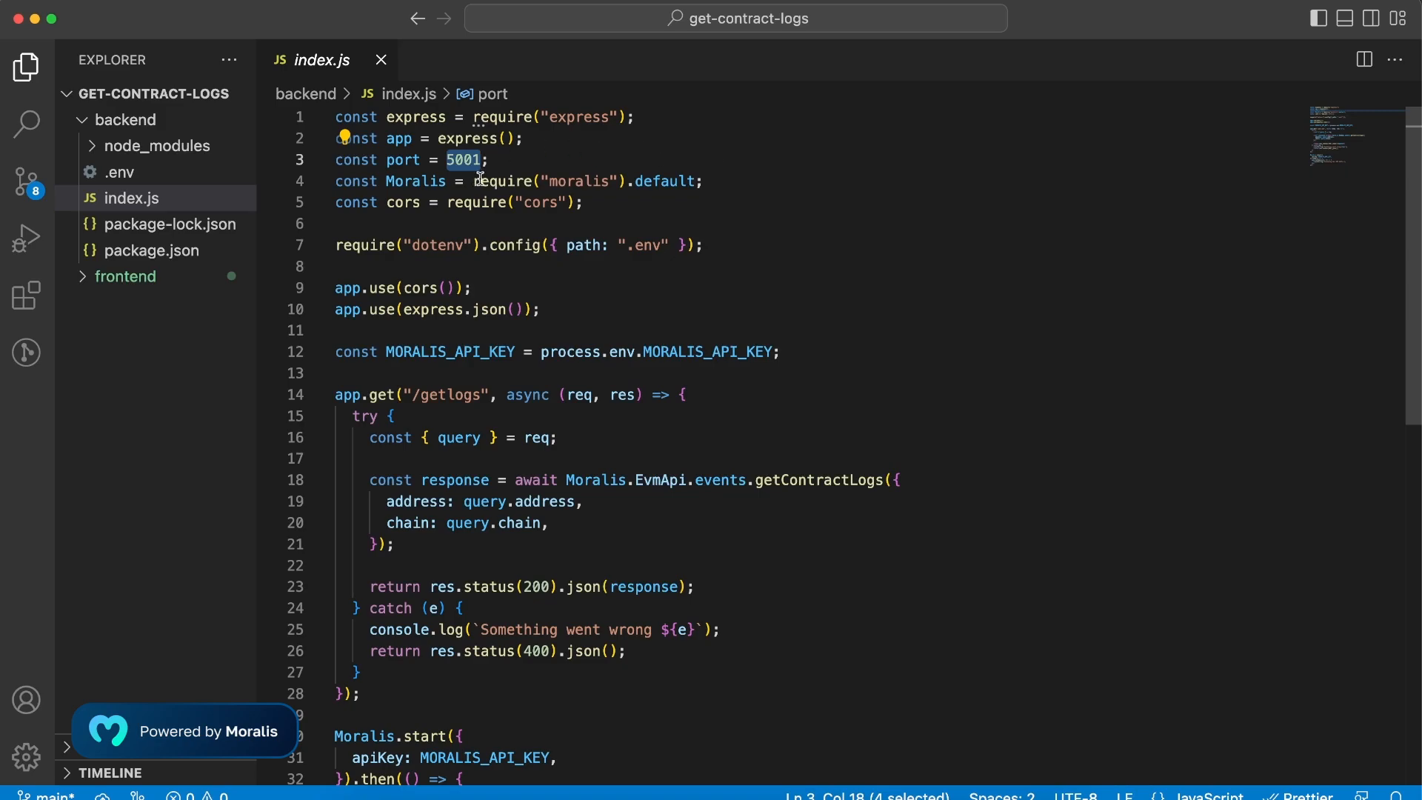
{"action": "mouse_move", "coordinate": [443, 245]}
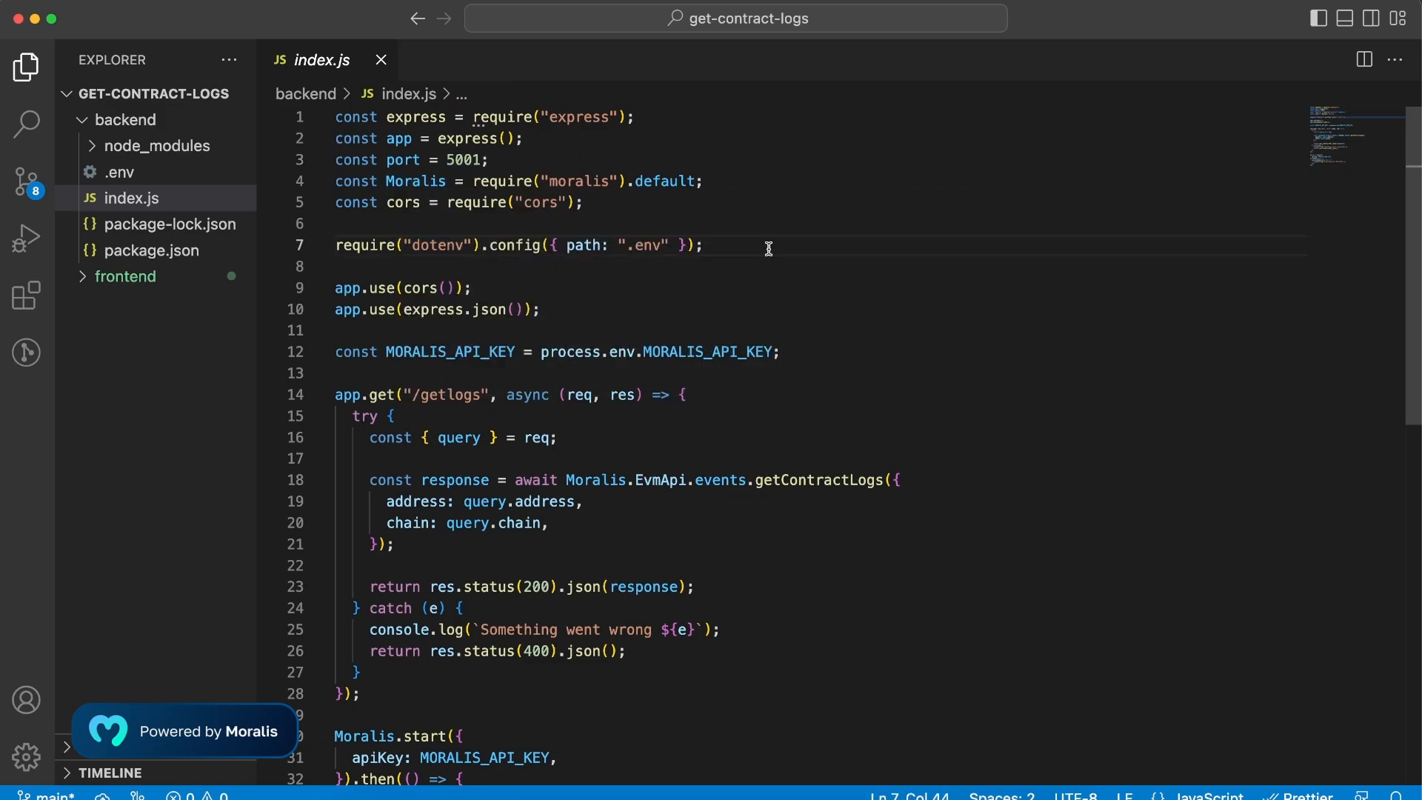
{"action": "mouse_move", "coordinate": [748, 352]}
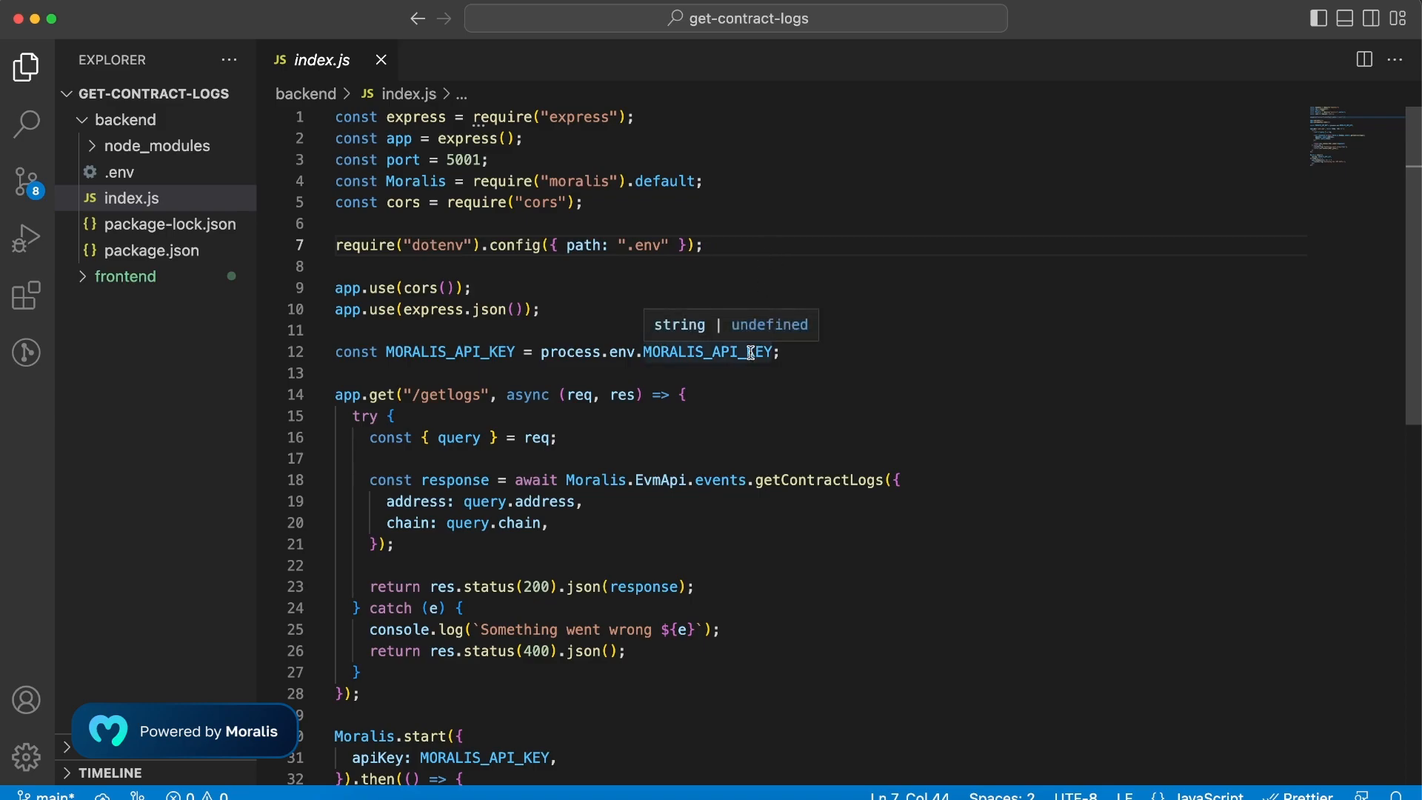
{"action": "mouse_move", "coordinate": [692, 362]}
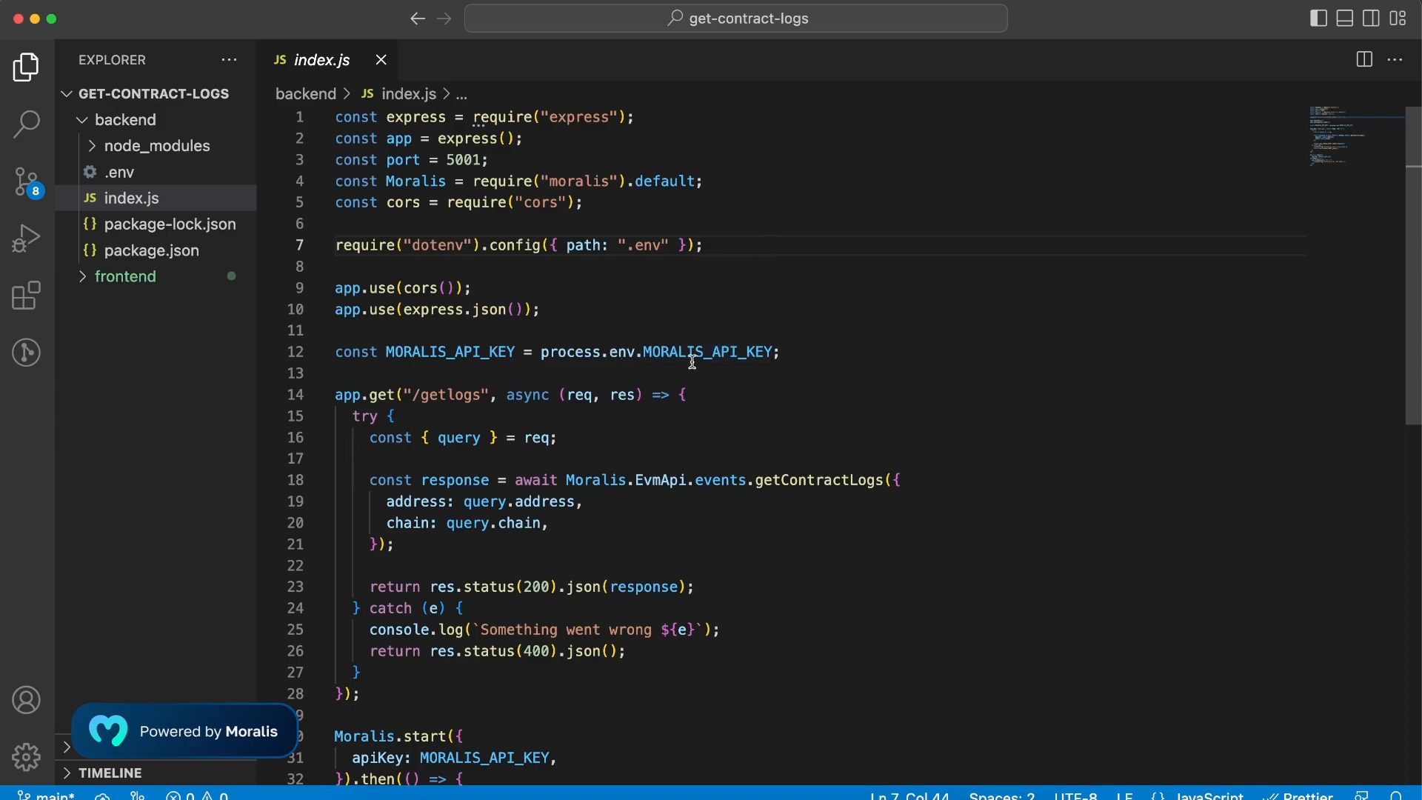
{"action": "double_click", "coordinate": [451, 352]}
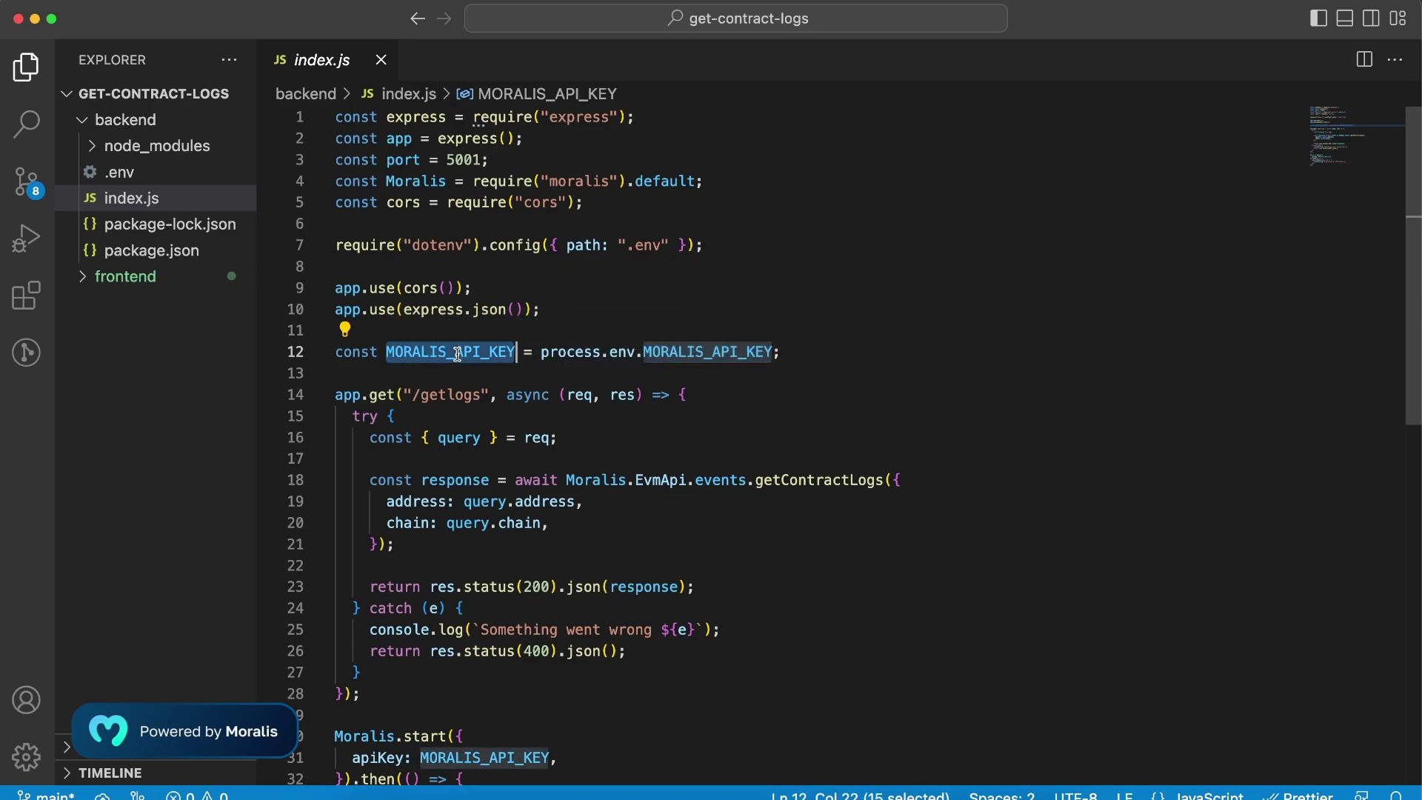
{"action": "scroll", "scroll_direction": "down", "scroll_amount": 3}
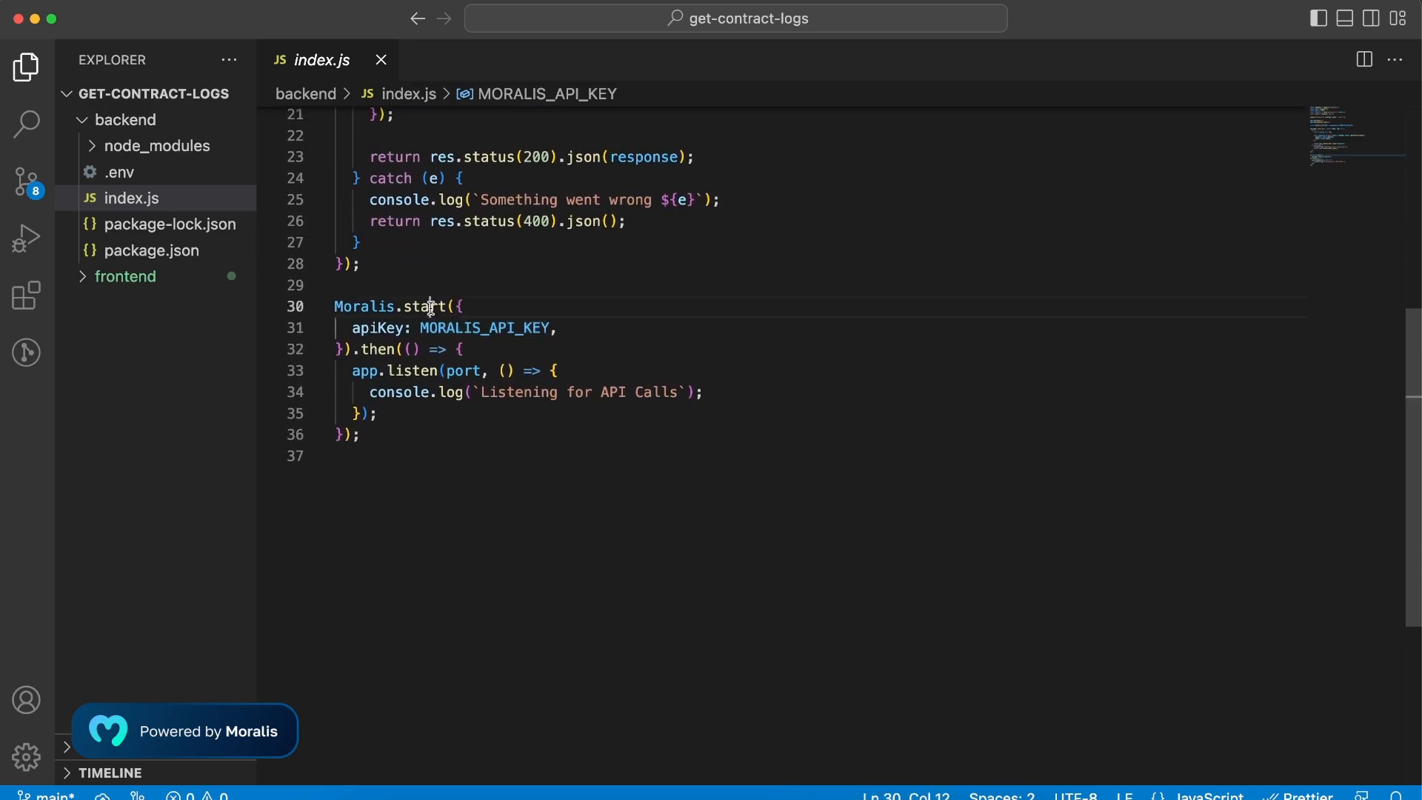
{"action": "double_click", "coordinate": [429, 306]}
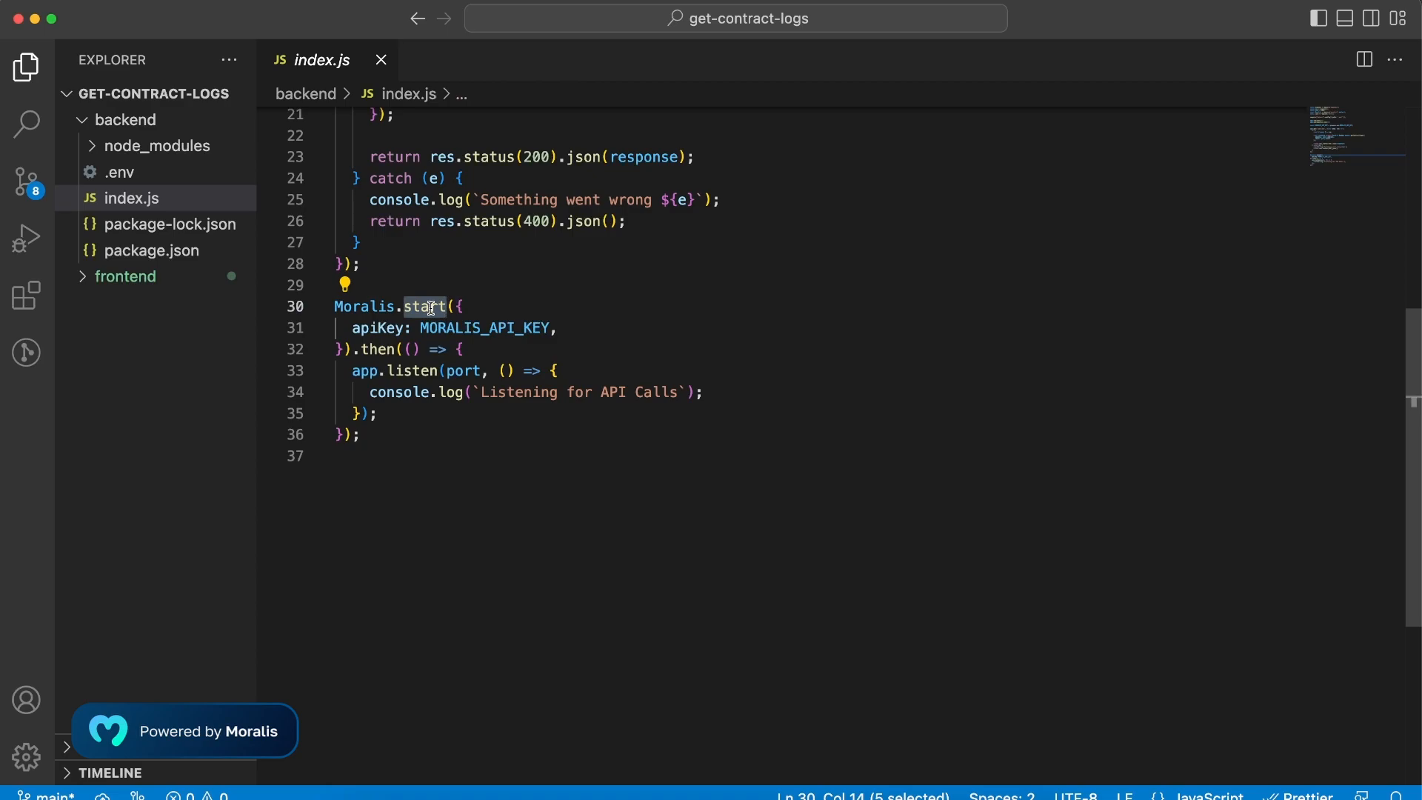
{"action": "double_click", "coordinate": [411, 370]}
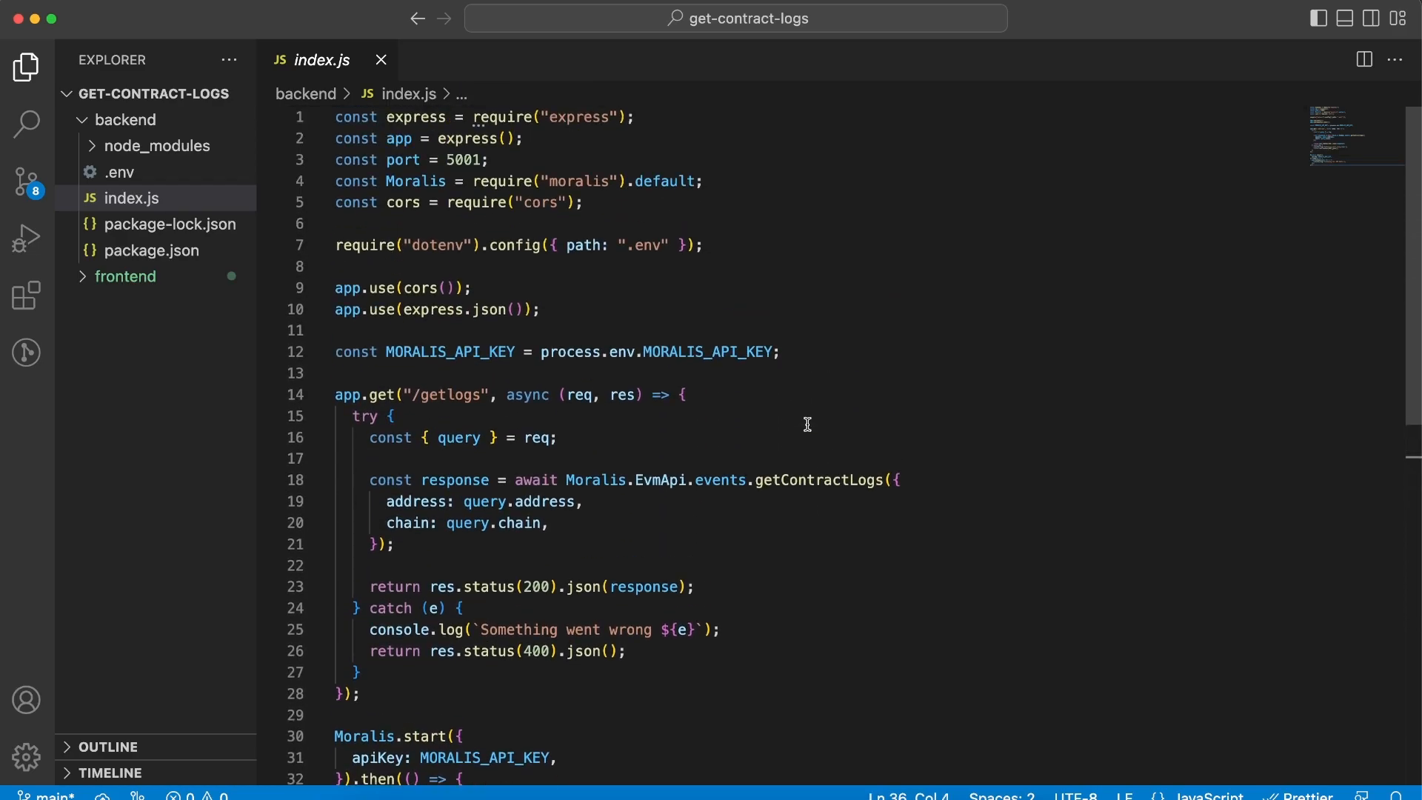
{"action": "scroll", "scroll_direction": "down", "scroll_amount": 3}
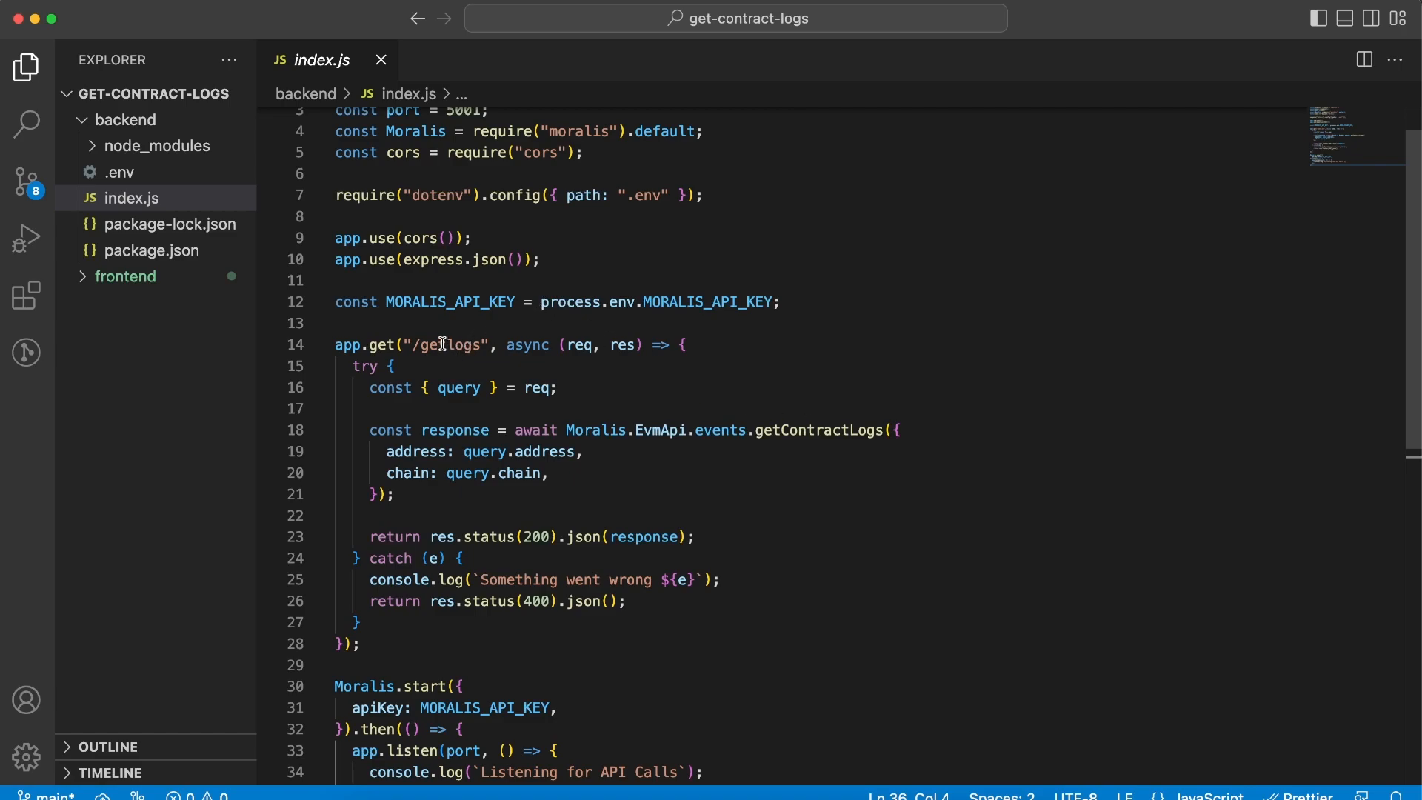
{"action": "double_click", "coordinate": [448, 345]}
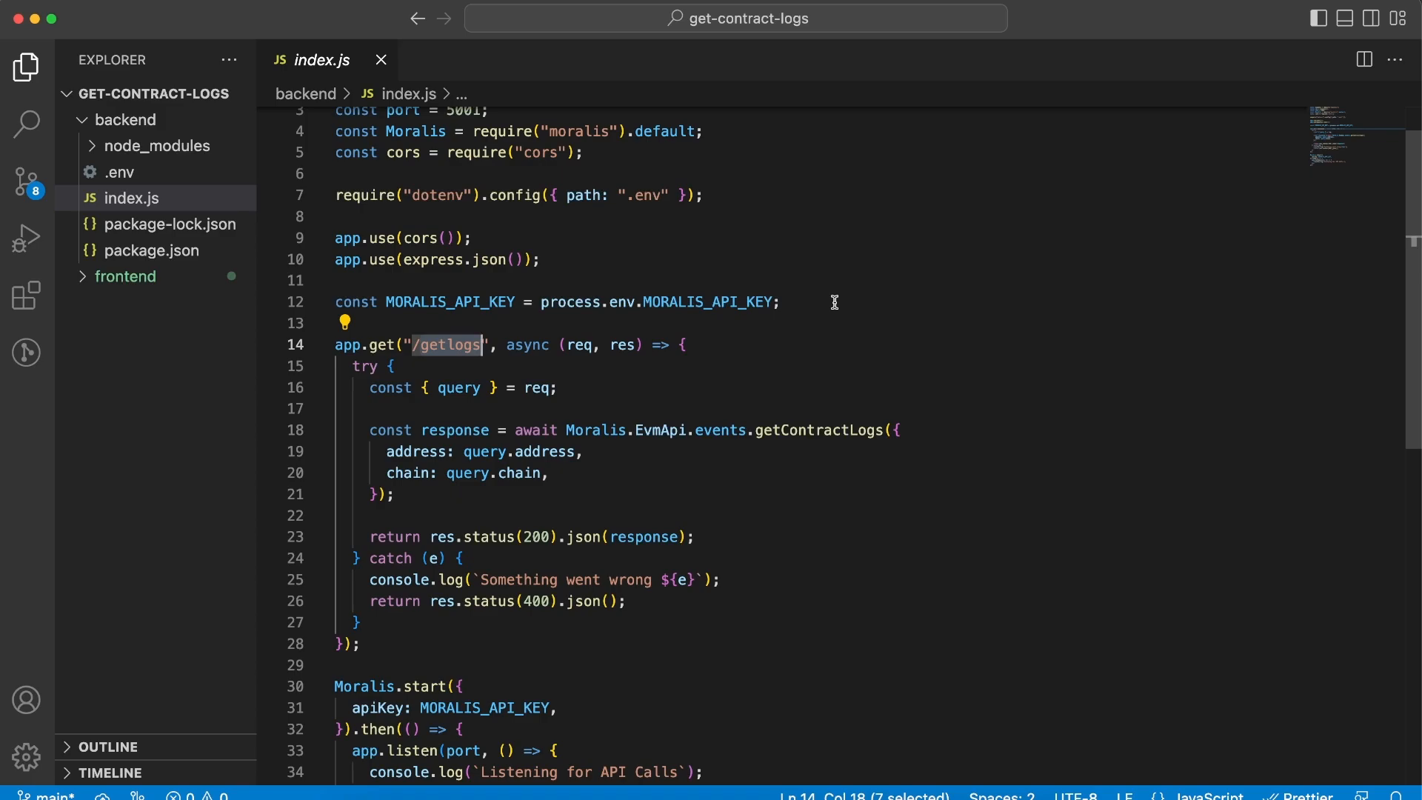
{"action": "double_click", "coordinate": [818, 430]}
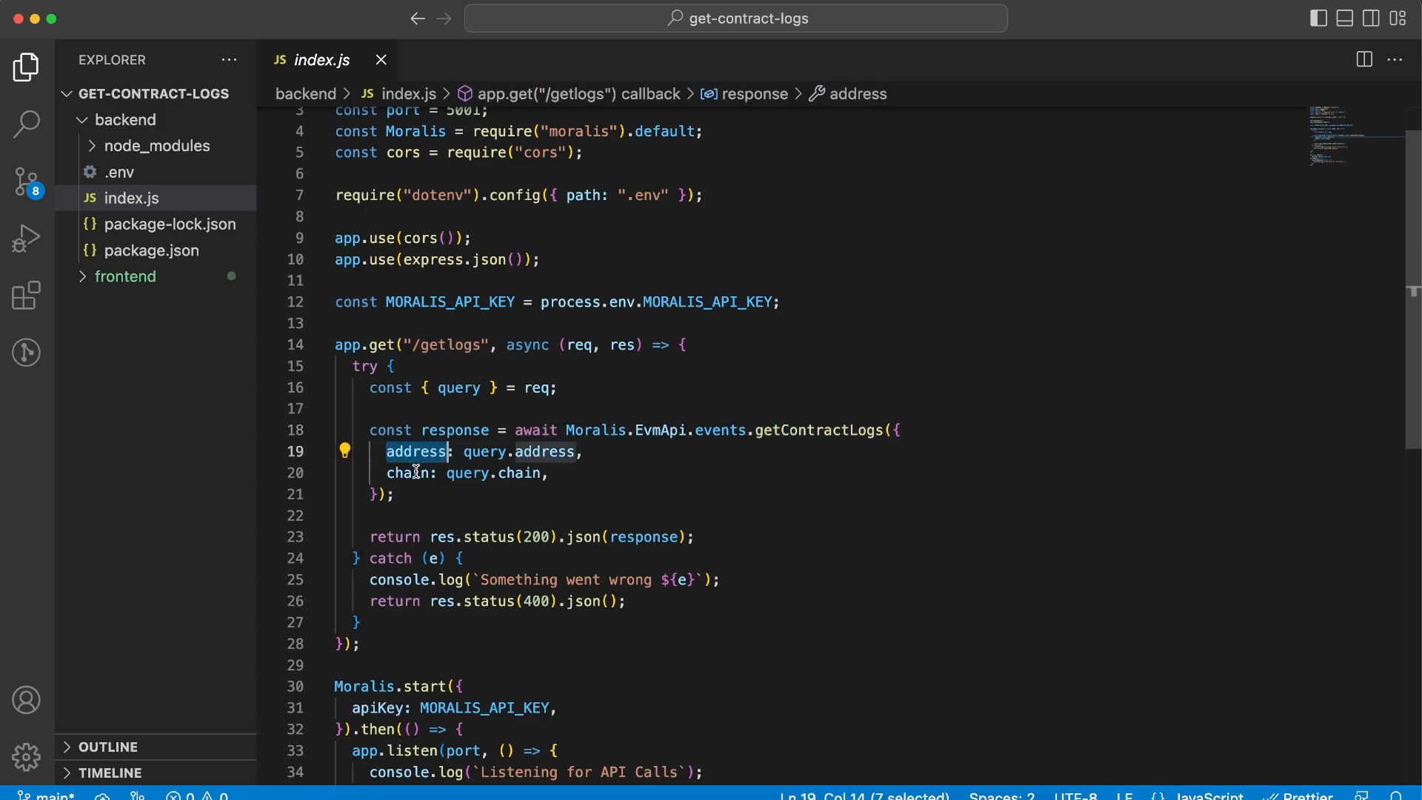
{"action": "left_click", "coordinate": [693, 476]}
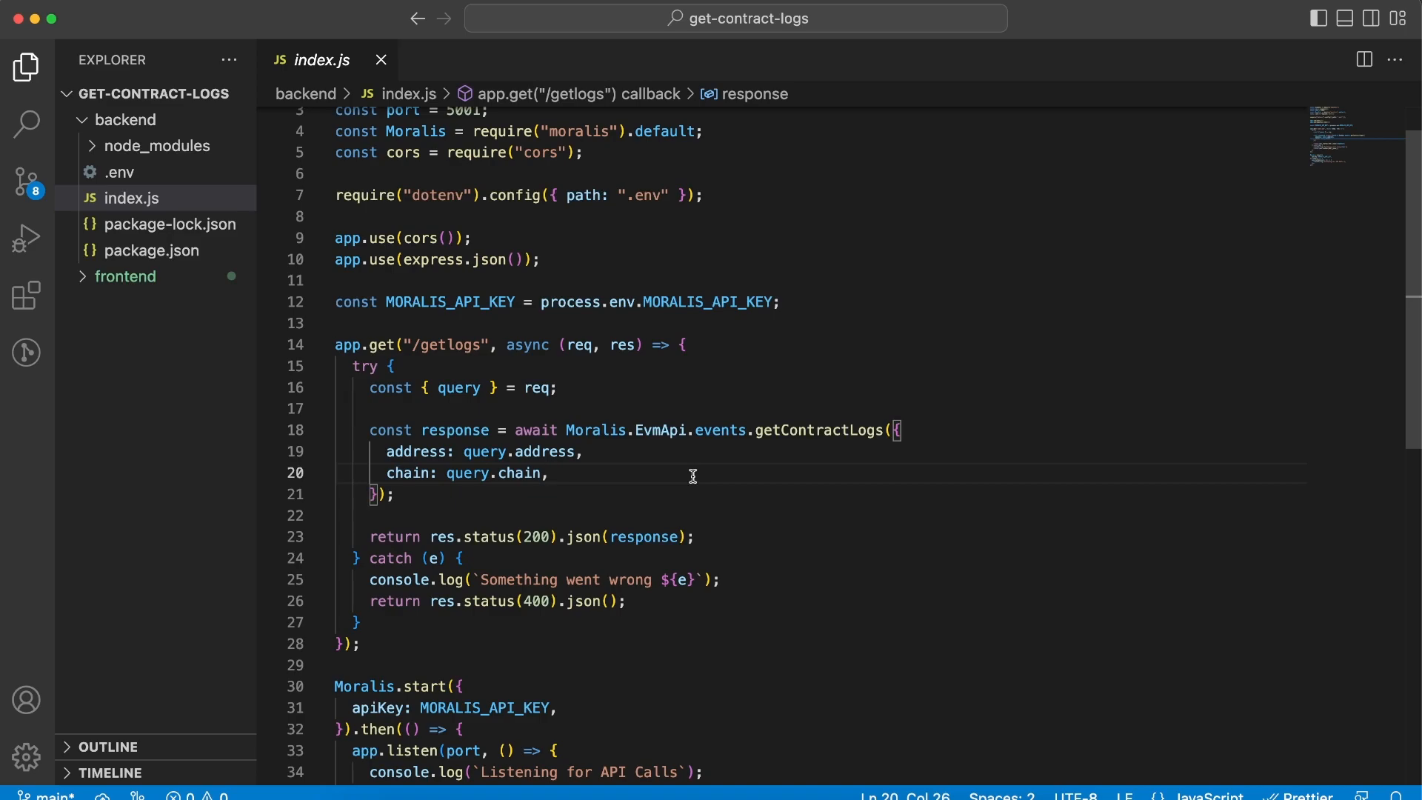
{"action": "double_click", "coordinate": [643, 536]}
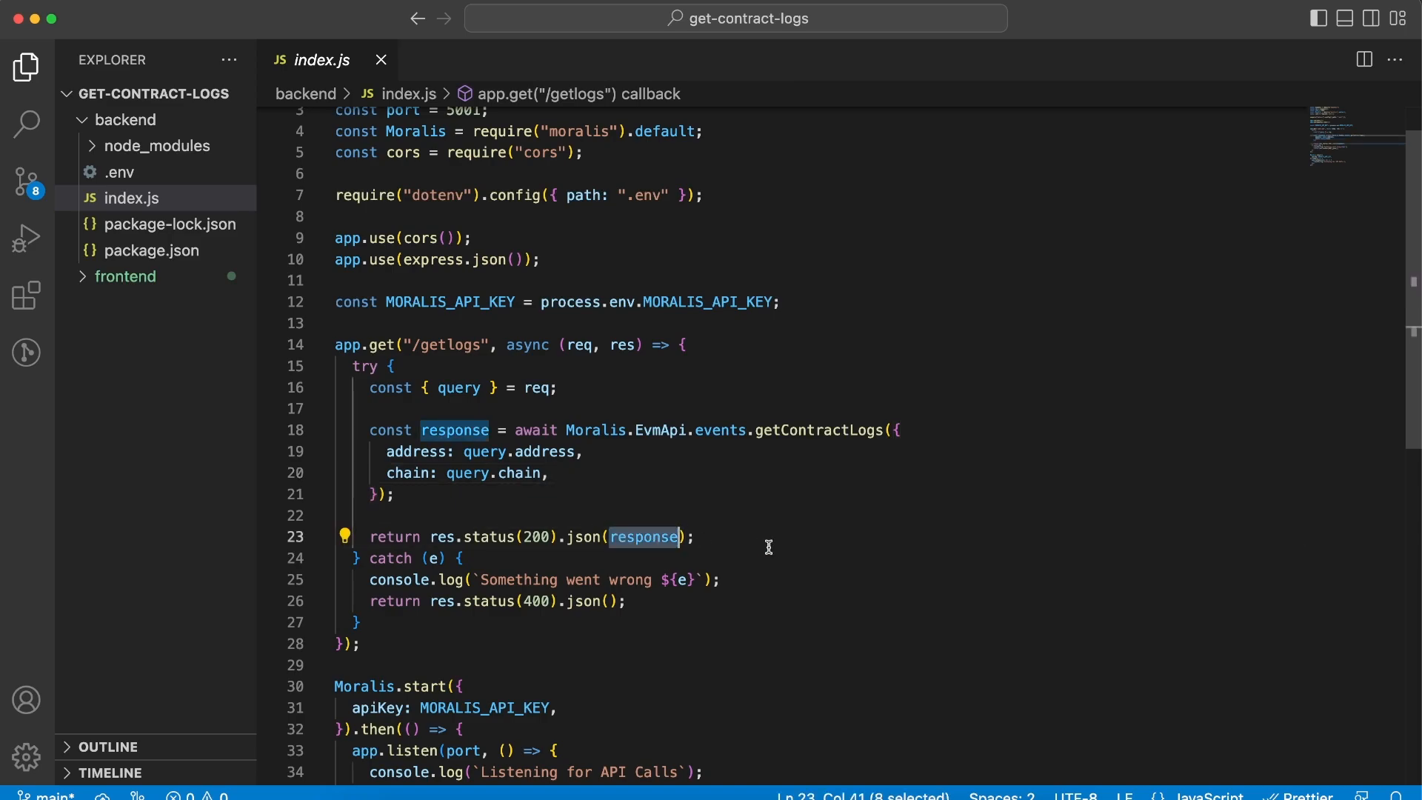
{"action": "left_click", "coordinate": [770, 536]}
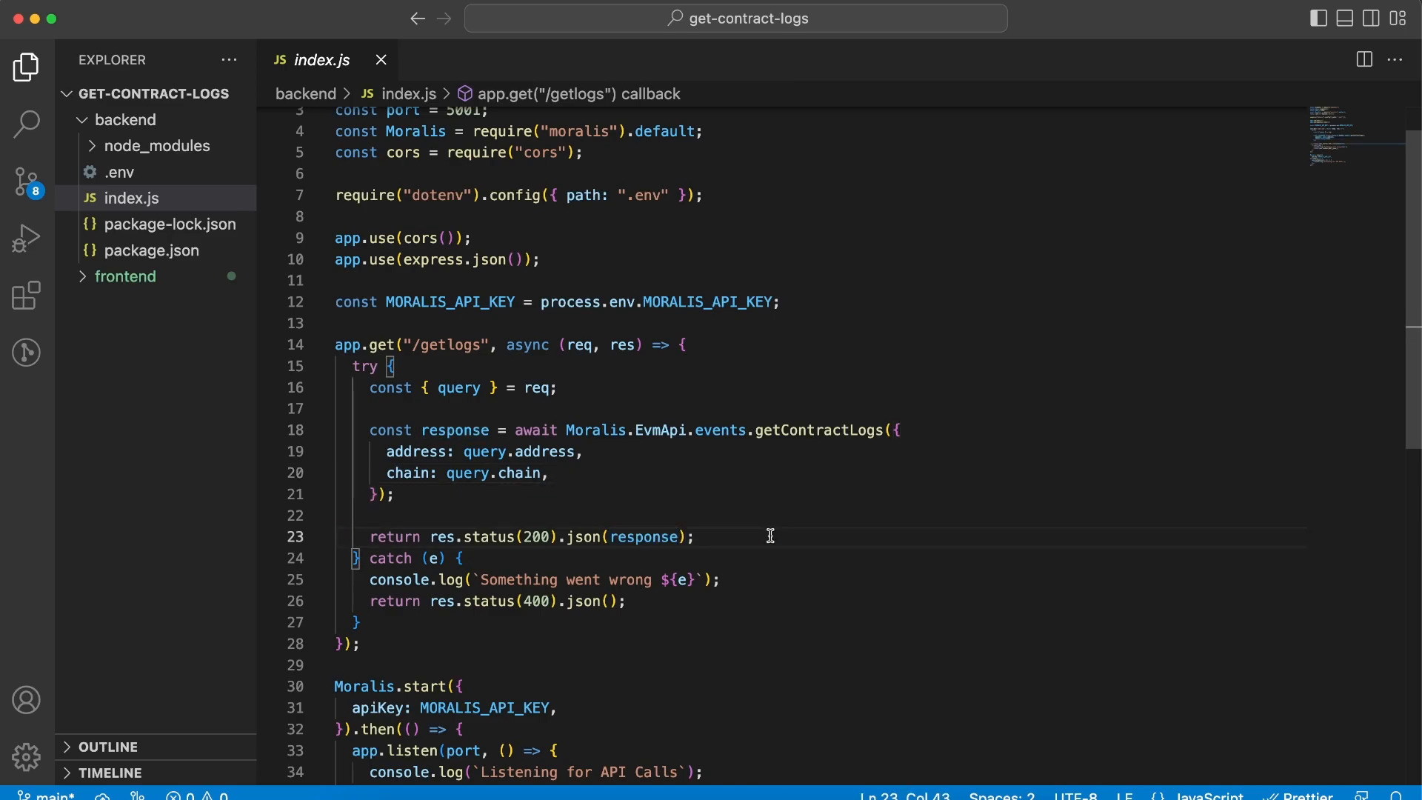
{"action": "mouse_move", "coordinate": [153, 100]}
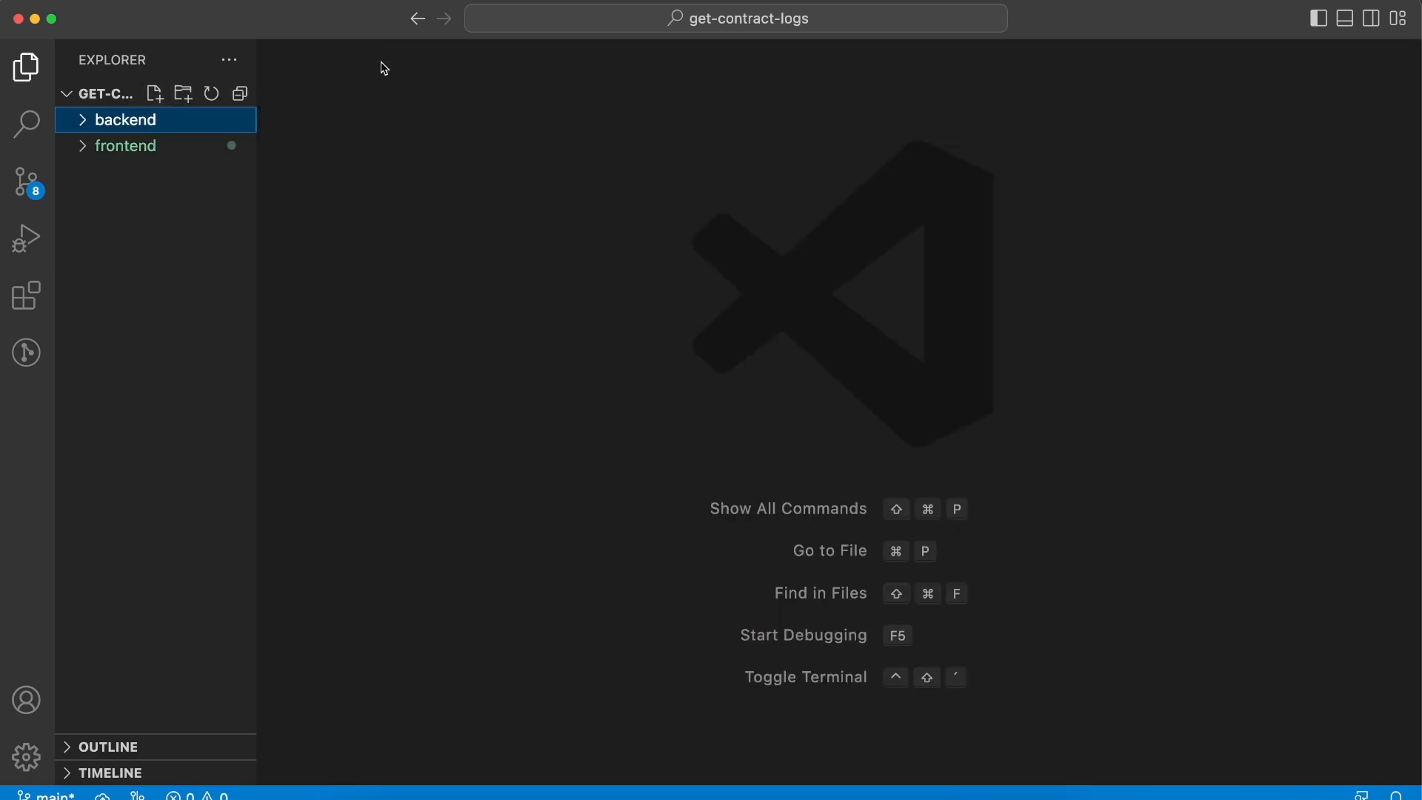
Highlight axios in the frontend package.json, then open frontend pages/index.js.
{"action": "left_click", "coordinate": [125, 145]}
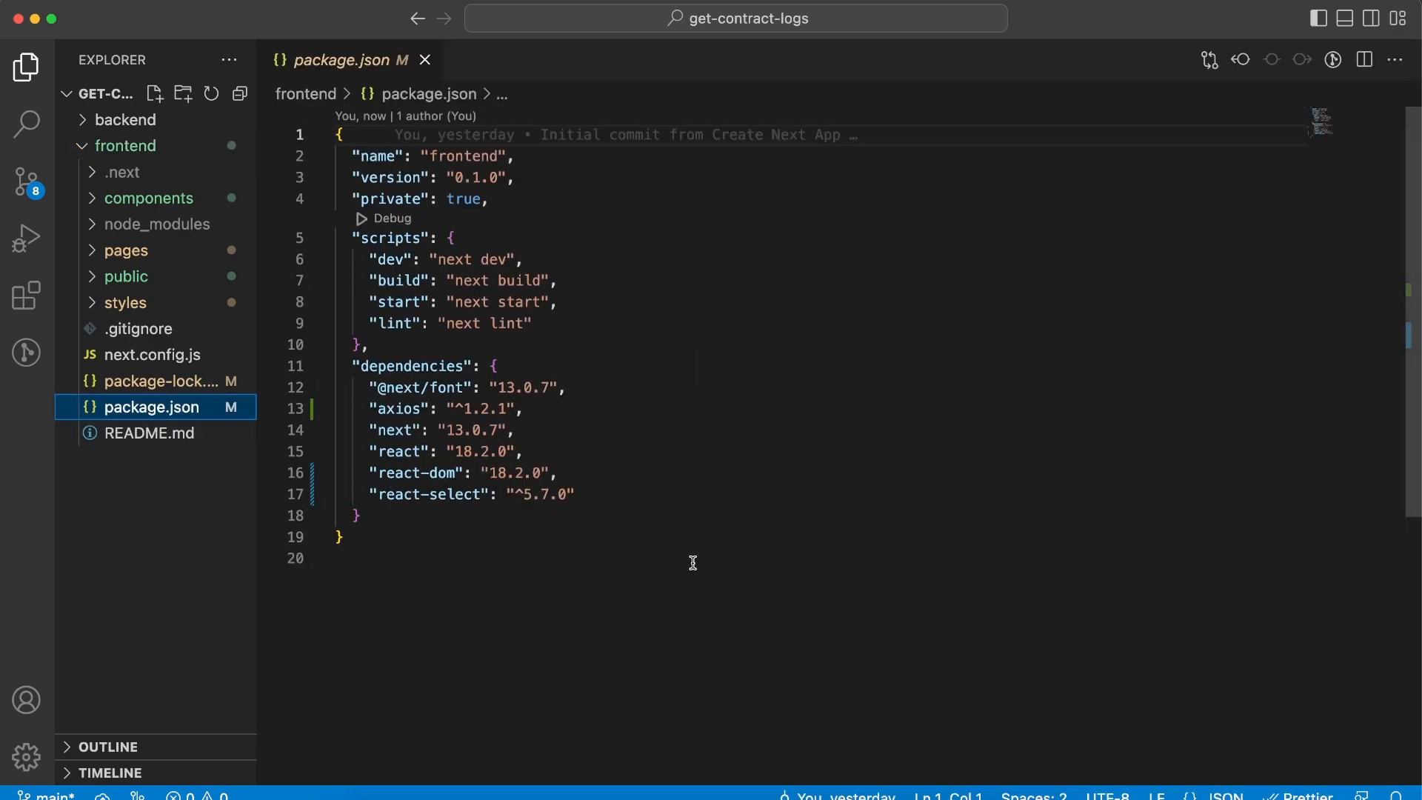
{"action": "mouse_move", "coordinate": [635, 456]}
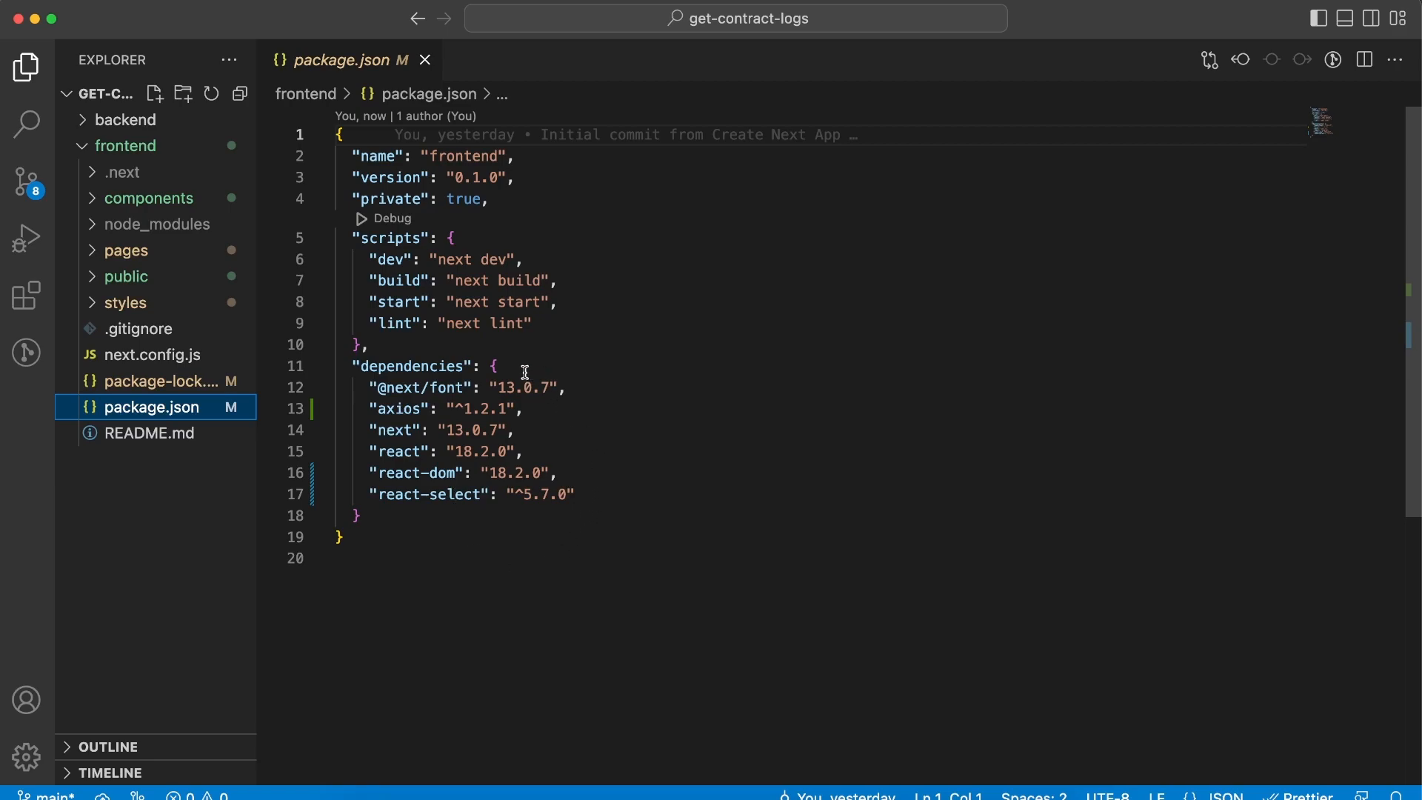
{"action": "mouse_move", "coordinate": [412, 421]}
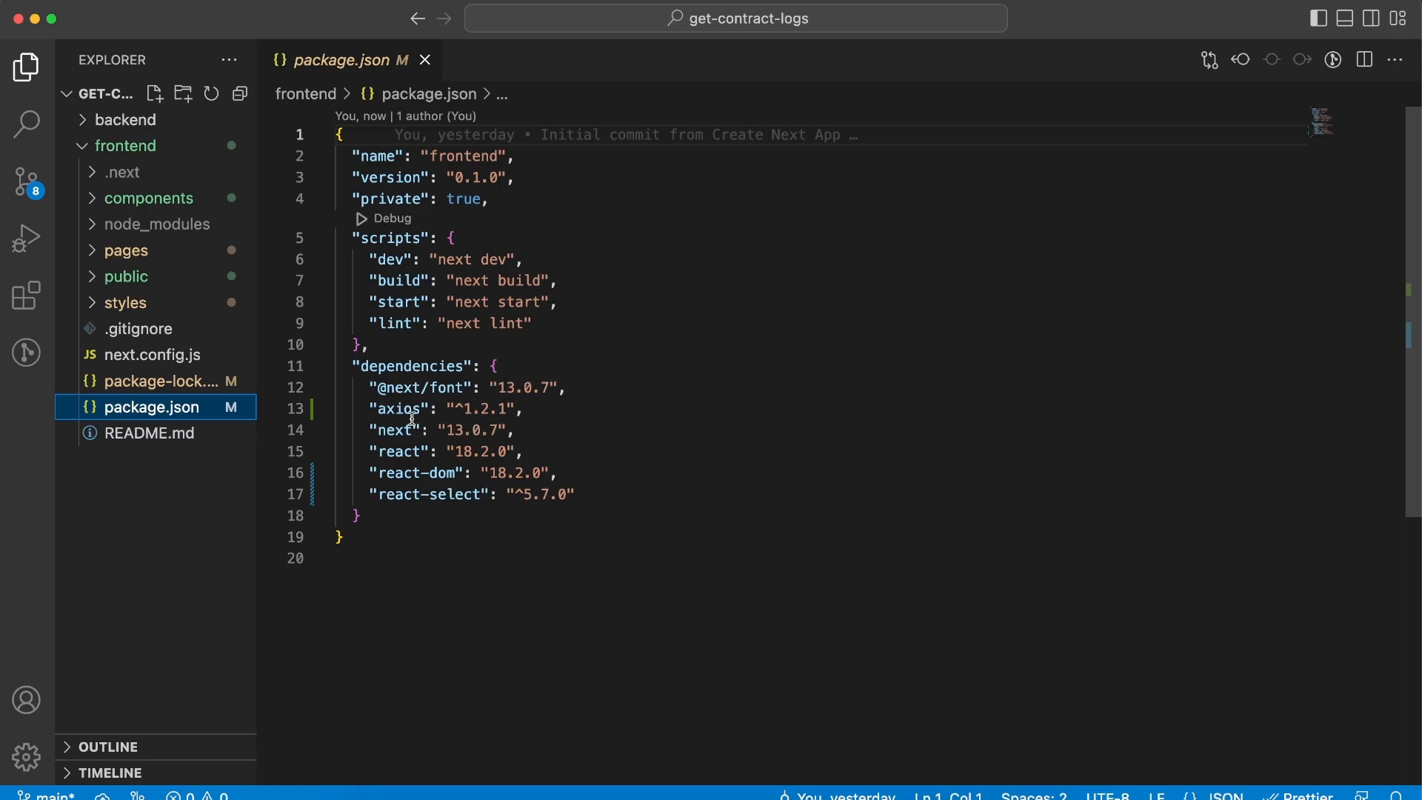
{"action": "double_click", "coordinate": [399, 409]}
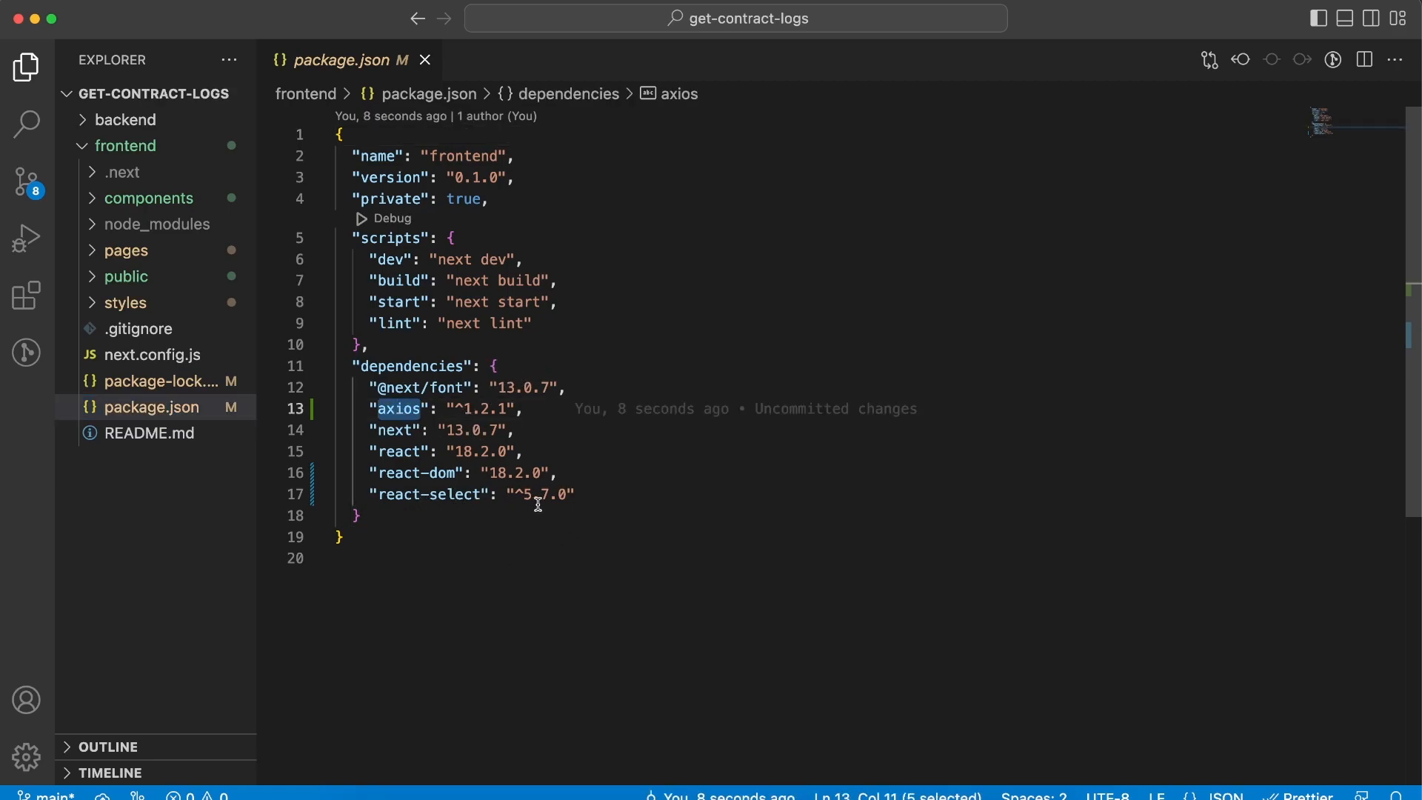
{"action": "left_click", "coordinate": [126, 250]}
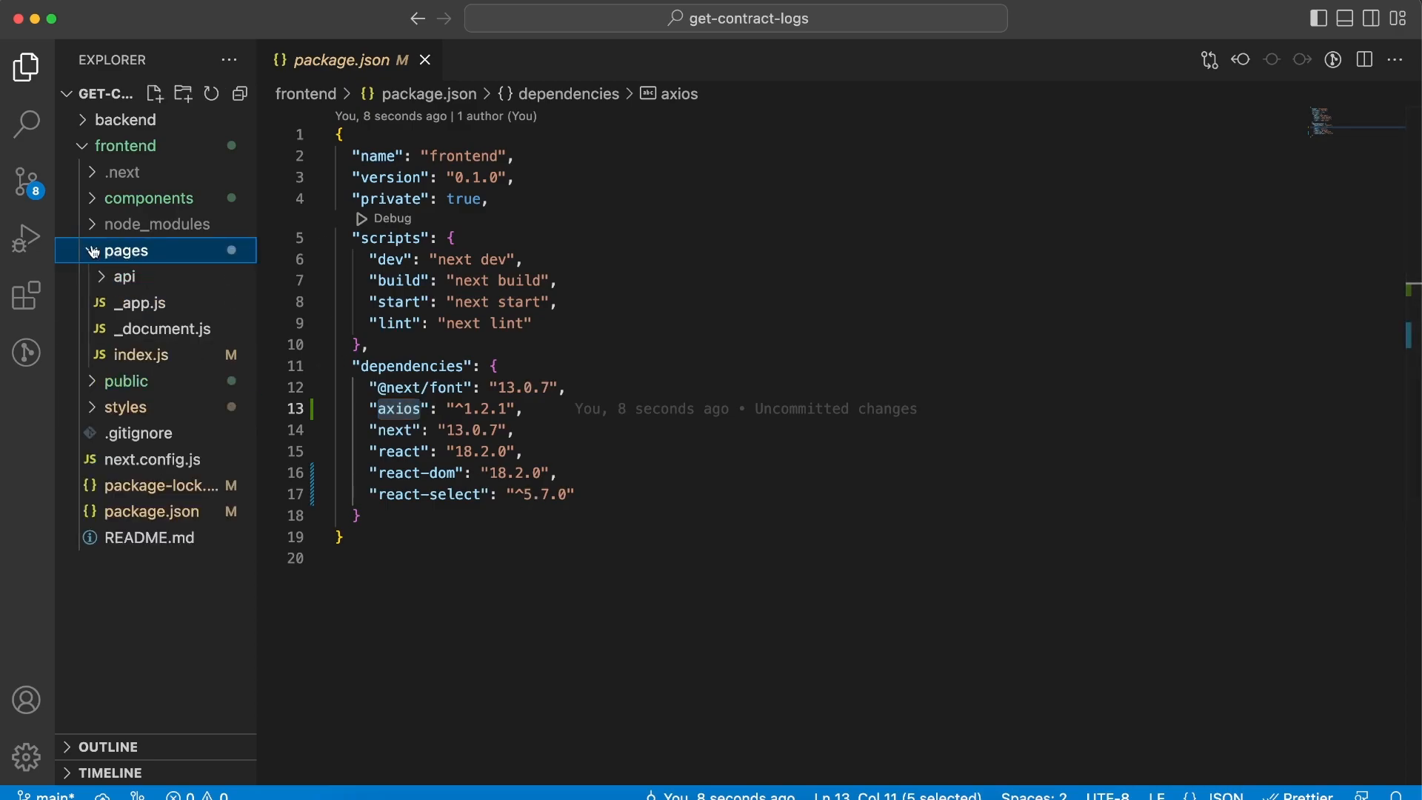
{"action": "left_click", "coordinate": [141, 354]}
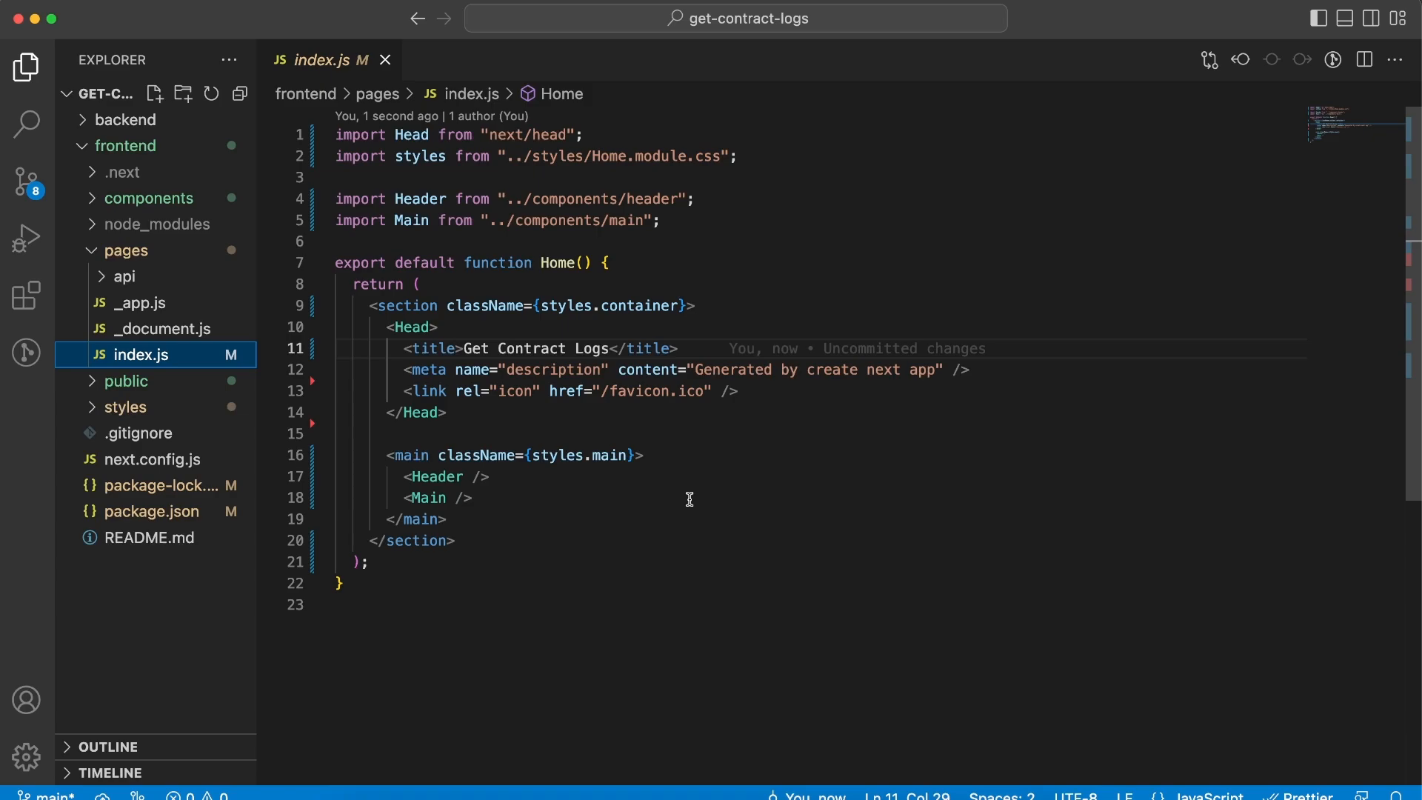
{"action": "mouse_move", "coordinate": [480, 498]}
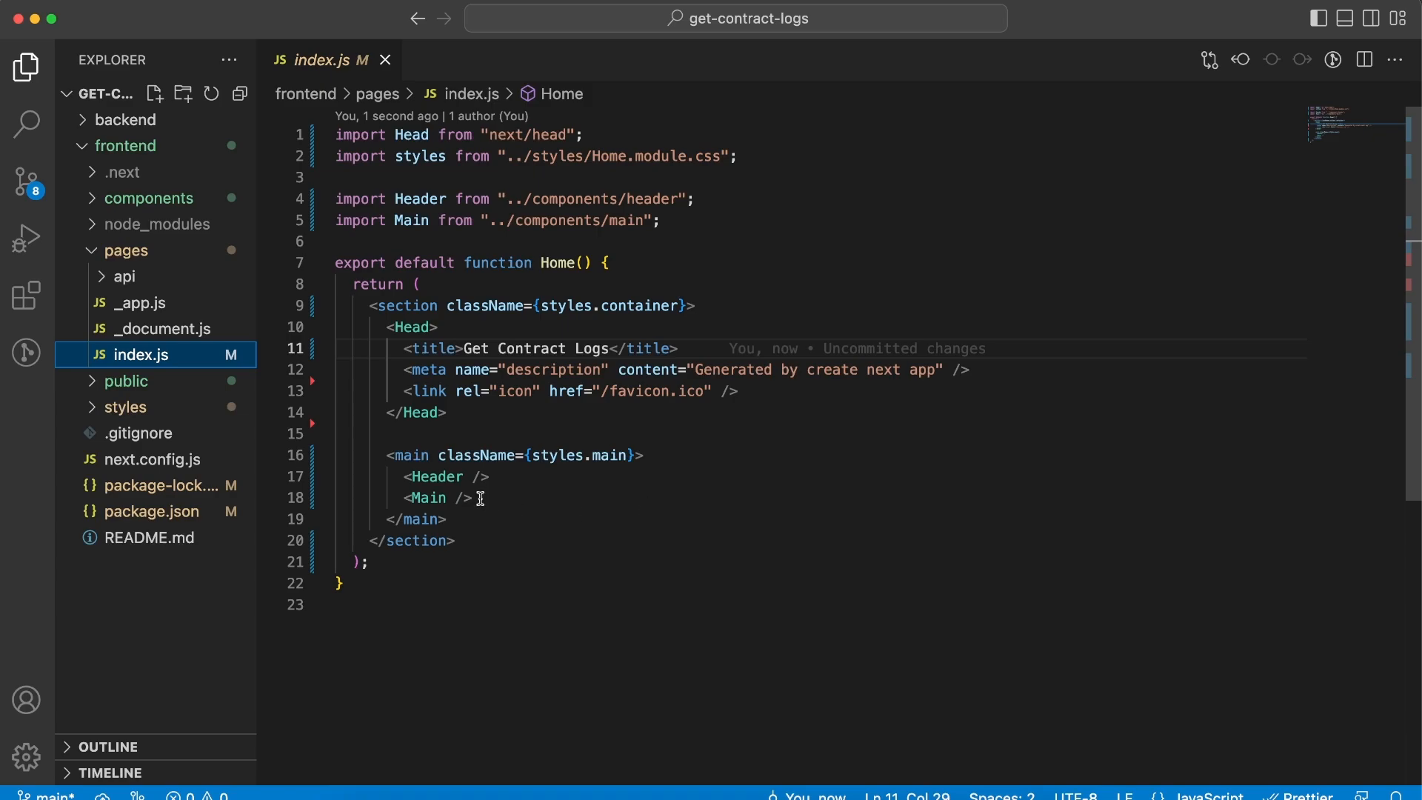
Highlight the Main component in index.js and expand components to reveal header.js and main.js.
{"action": "double_click", "coordinate": [436, 477]}
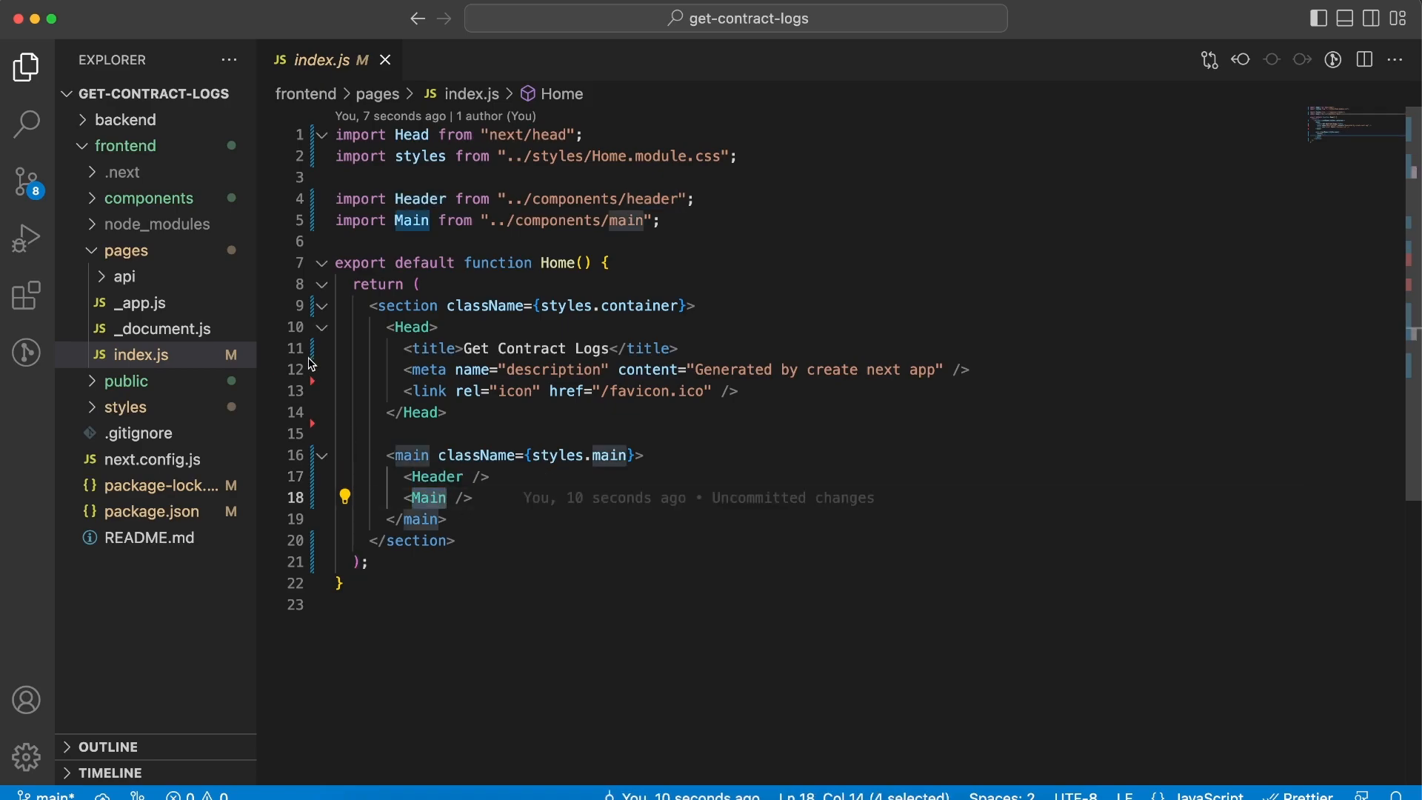
{"action": "left_click", "coordinate": [149, 198]}
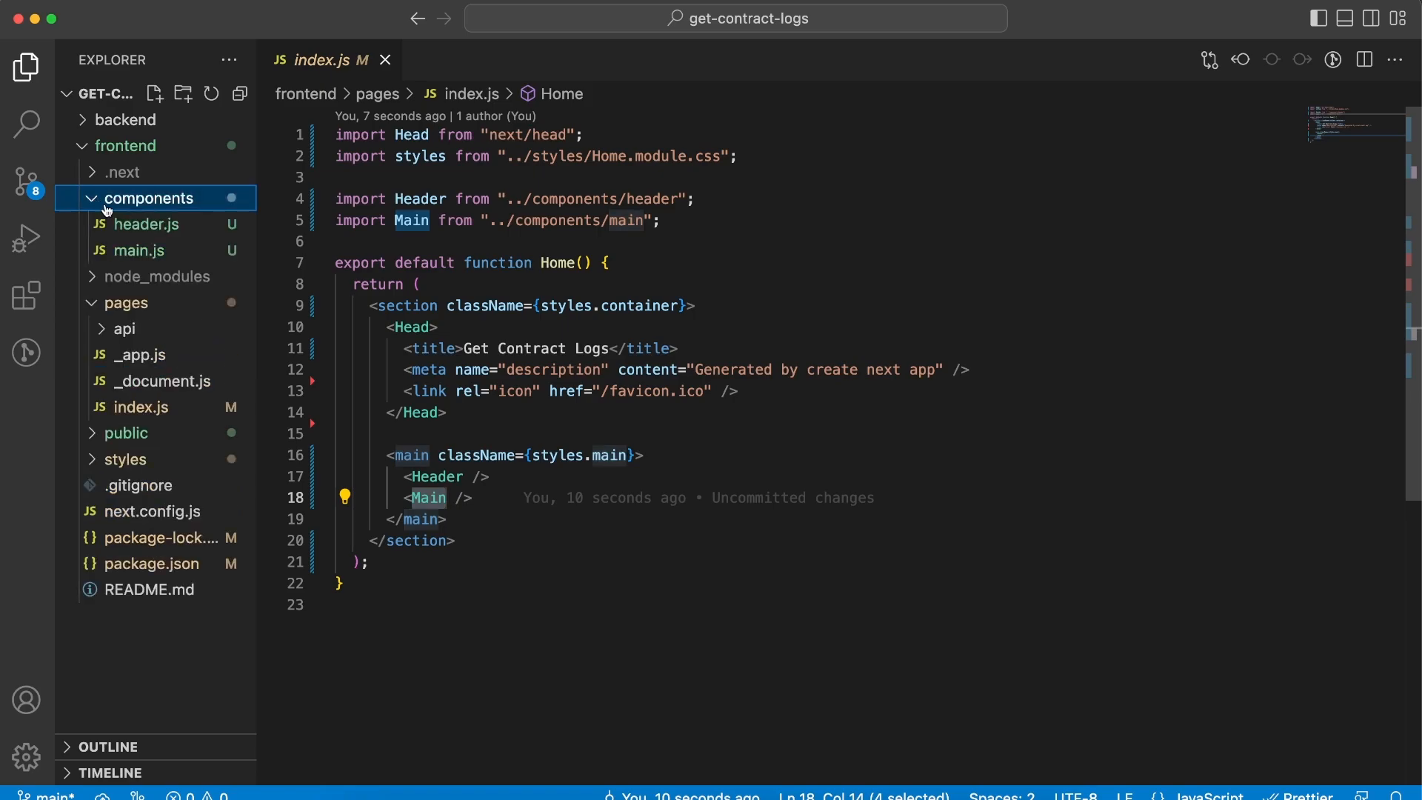
{"action": "left_click", "coordinate": [138, 250]}
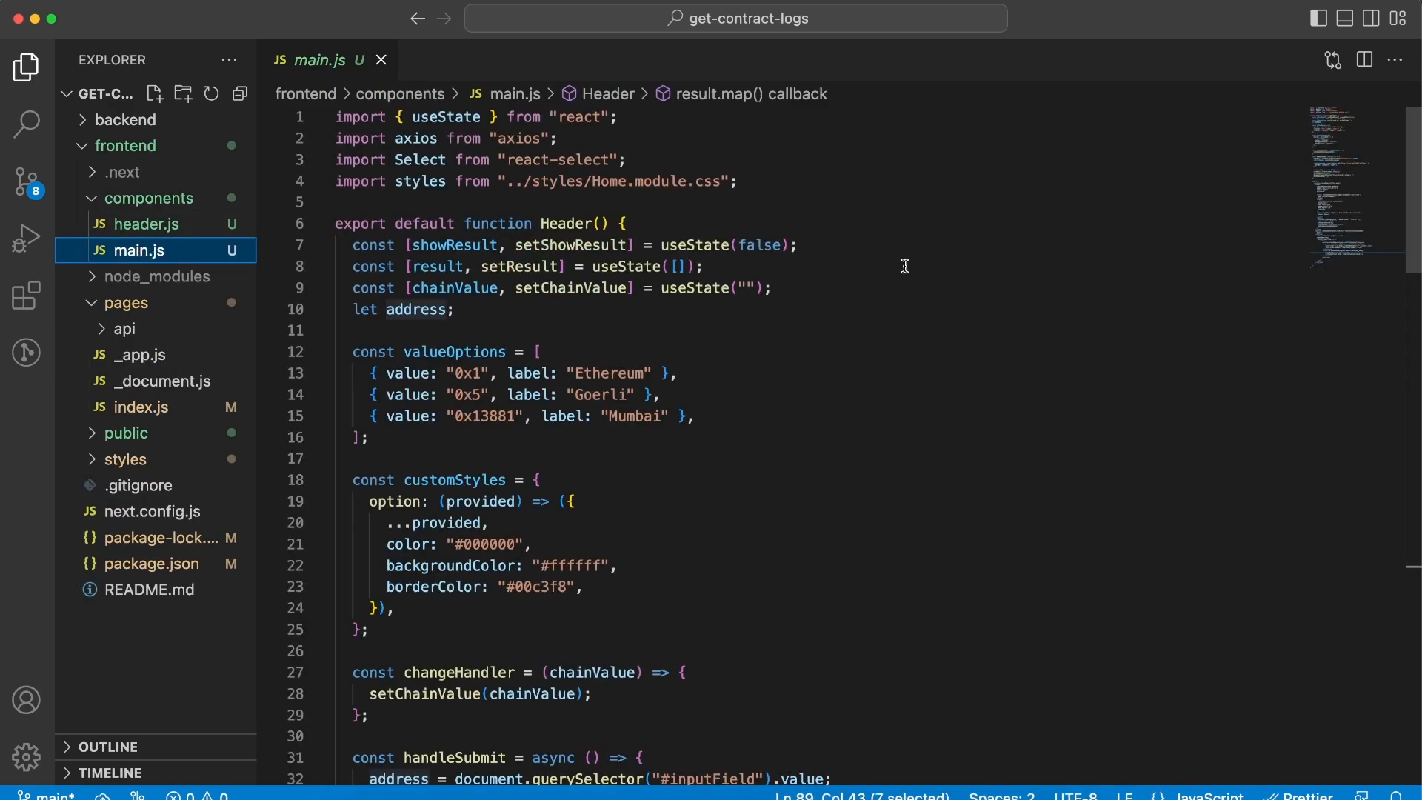
{"action": "mouse_move", "coordinate": [691, 130]}
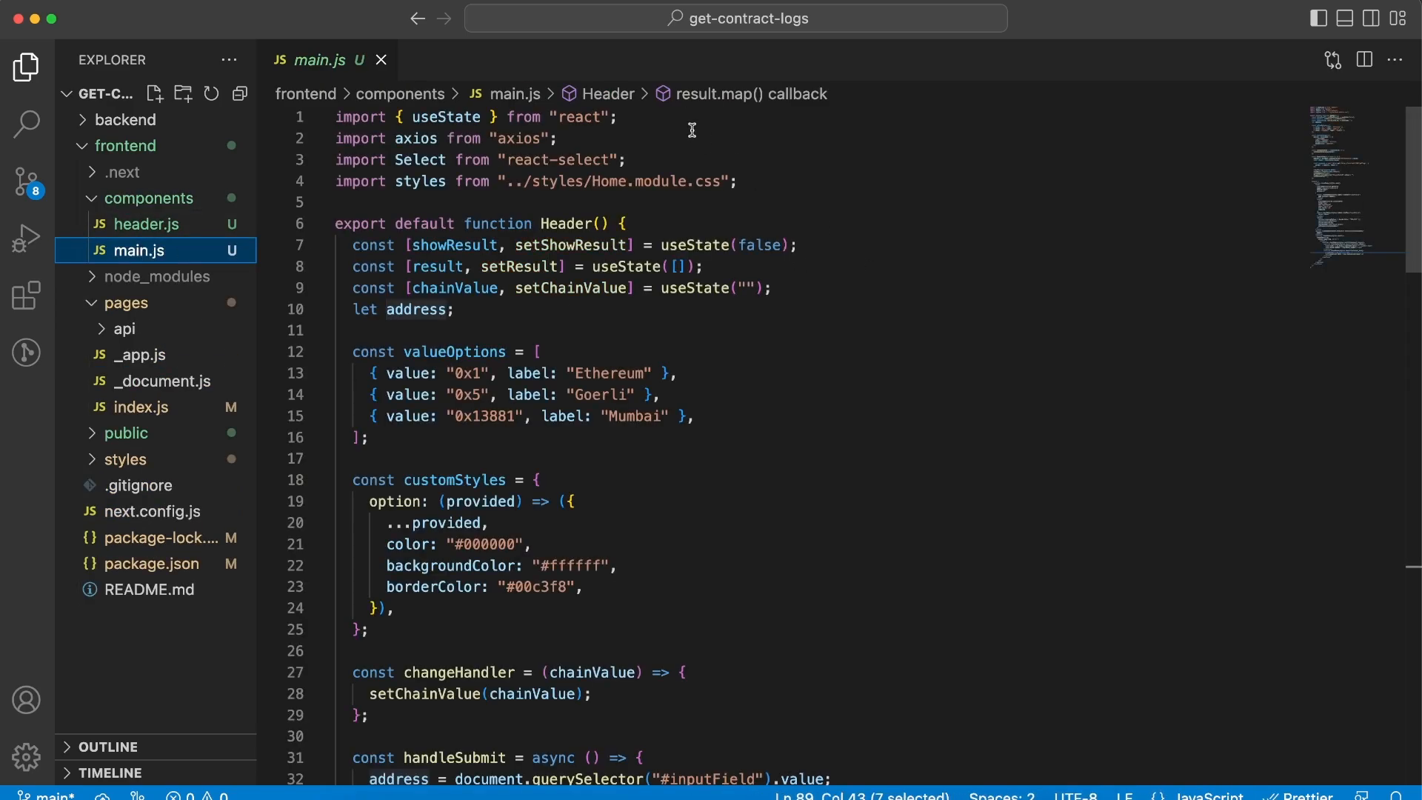
{"action": "mouse_move", "coordinate": [574, 177]}
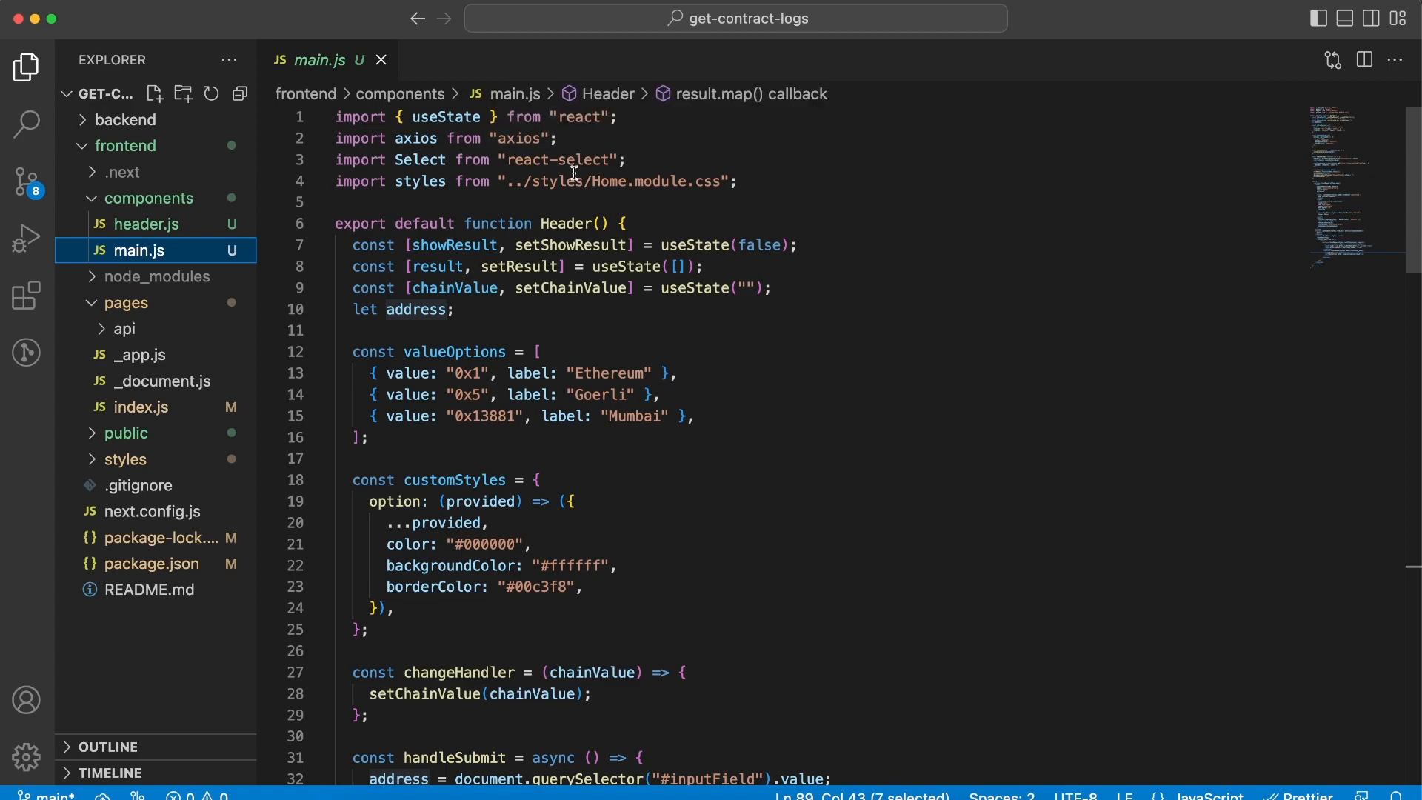
{"action": "double_click", "coordinate": [446, 117]}
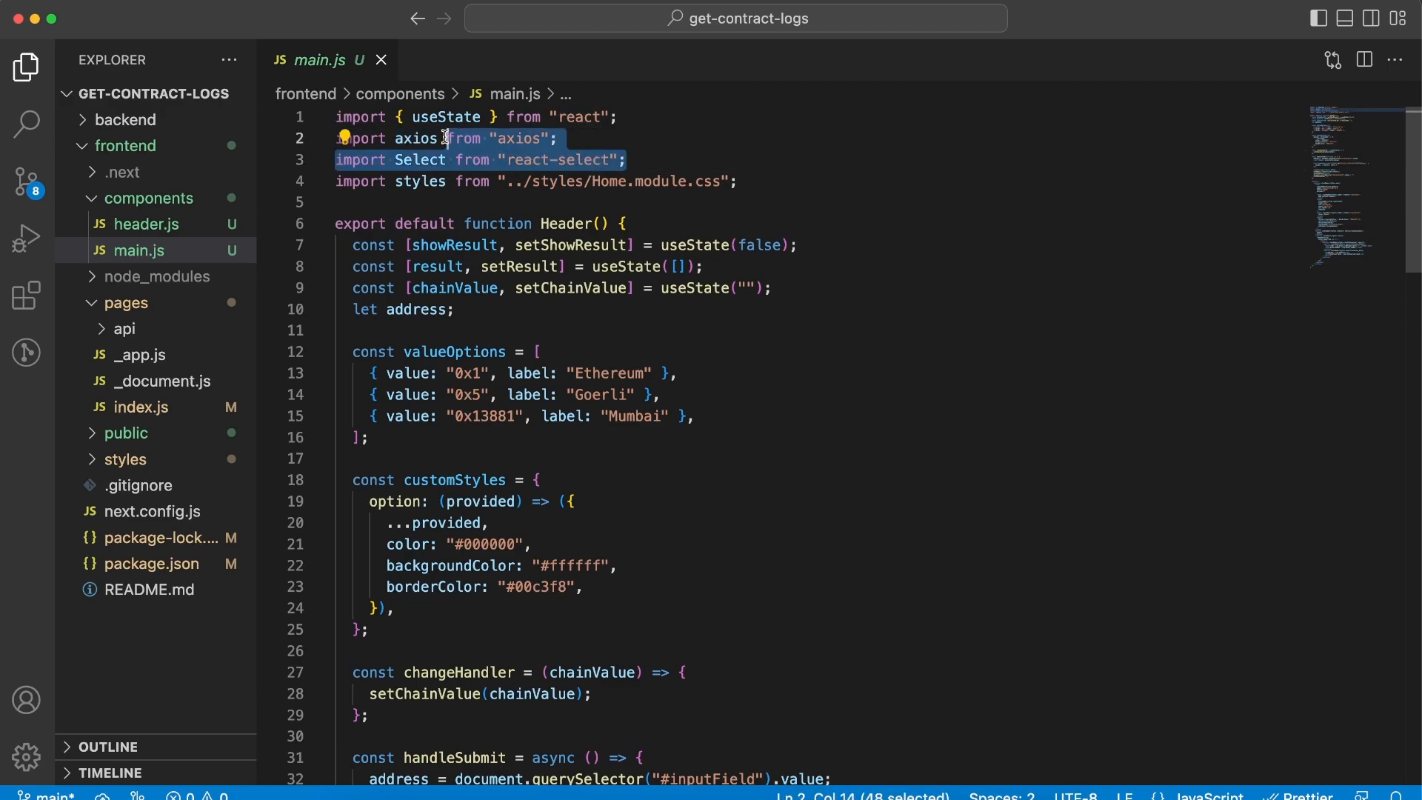
{"action": "left_click", "coordinate": [630, 160]}
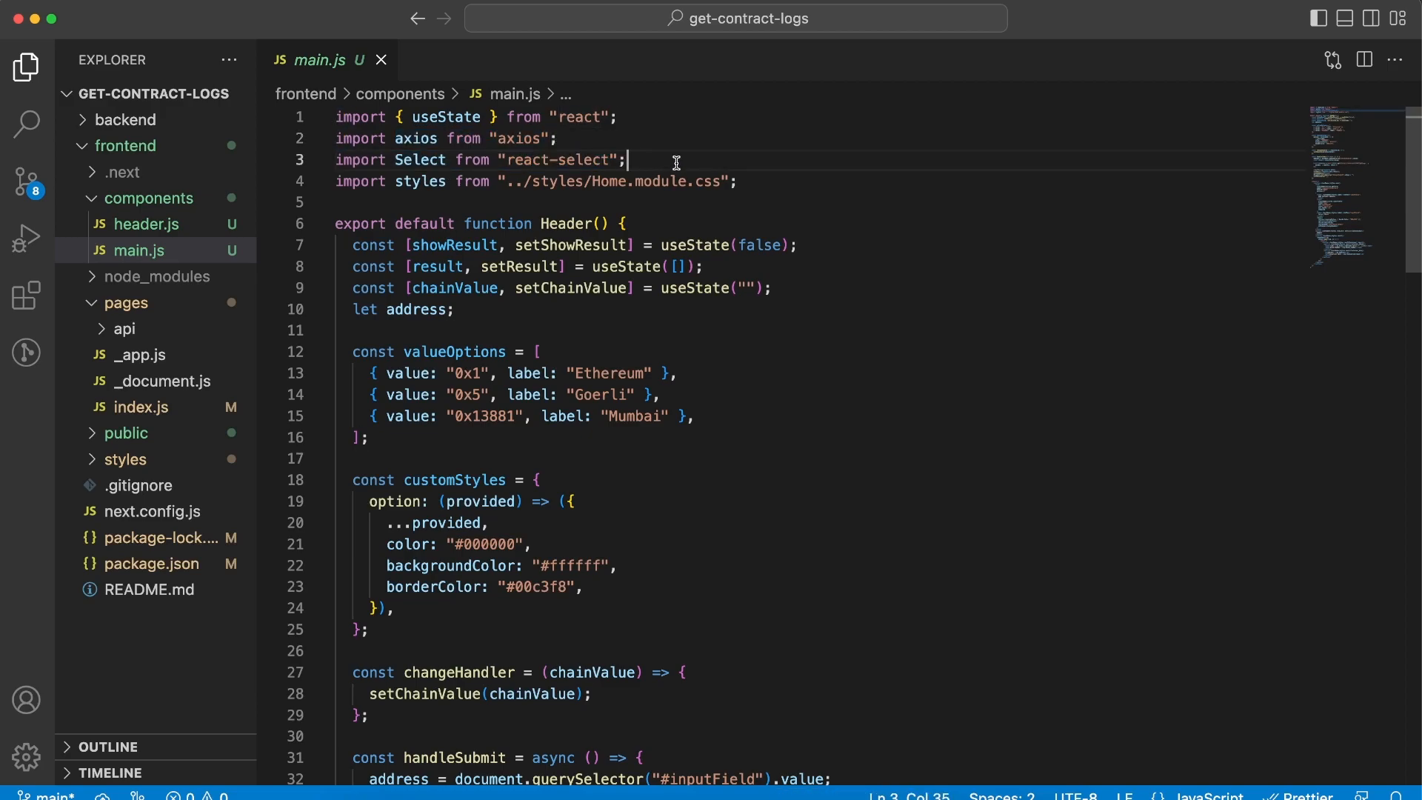
{"action": "mouse_move", "coordinate": [664, 157]}
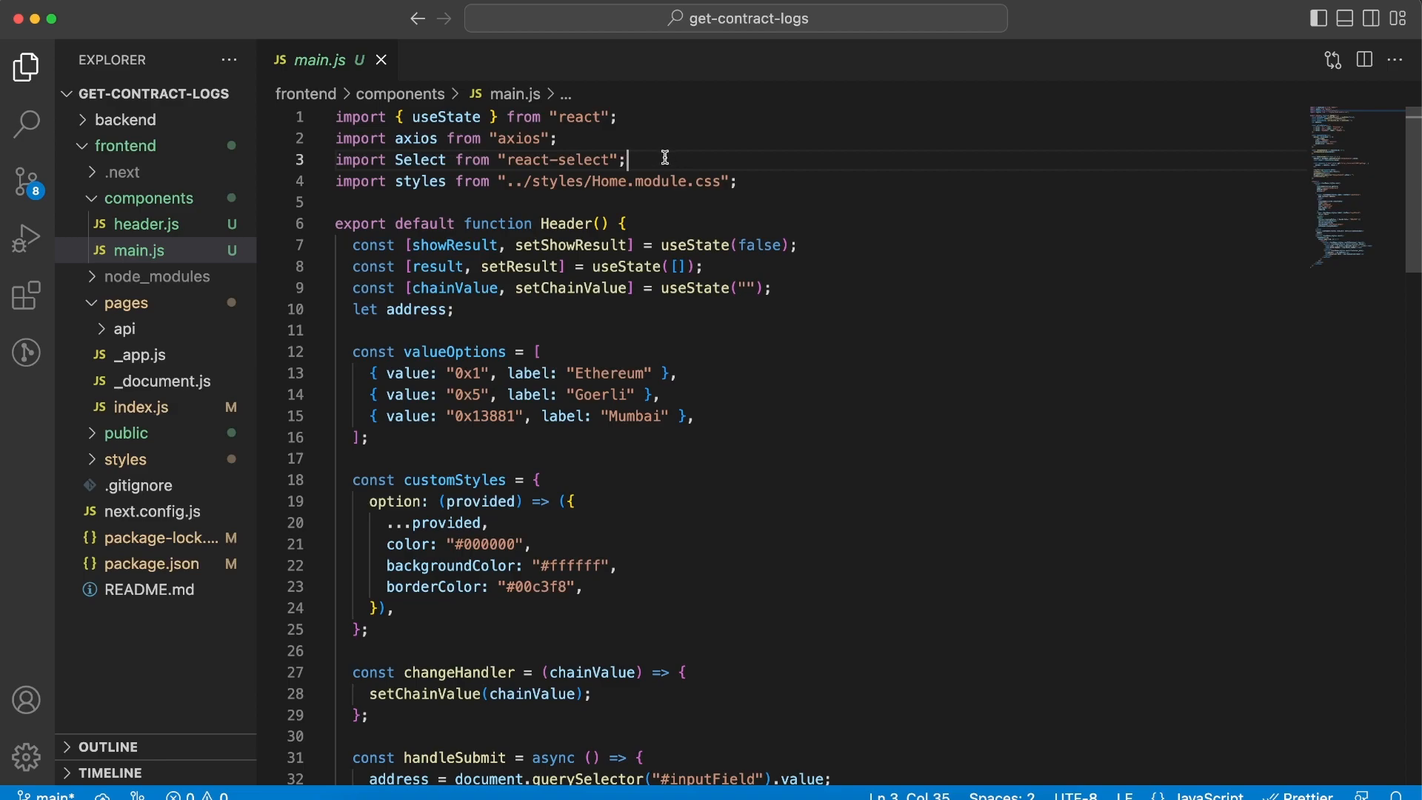
{"action": "mouse_move", "coordinate": [814, 327]}
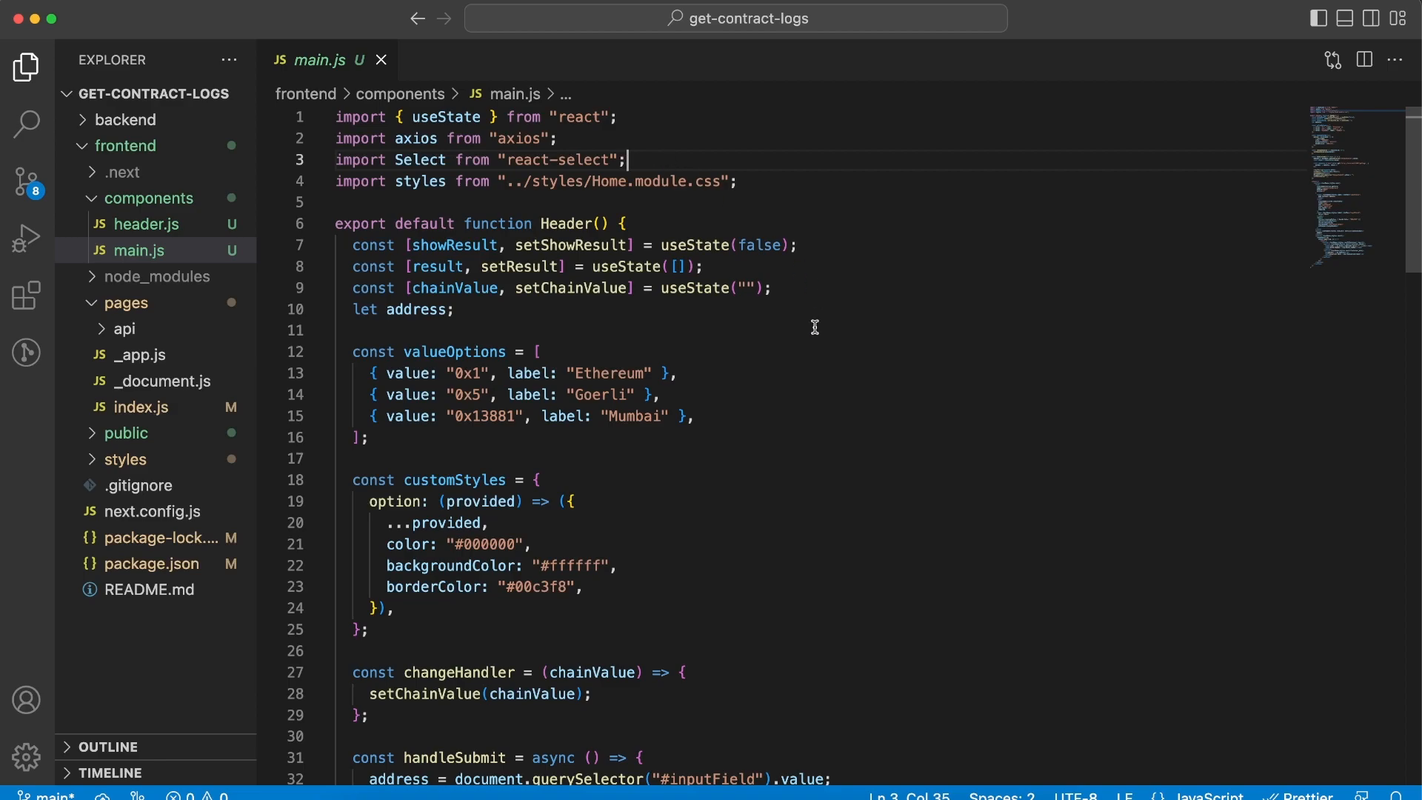
{"action": "mouse_move", "coordinate": [634, 341]}
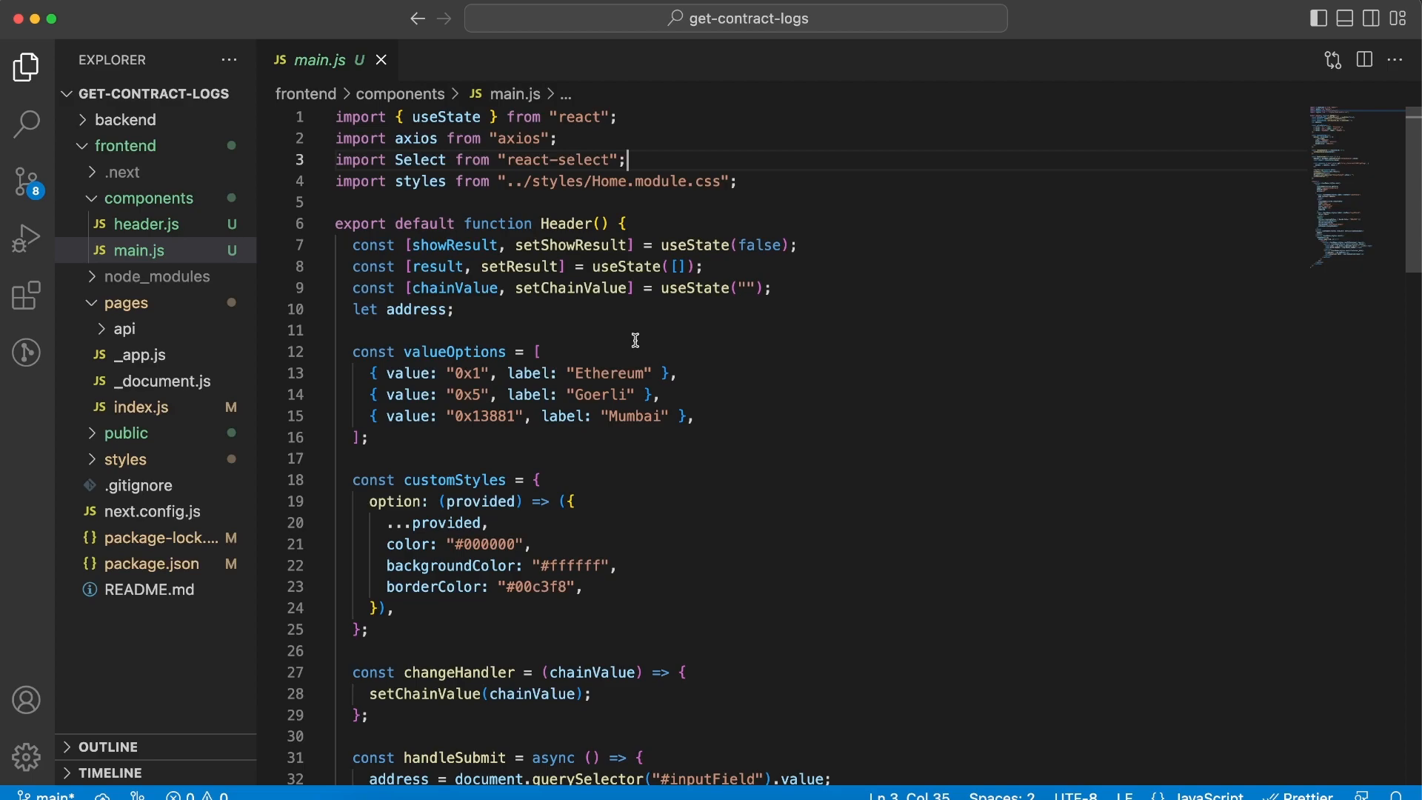
{"action": "left_click", "coordinate": [609, 374]}
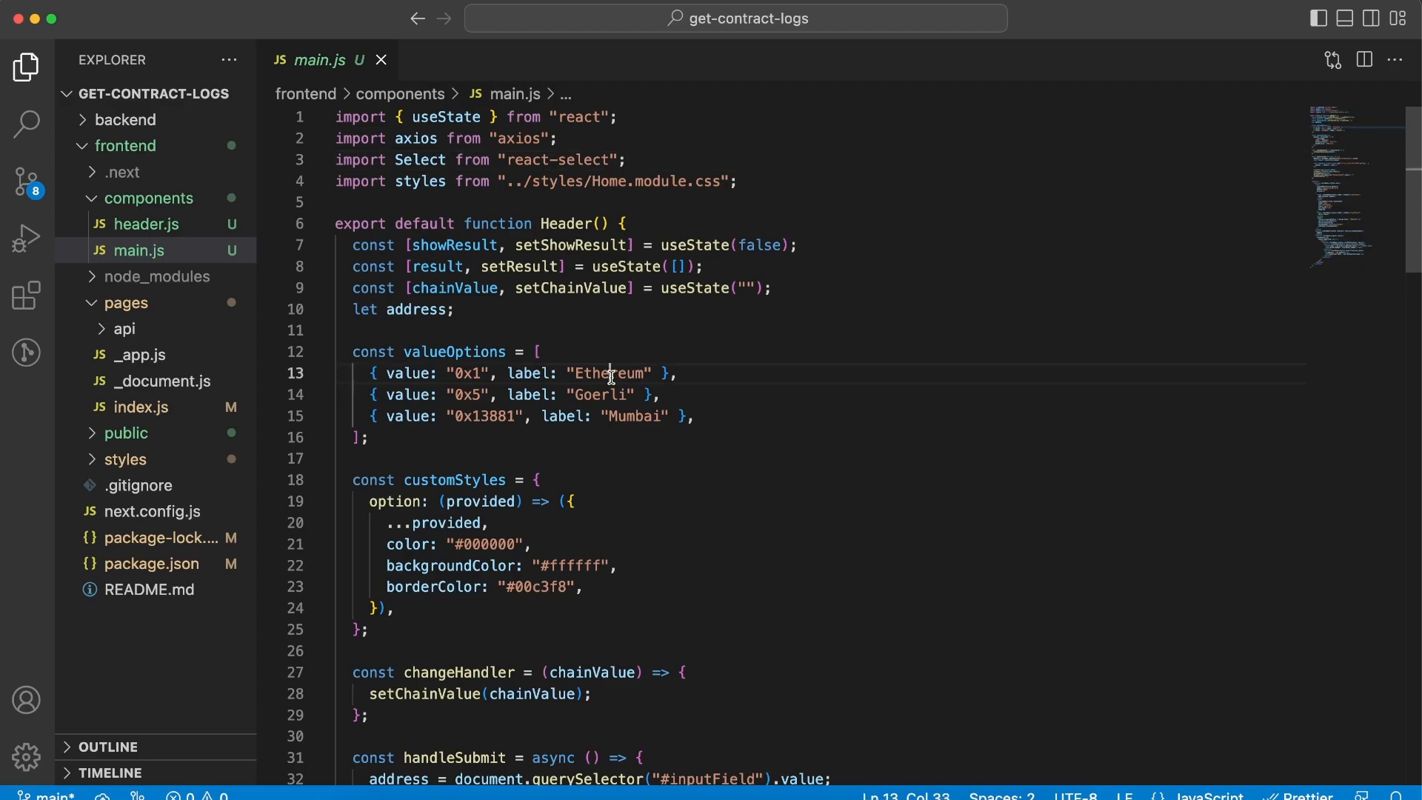
{"action": "double_click", "coordinate": [633, 416]}
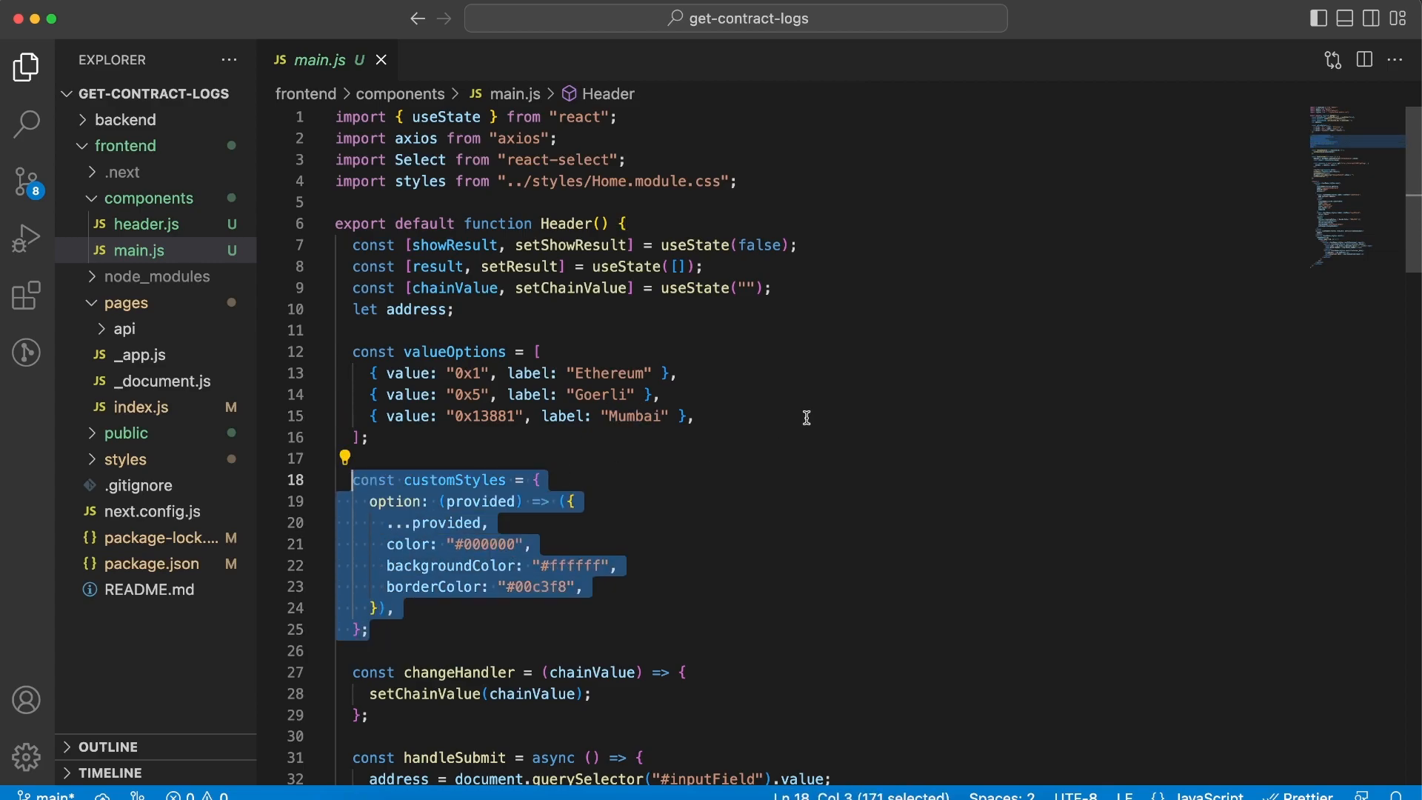
{"action": "scroll", "scroll_direction": "down", "scroll_amount": 3}
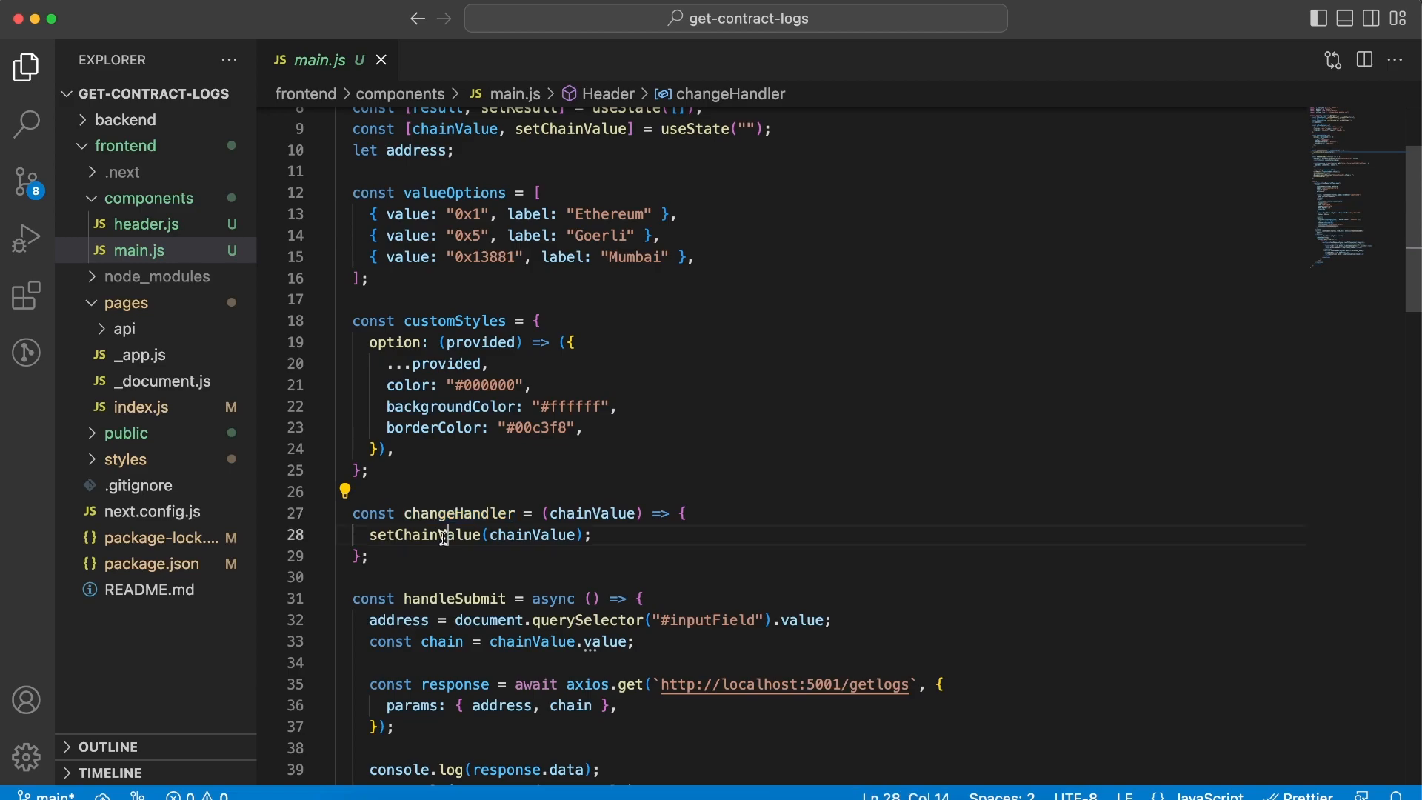
{"action": "double_click", "coordinate": [438, 535]}
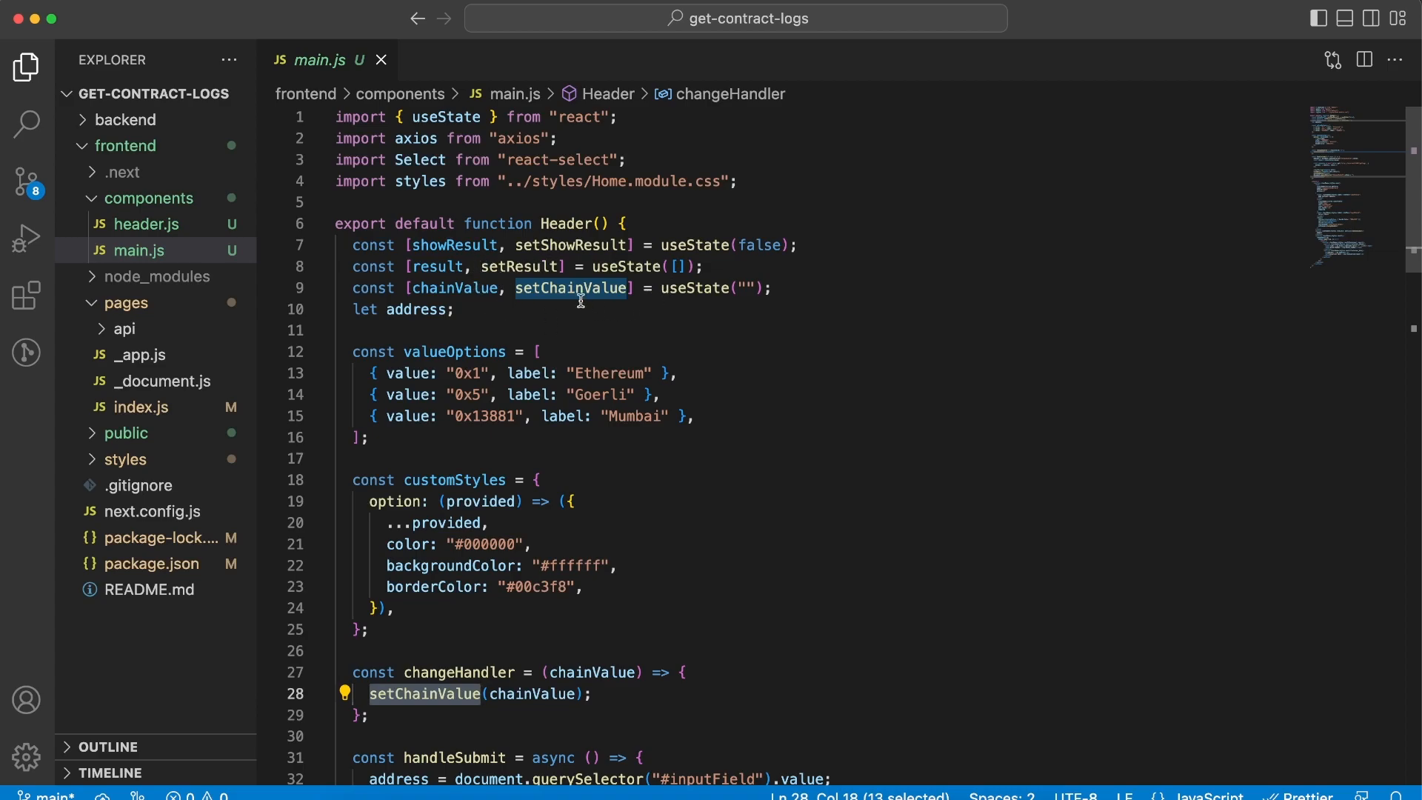
{"action": "mouse_move", "coordinate": [559, 246]}
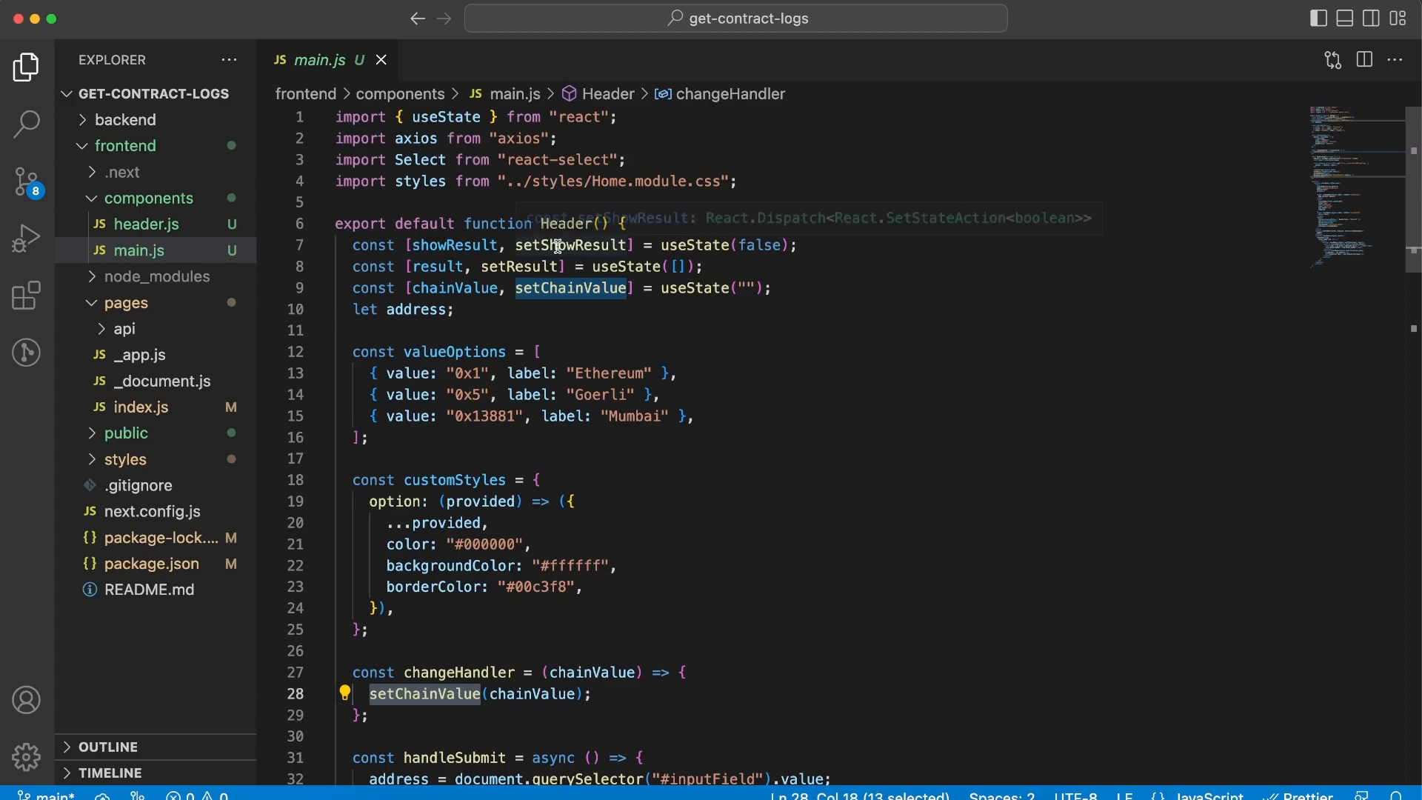
{"action": "mouse_move", "coordinate": [835, 251]}
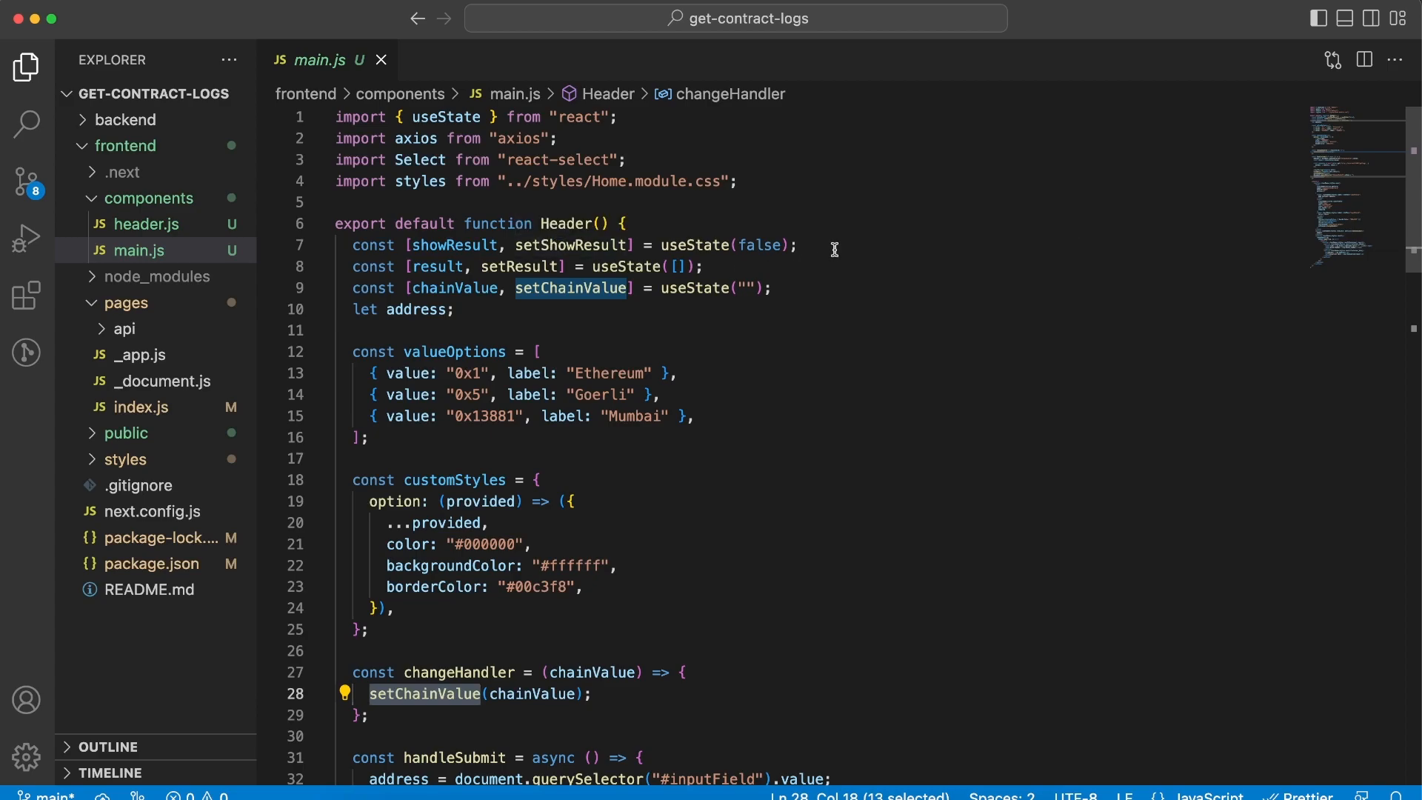
{"action": "double_click", "coordinate": [438, 267]}
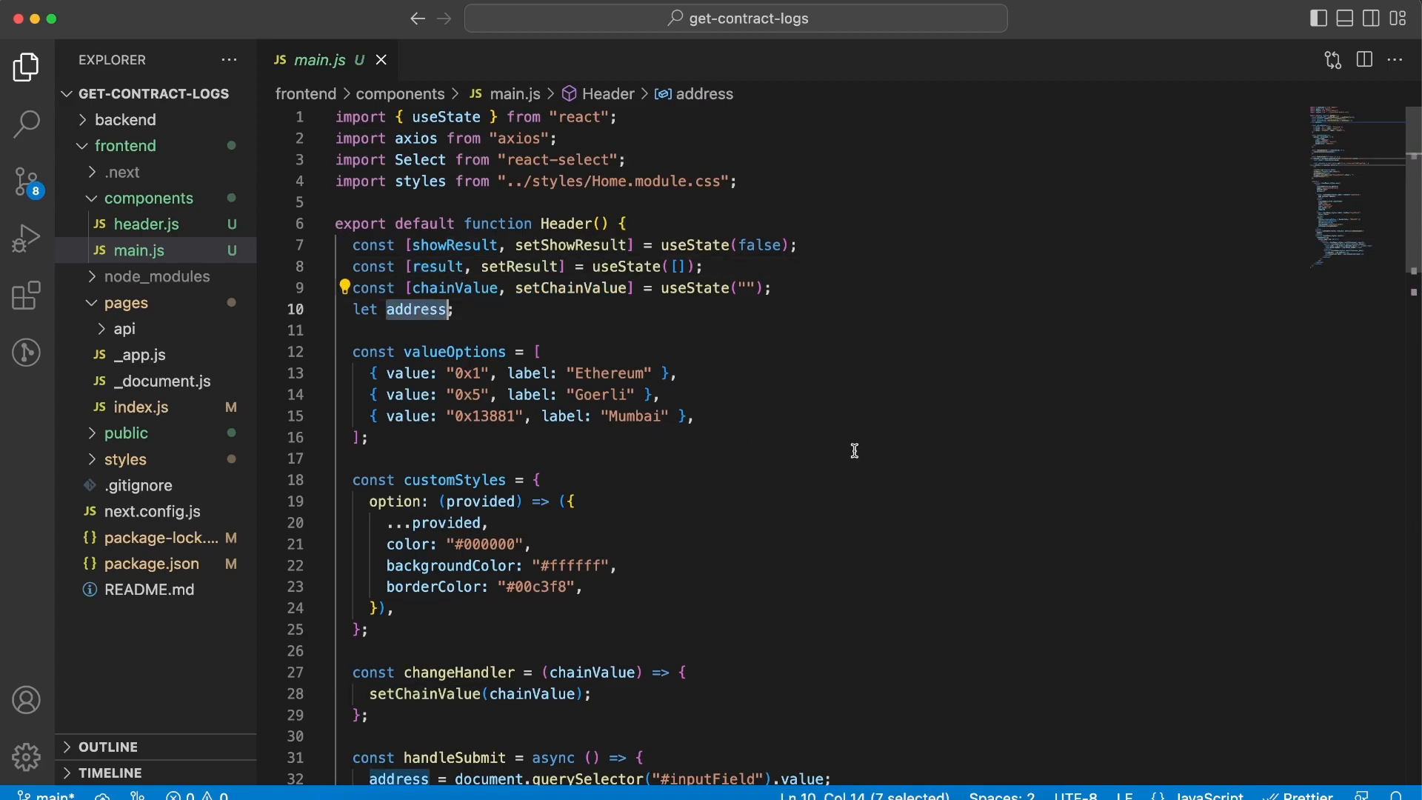
{"action": "scroll", "scroll_direction": "down", "scroll_amount": 3}
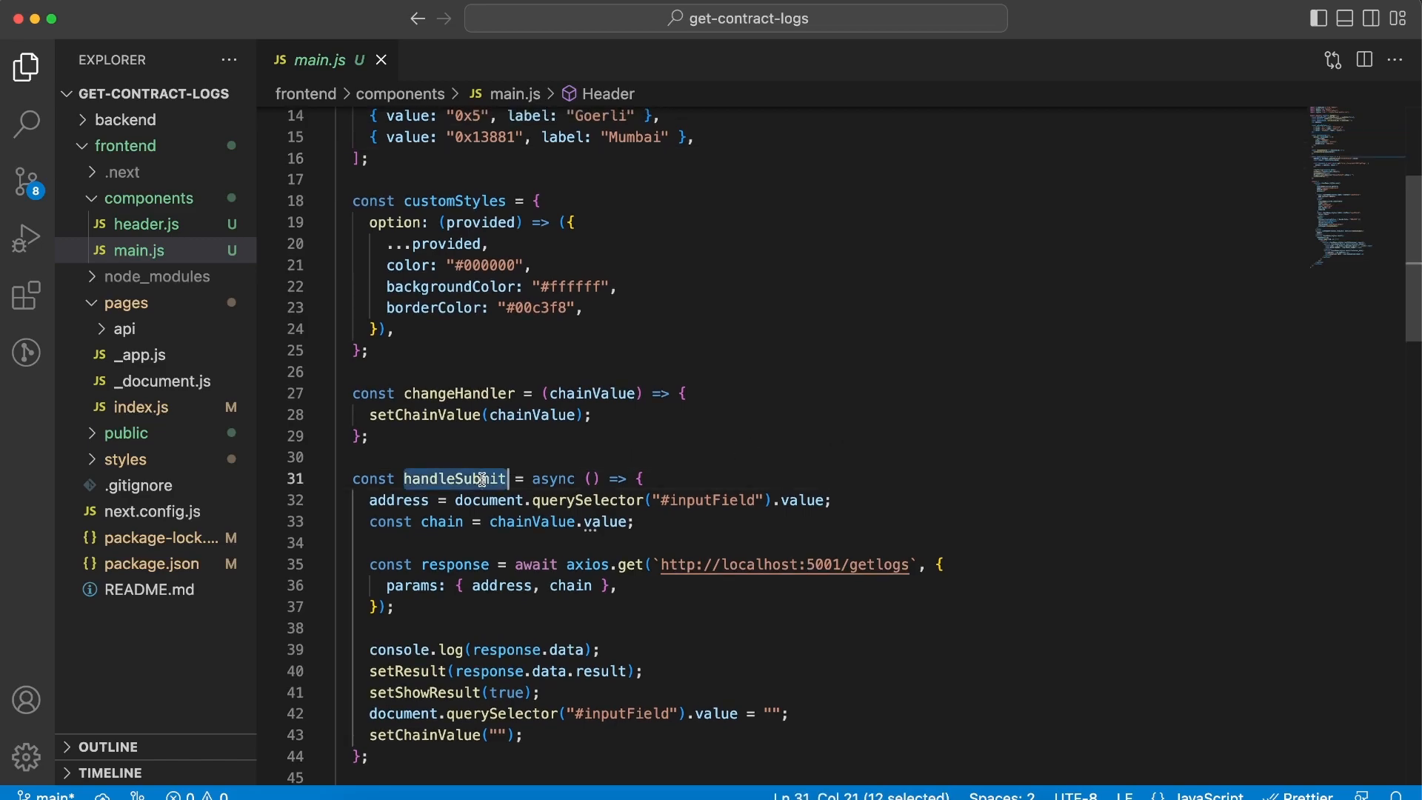
{"action": "scroll", "scroll_direction": "down", "scroll_amount": 3}
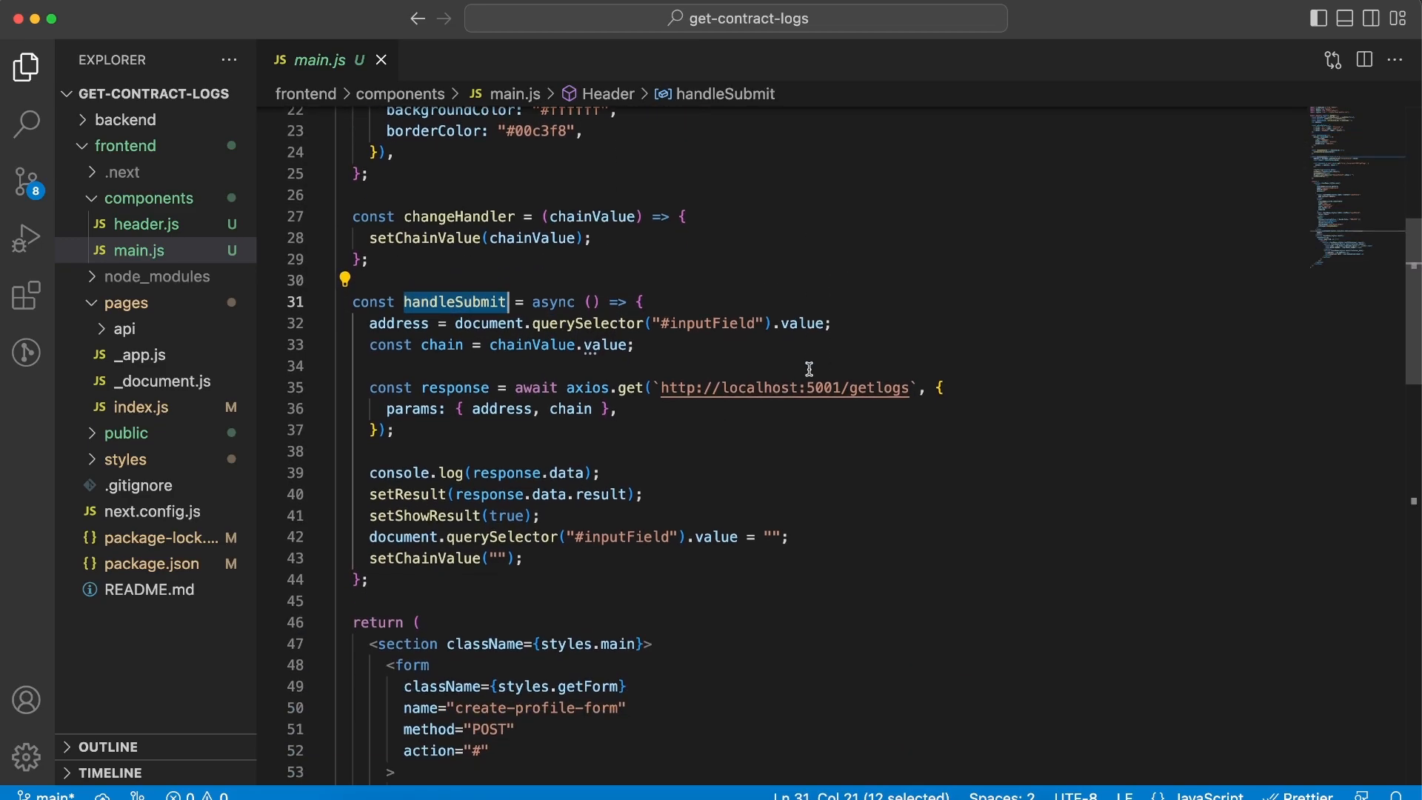
{"action": "mouse_move", "coordinate": [718, 330]}
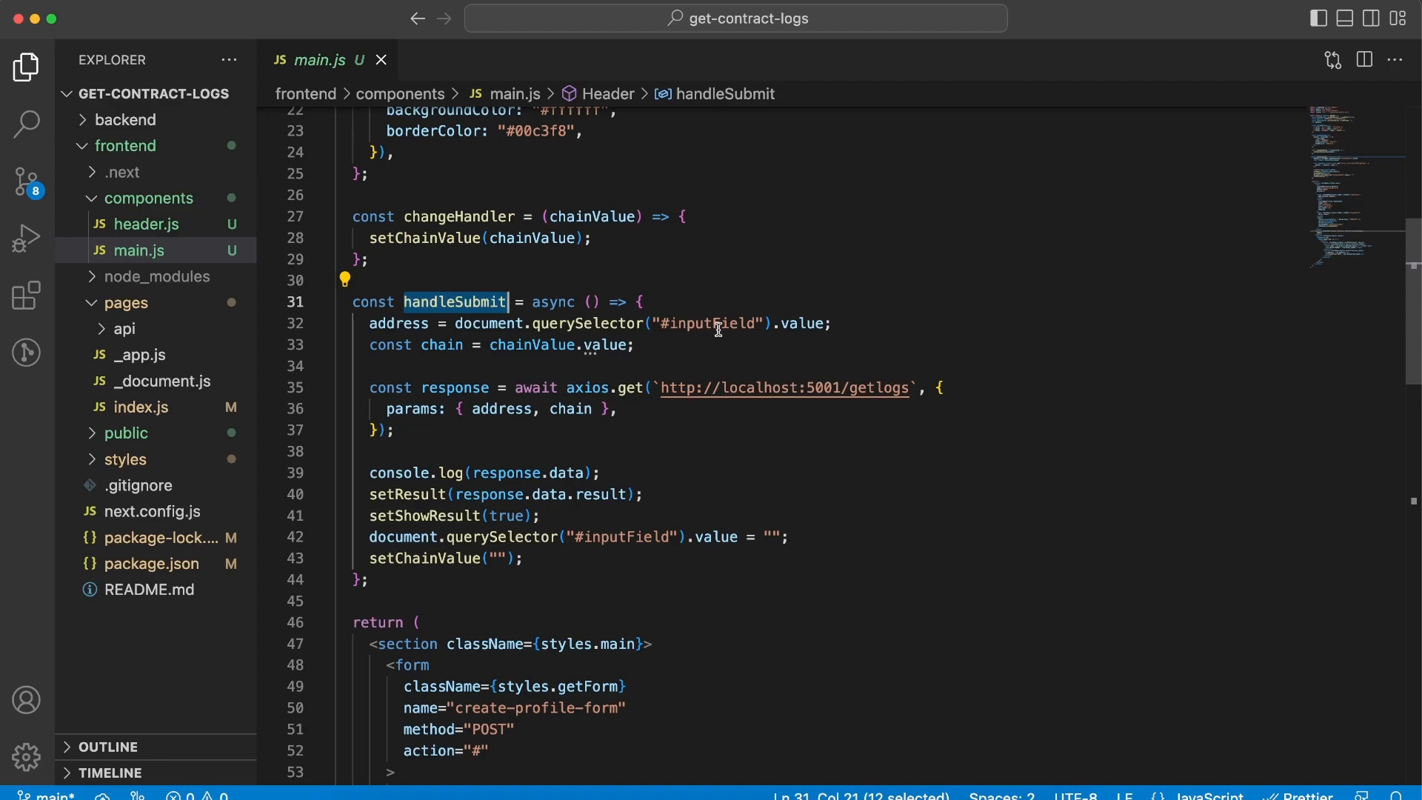
{"action": "mouse_move", "coordinate": [452, 323]}
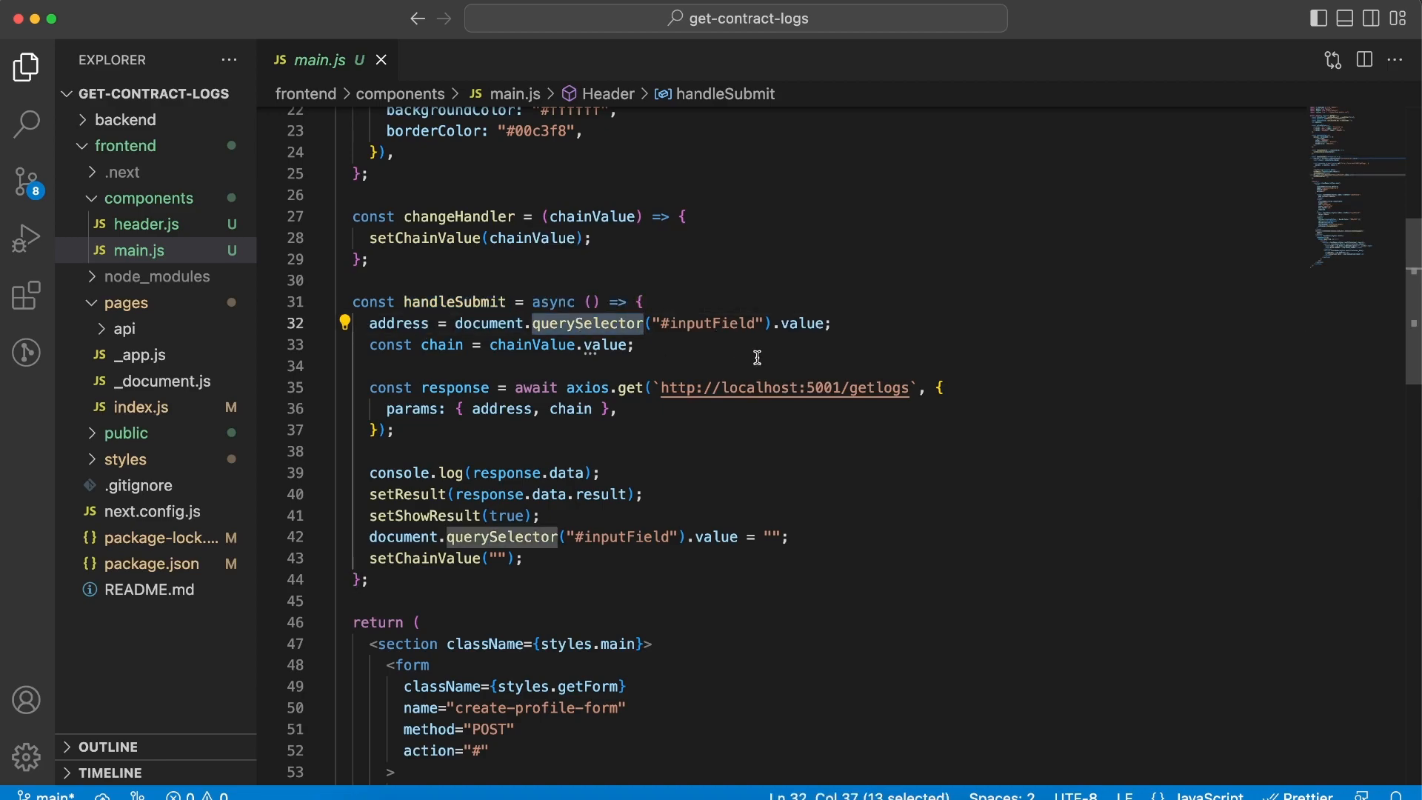
{"action": "double_click", "coordinate": [715, 324]}
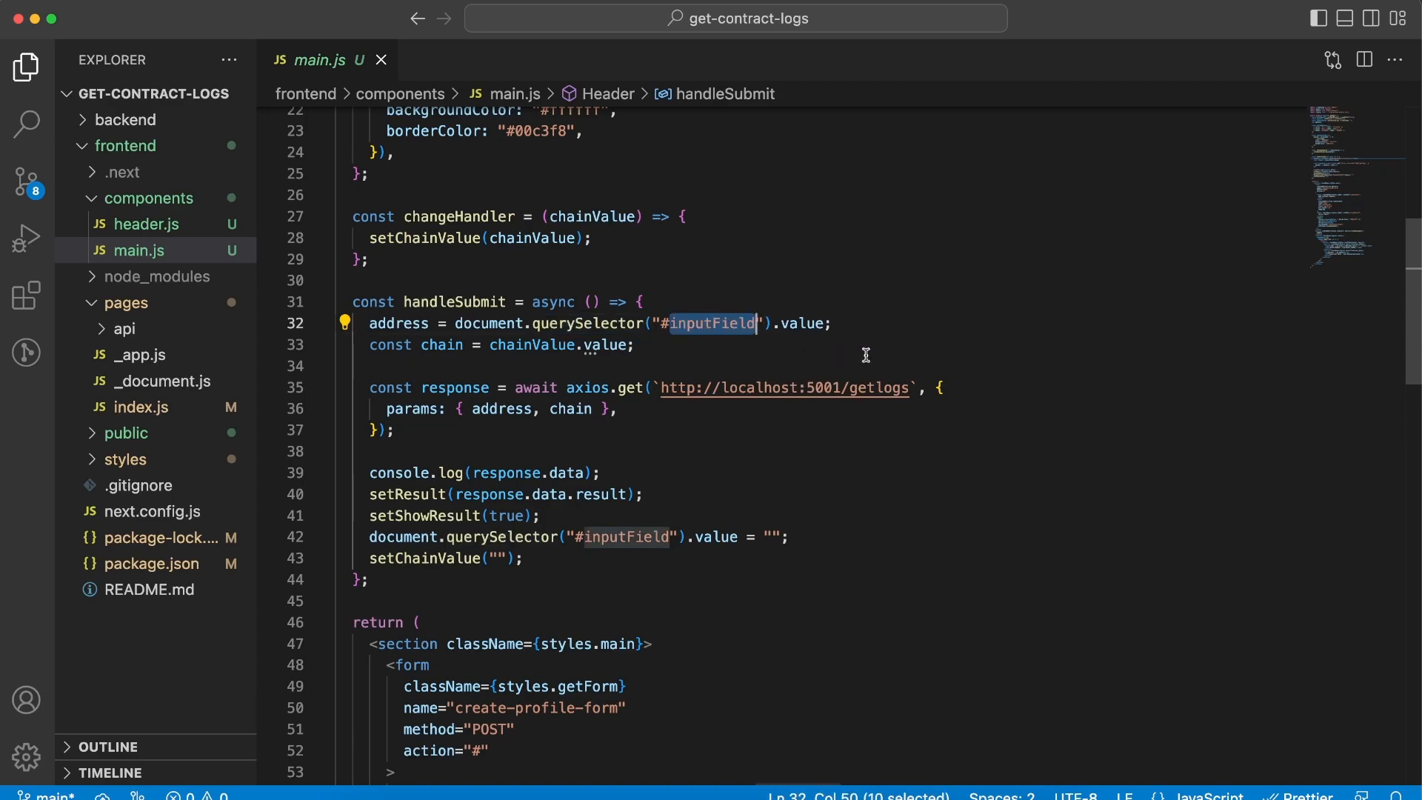
{"action": "double_click", "coordinate": [802, 323]}
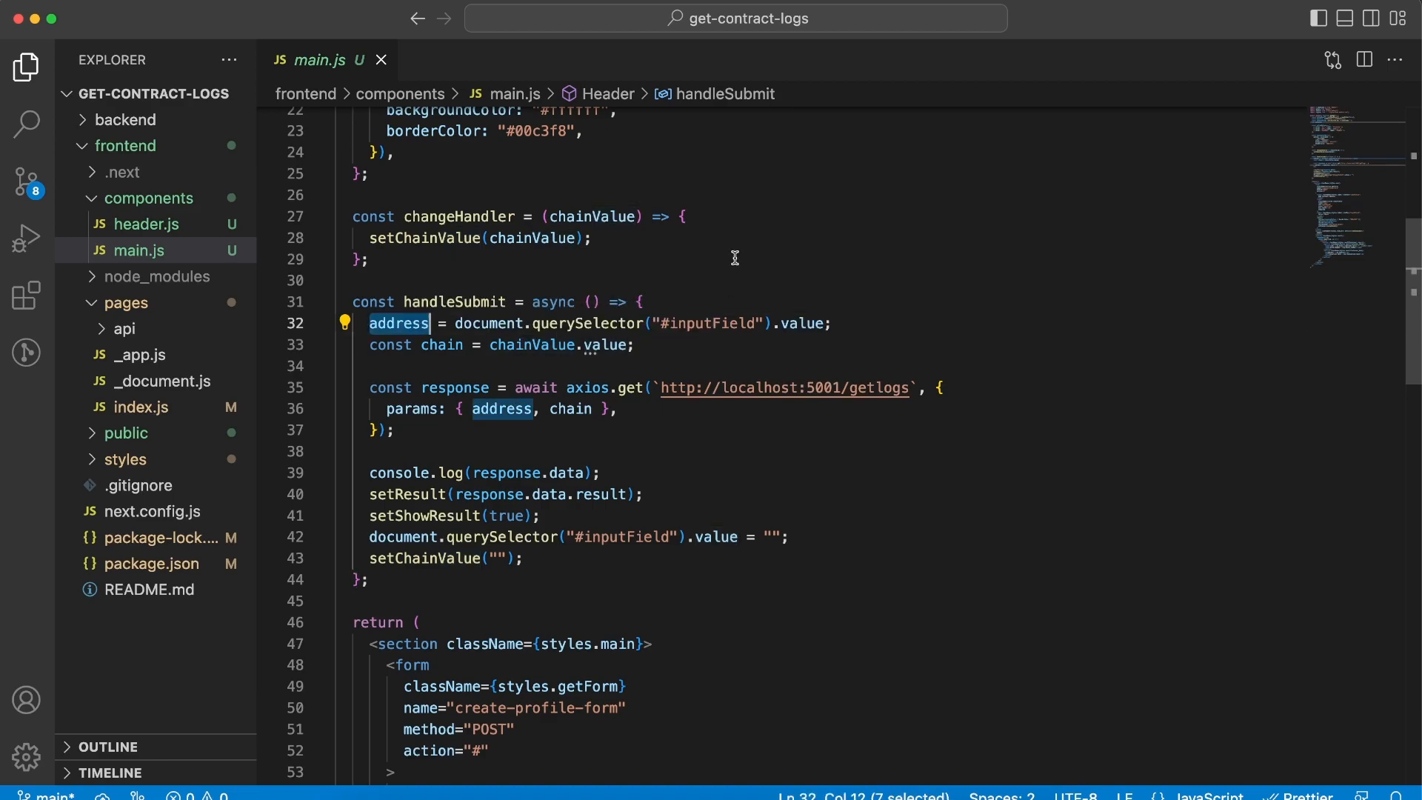
{"action": "mouse_move", "coordinate": [668, 224]}
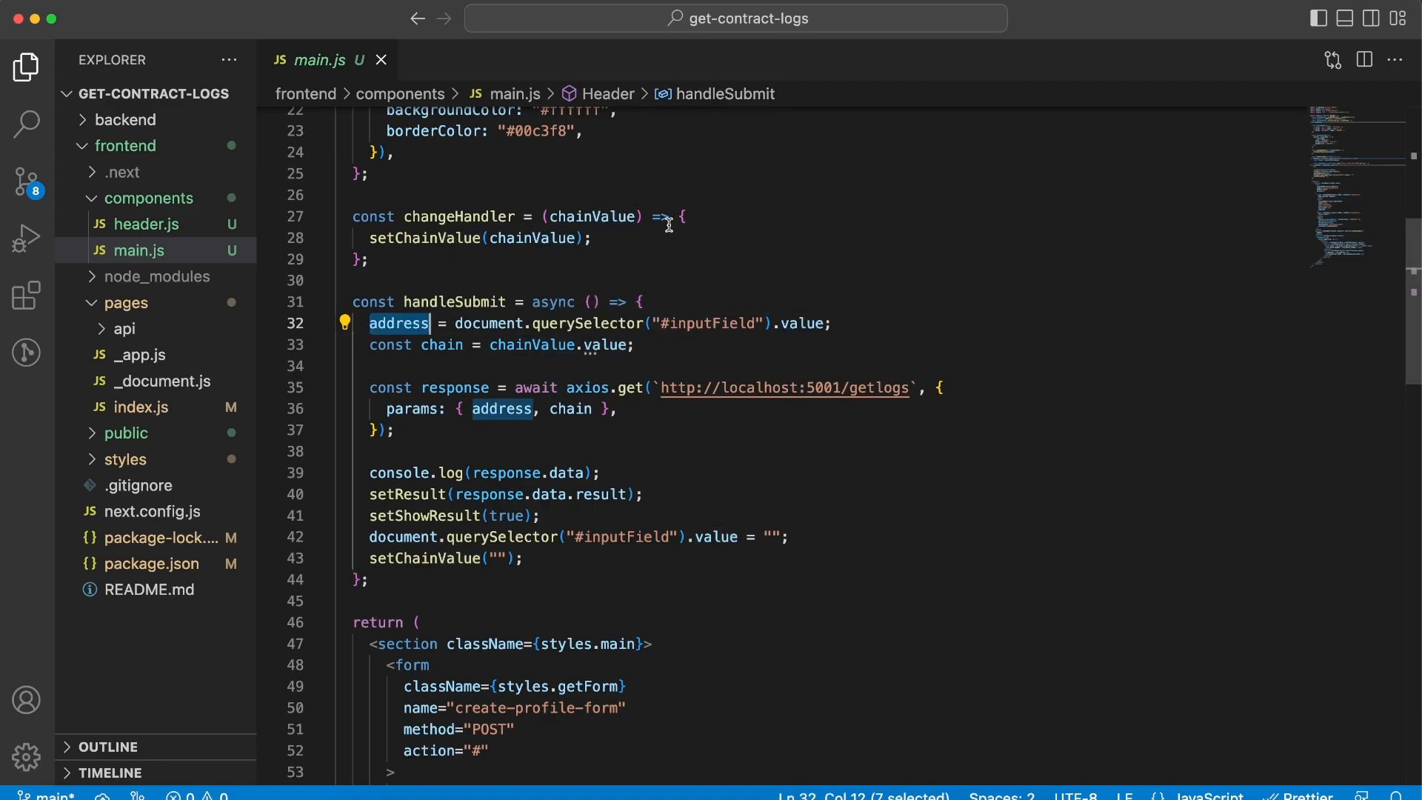
{"action": "double_click", "coordinate": [607, 346]}
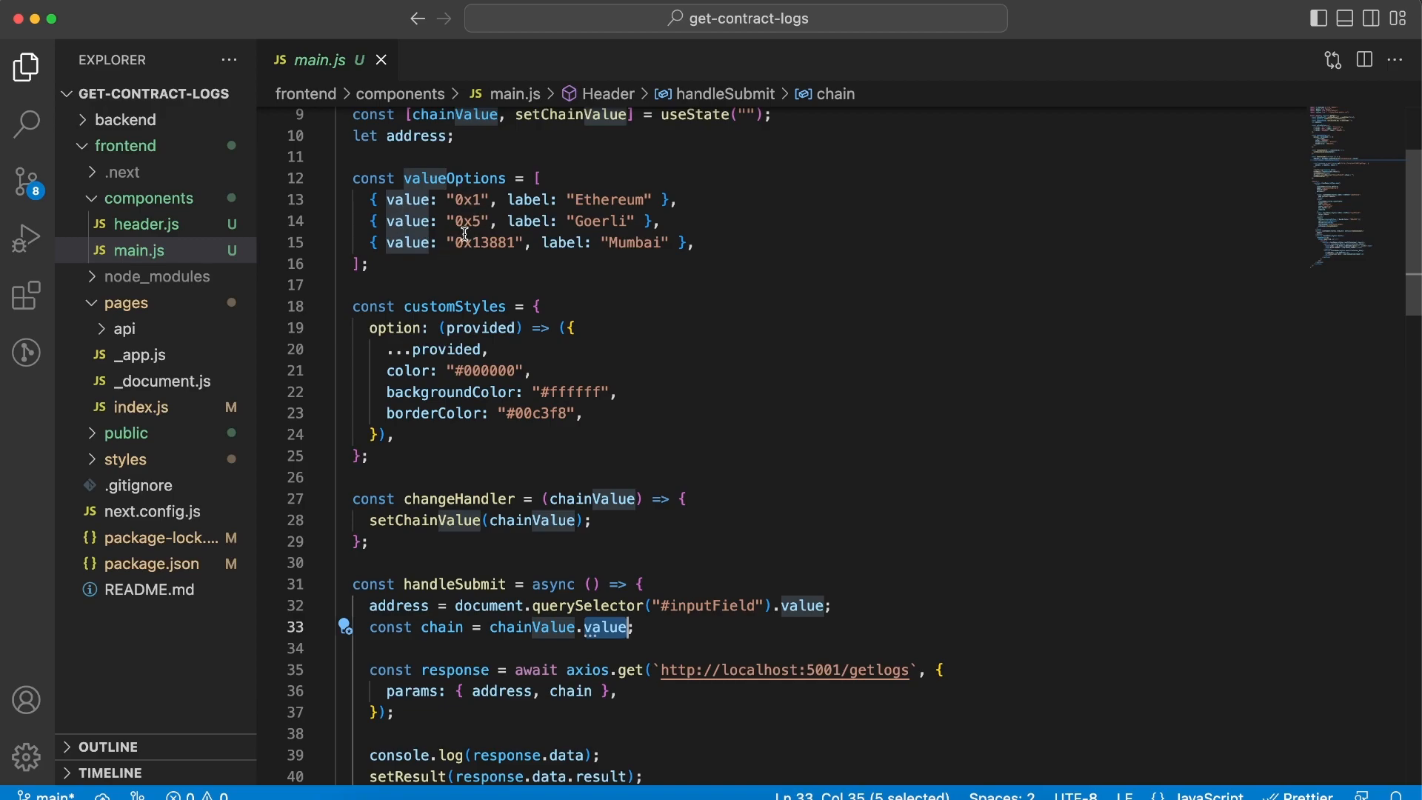
{"action": "scroll", "scroll_direction": "down", "scroll_amount": 3}
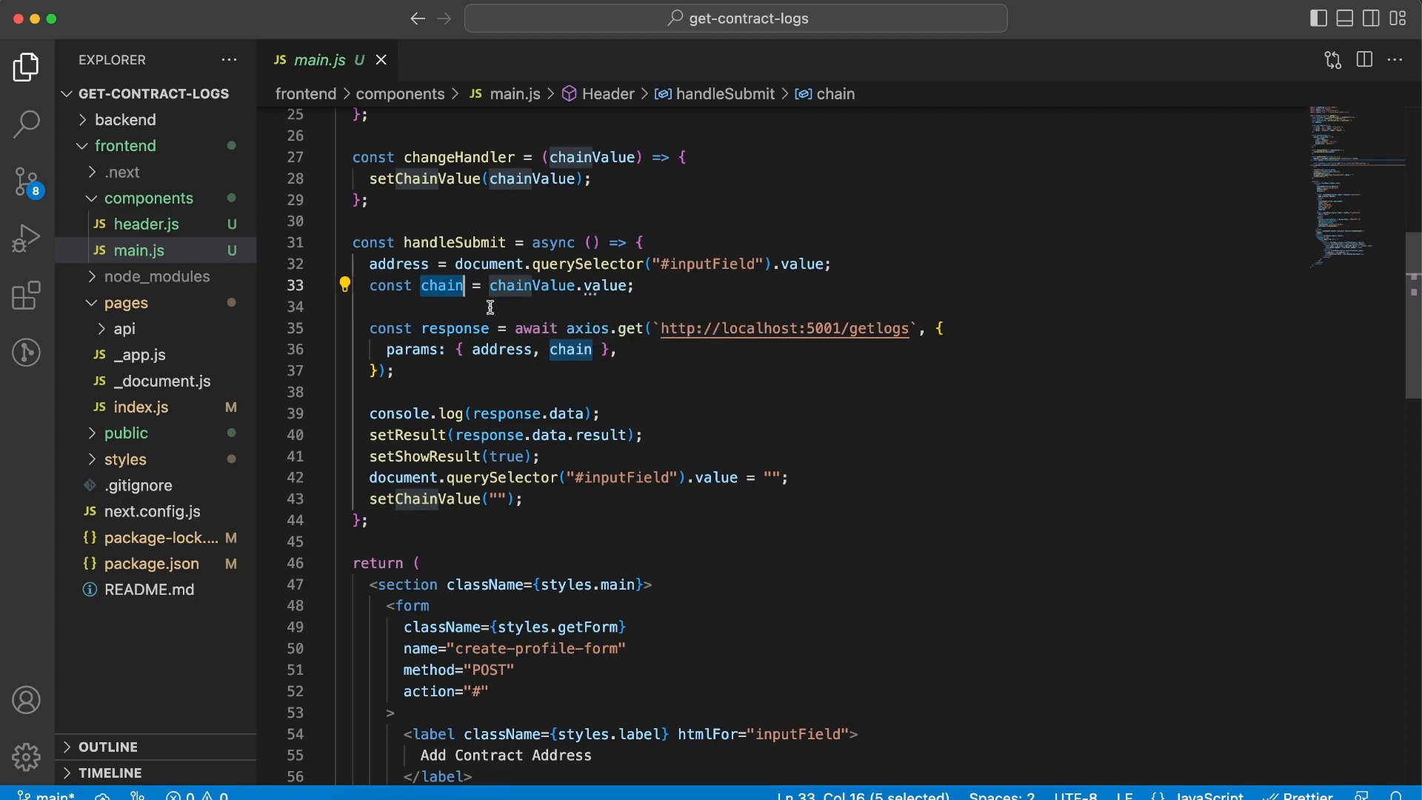
{"action": "mouse_move", "coordinate": [703, 330]}
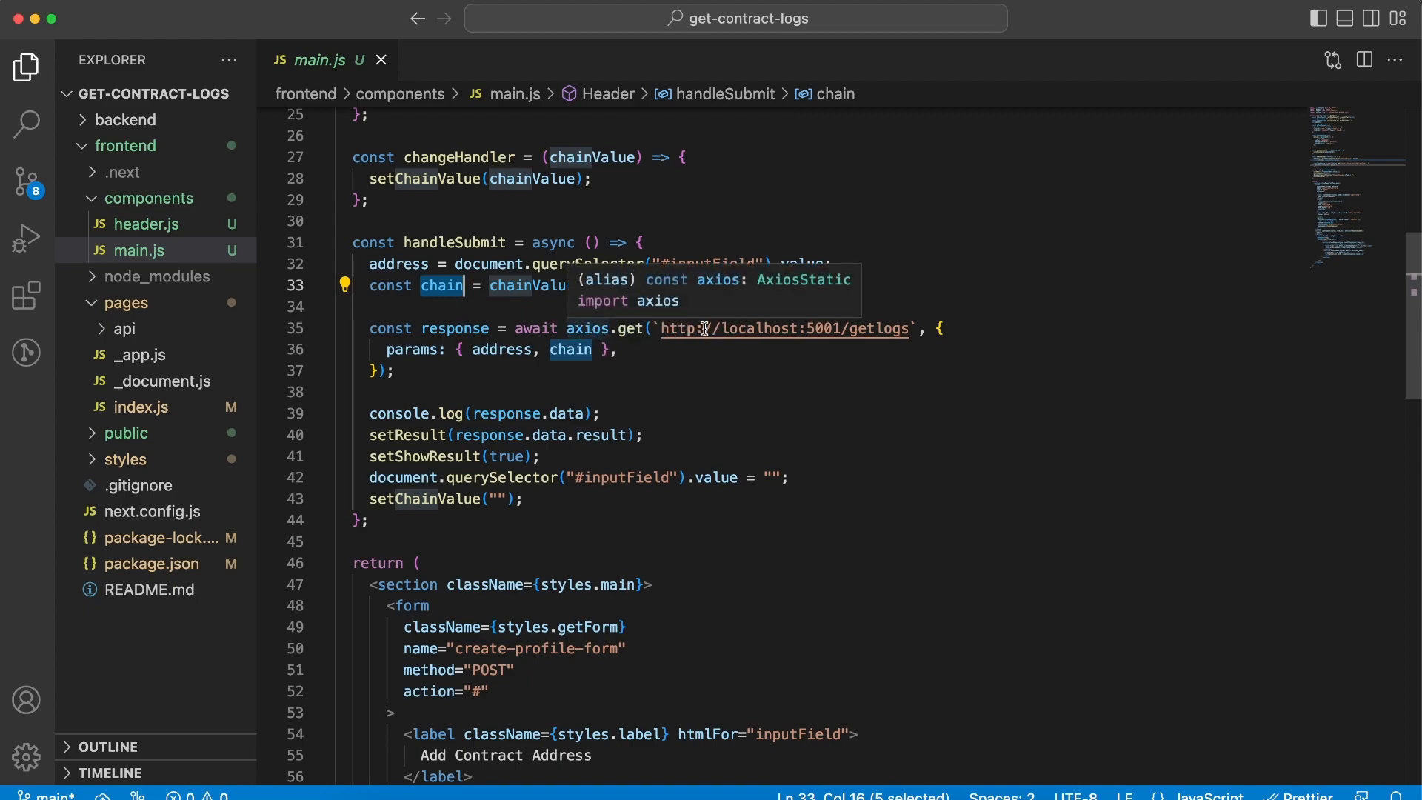
{"action": "left_click", "coordinate": [827, 328]}
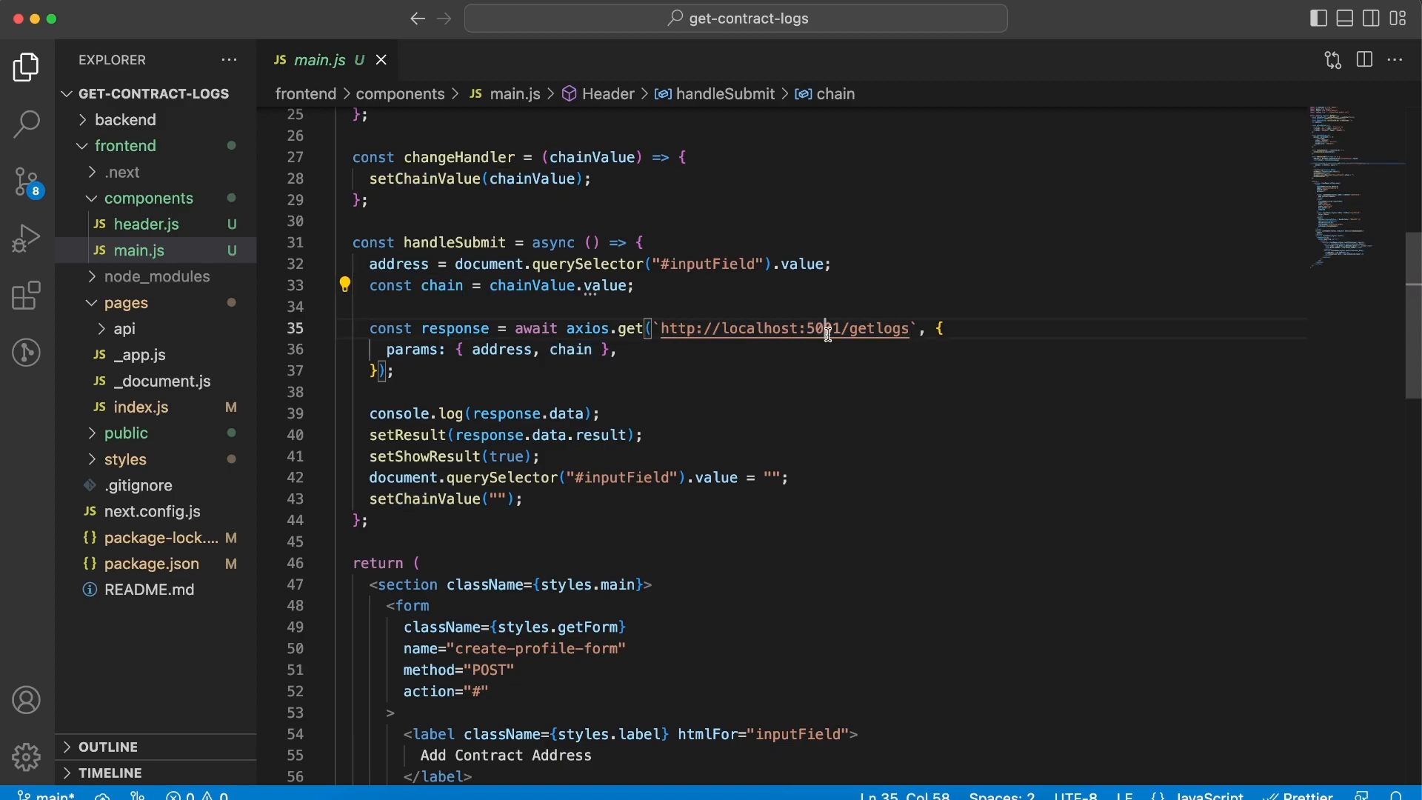
{"action": "double_click", "coordinate": [882, 329]}
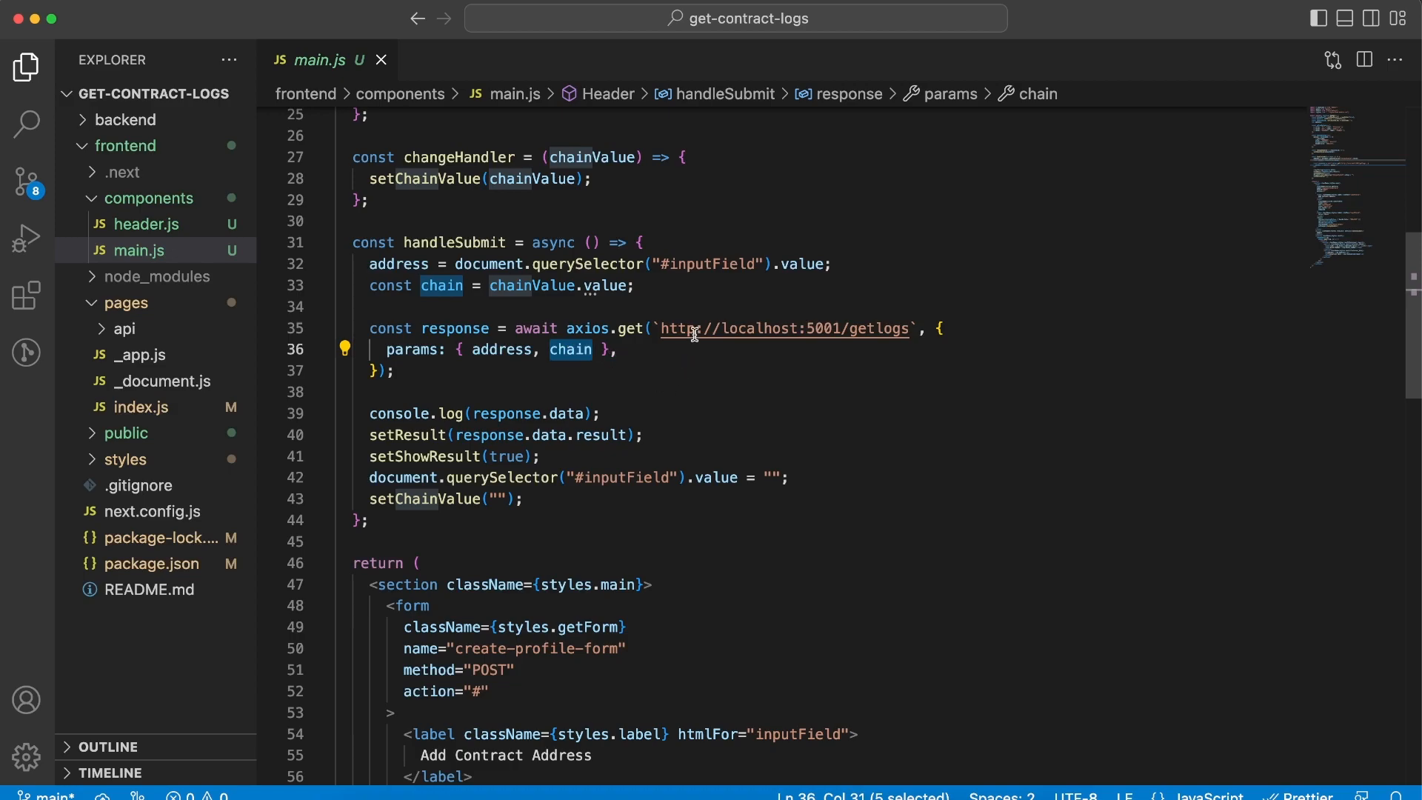
{"action": "mouse_move", "coordinate": [677, 413]}
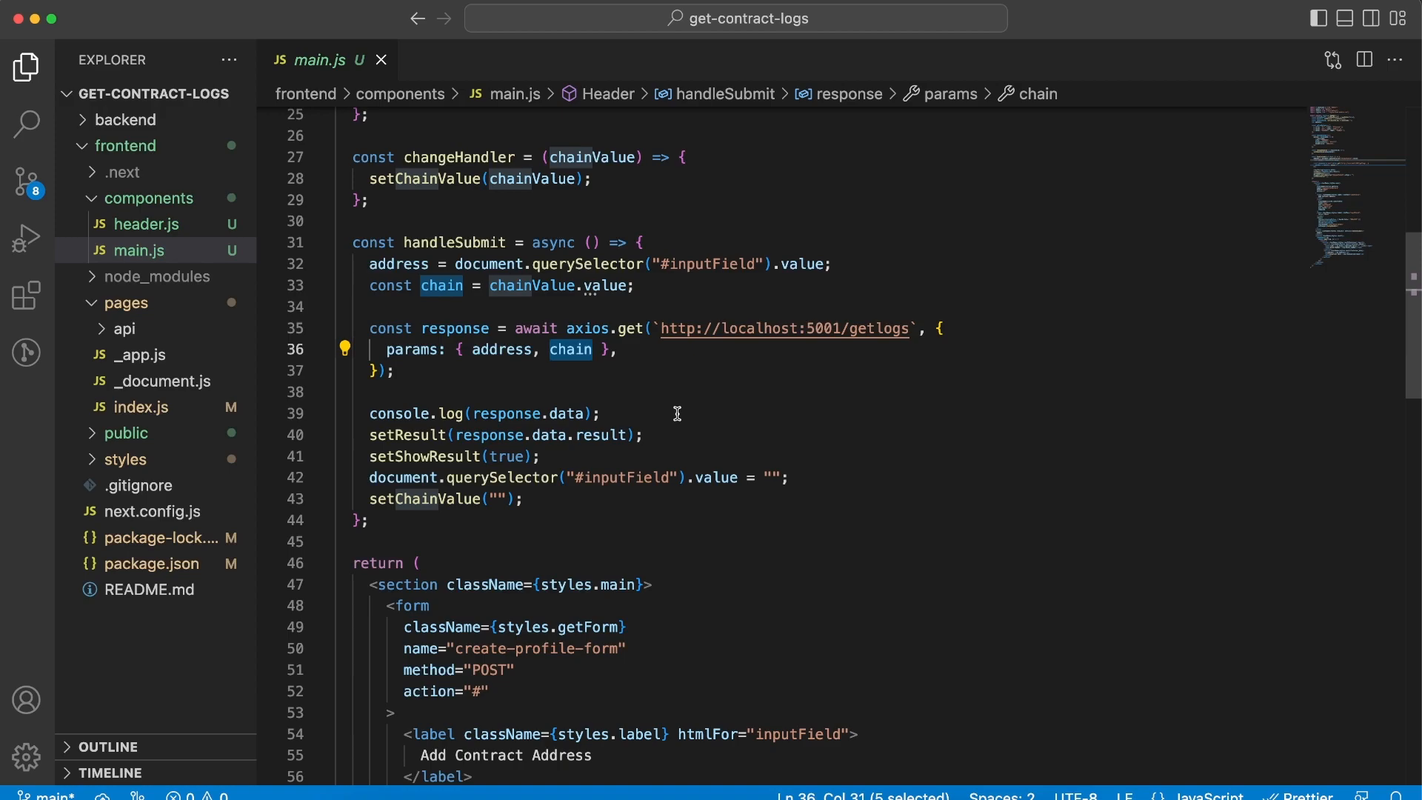
{"action": "mouse_move", "coordinate": [561, 414]}
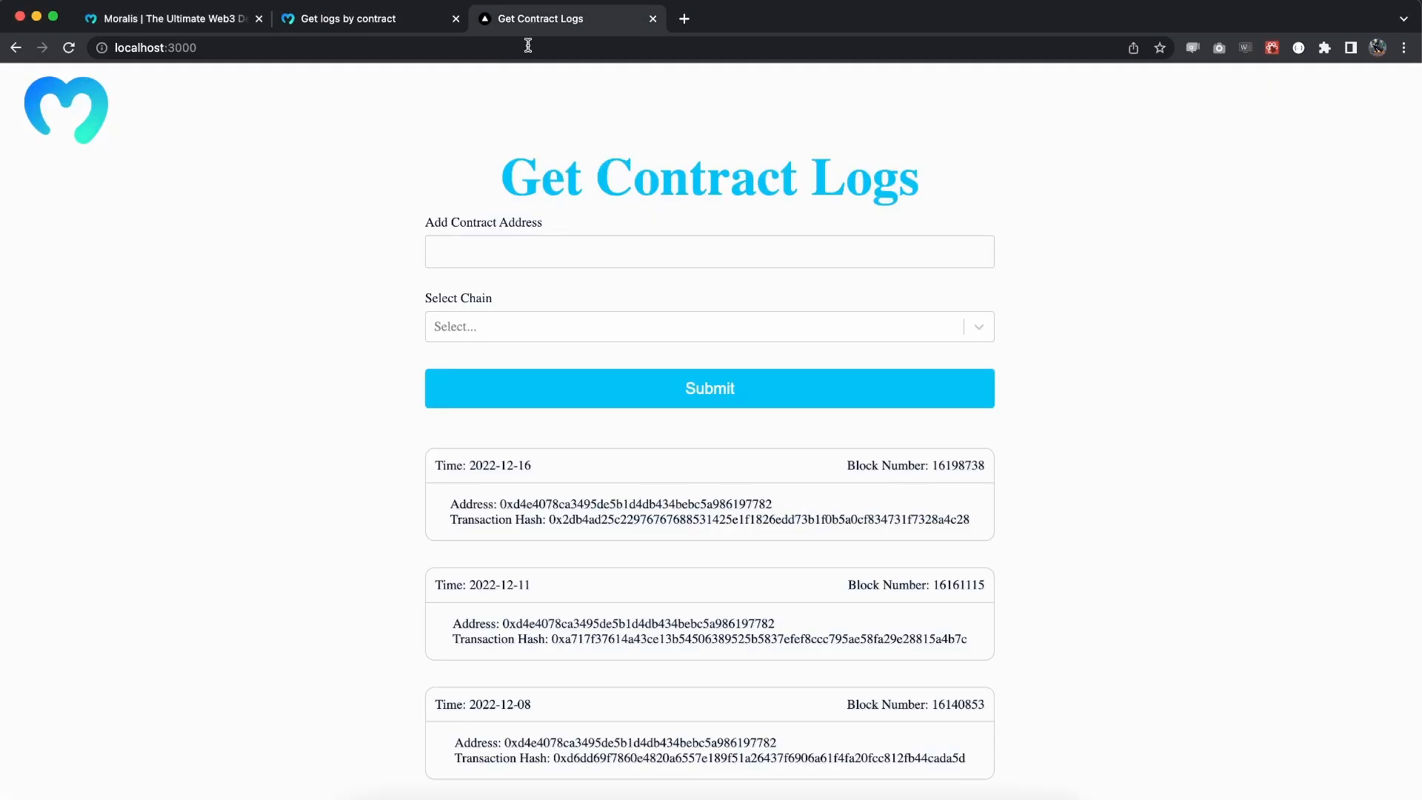
Inspect the logged response's result[0] fields in Chrome's console, then return to VS Code.
{"action": "key", "text": "F12"}
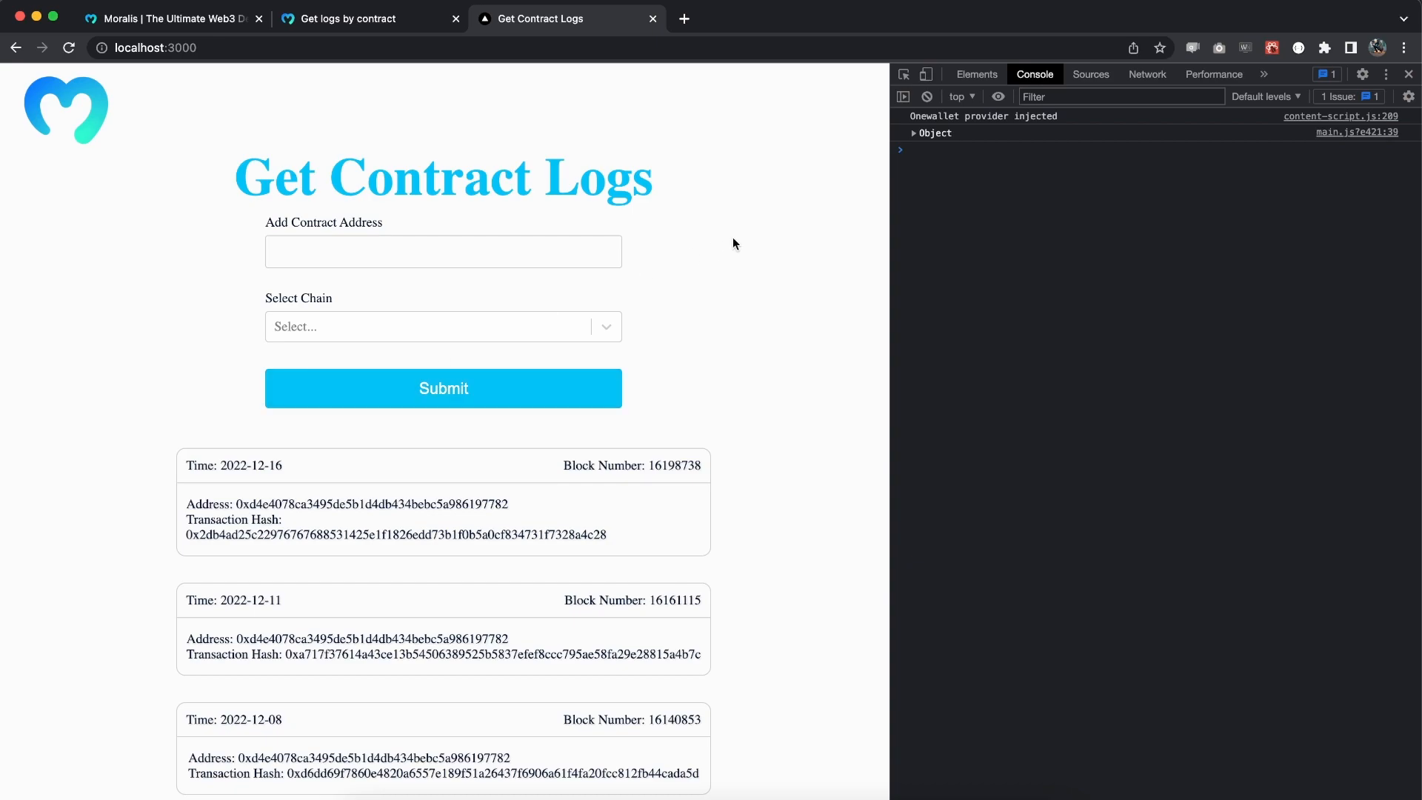
{"action": "left_click", "coordinate": [913, 133]}
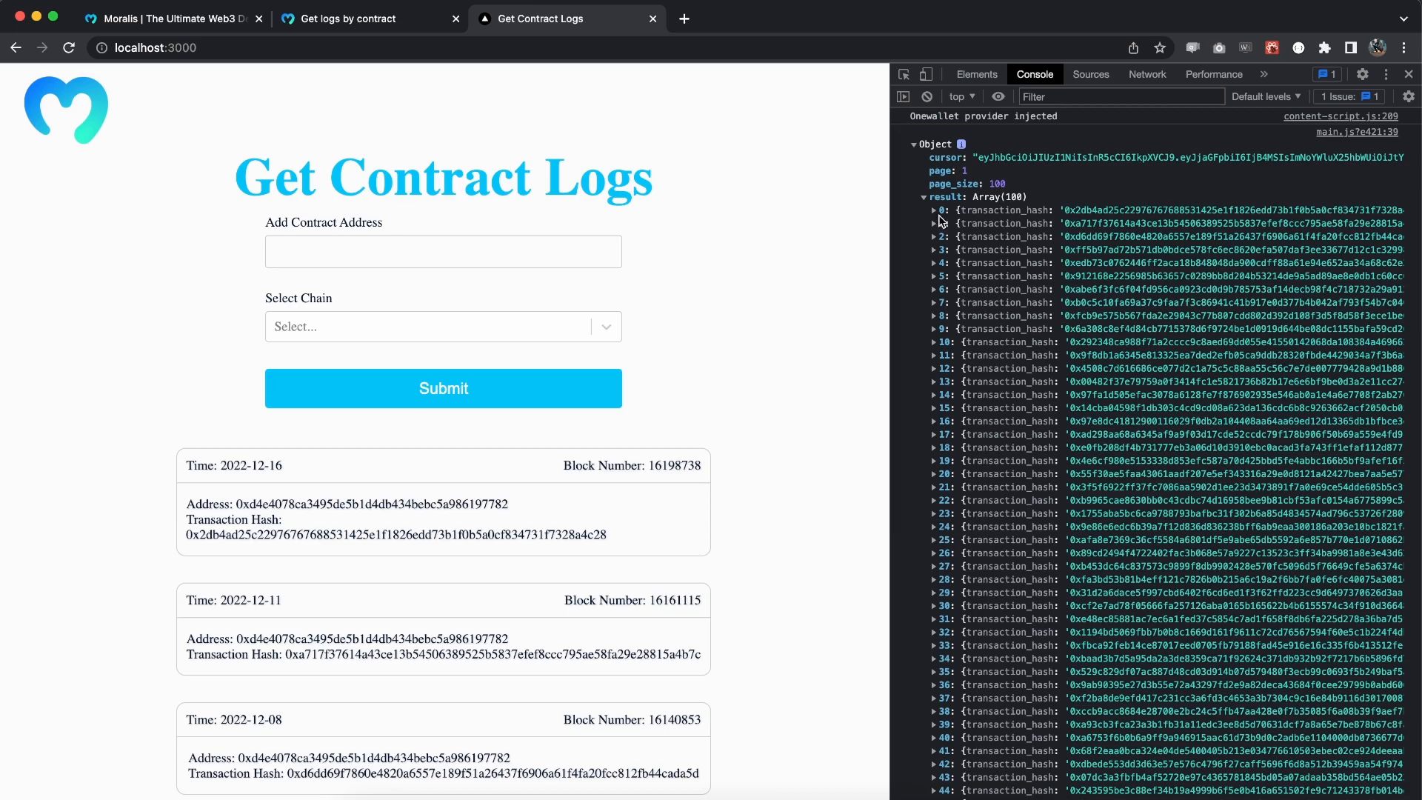
{"action": "left_click", "coordinate": [936, 209]}
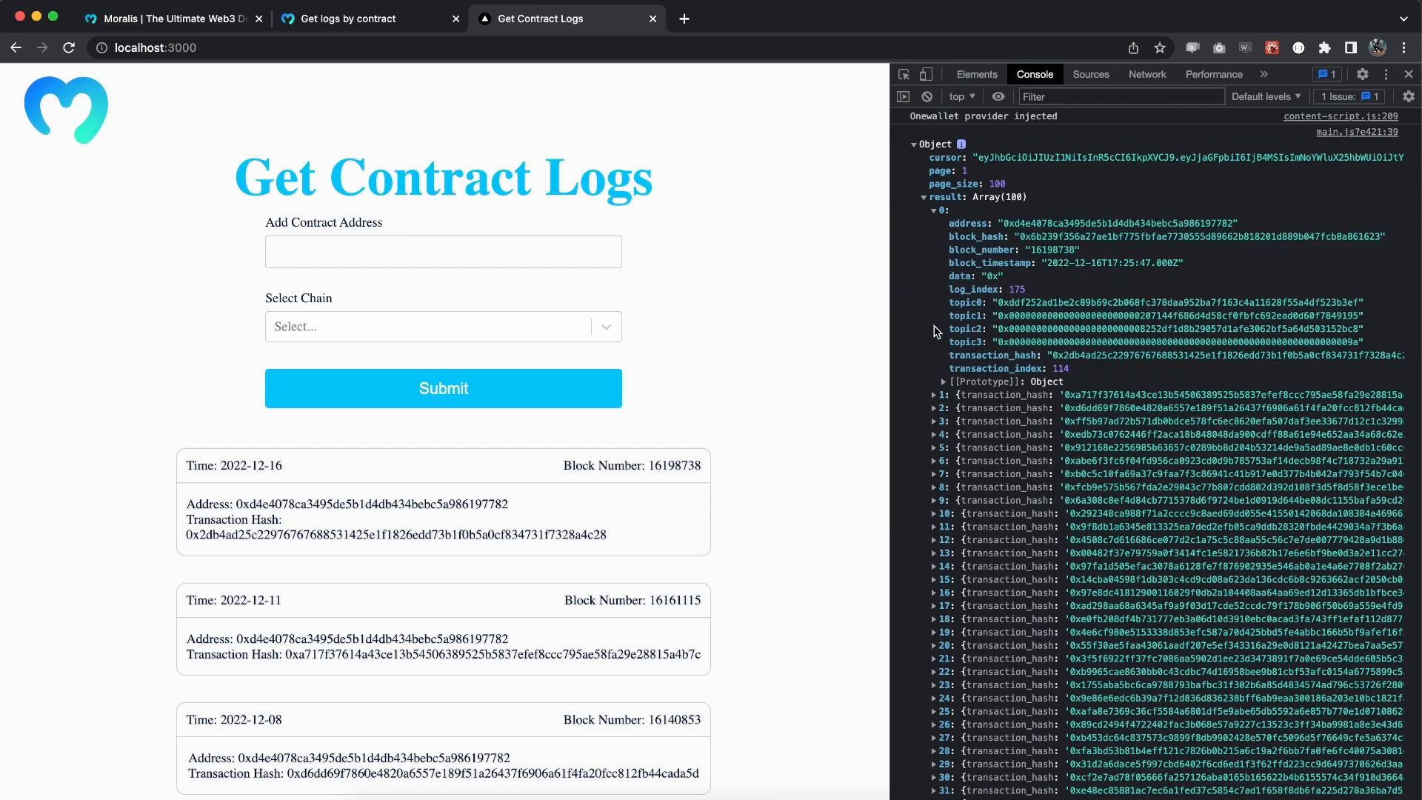
{"action": "mouse_move", "coordinate": [653, 454]}
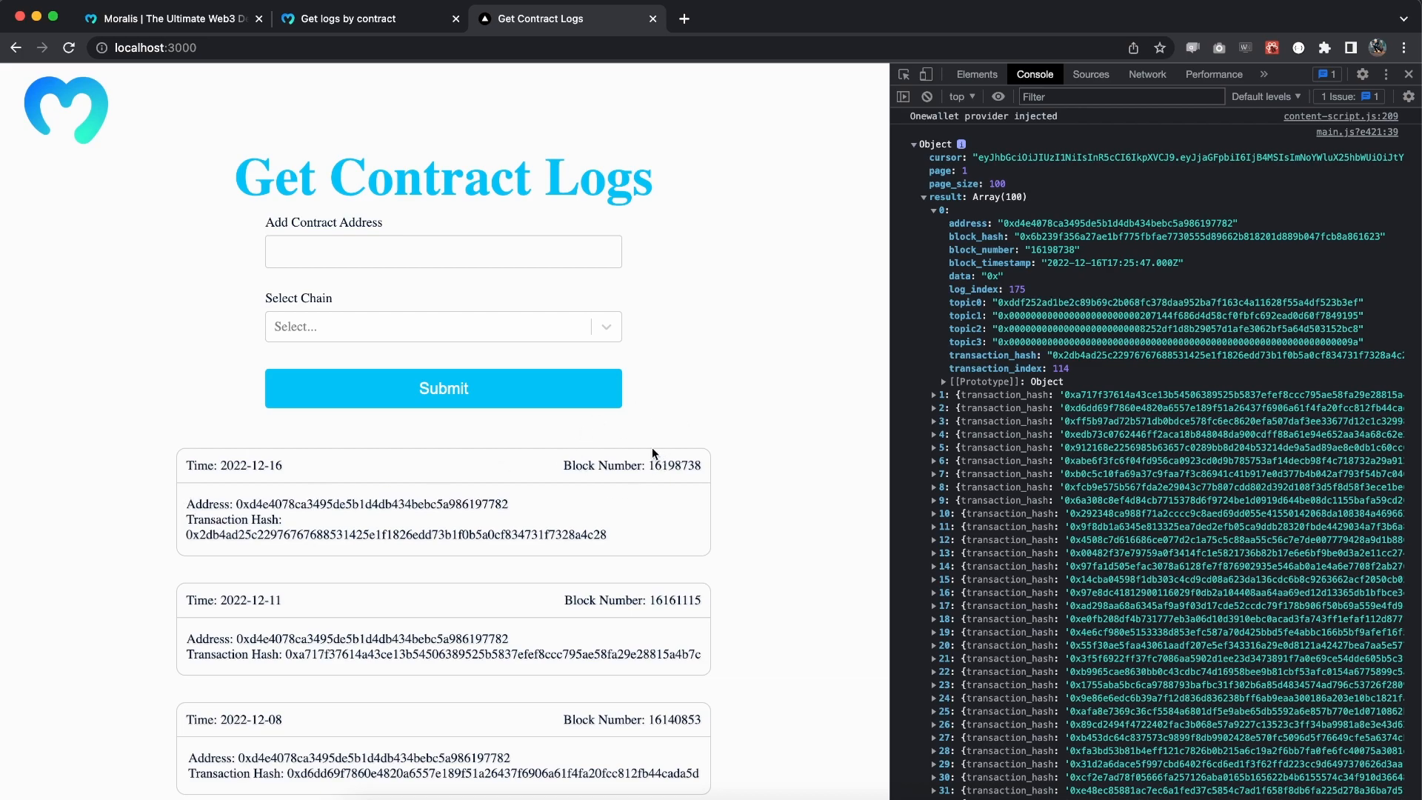
{"action": "mouse_move", "coordinate": [391, 555]}
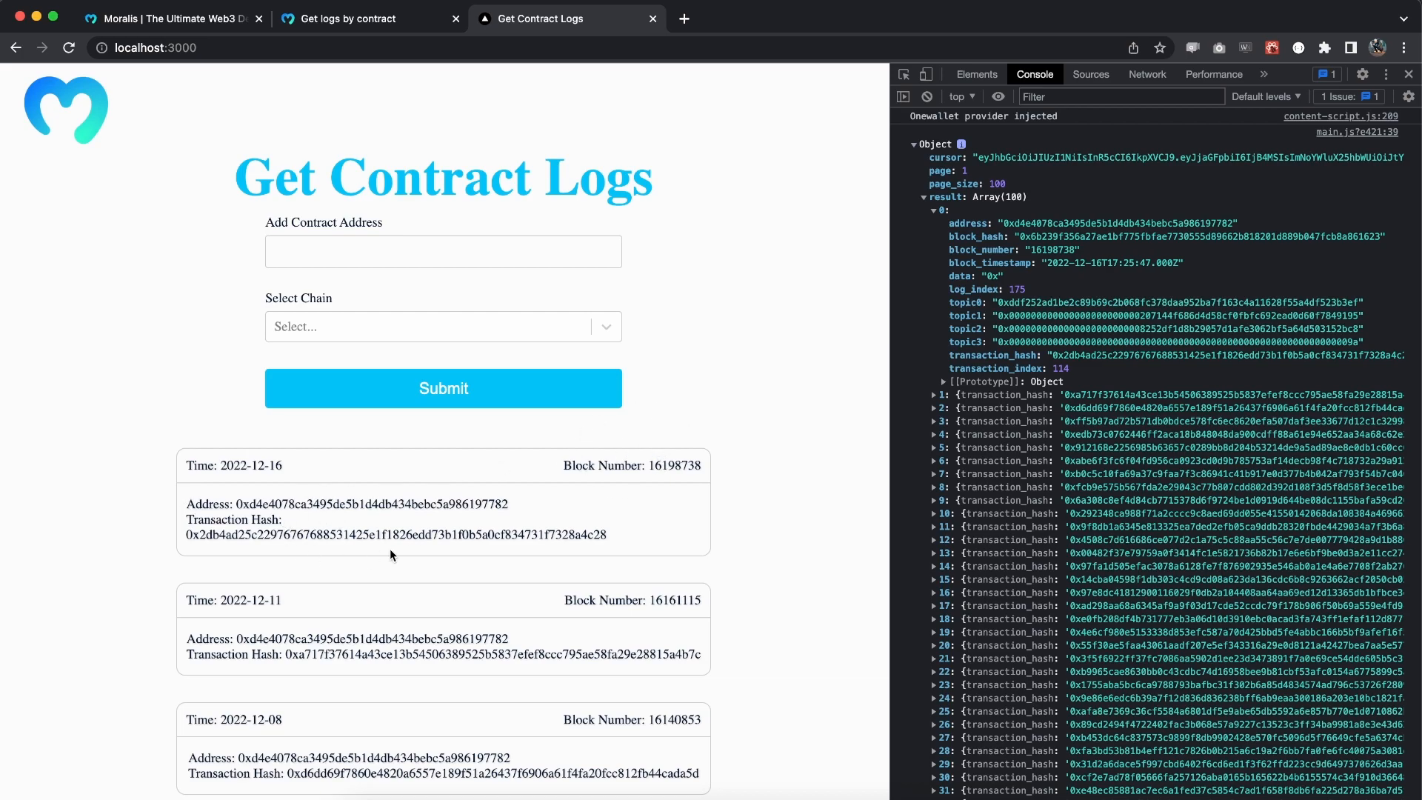
{"action": "mouse_move", "coordinate": [1161, 353]}
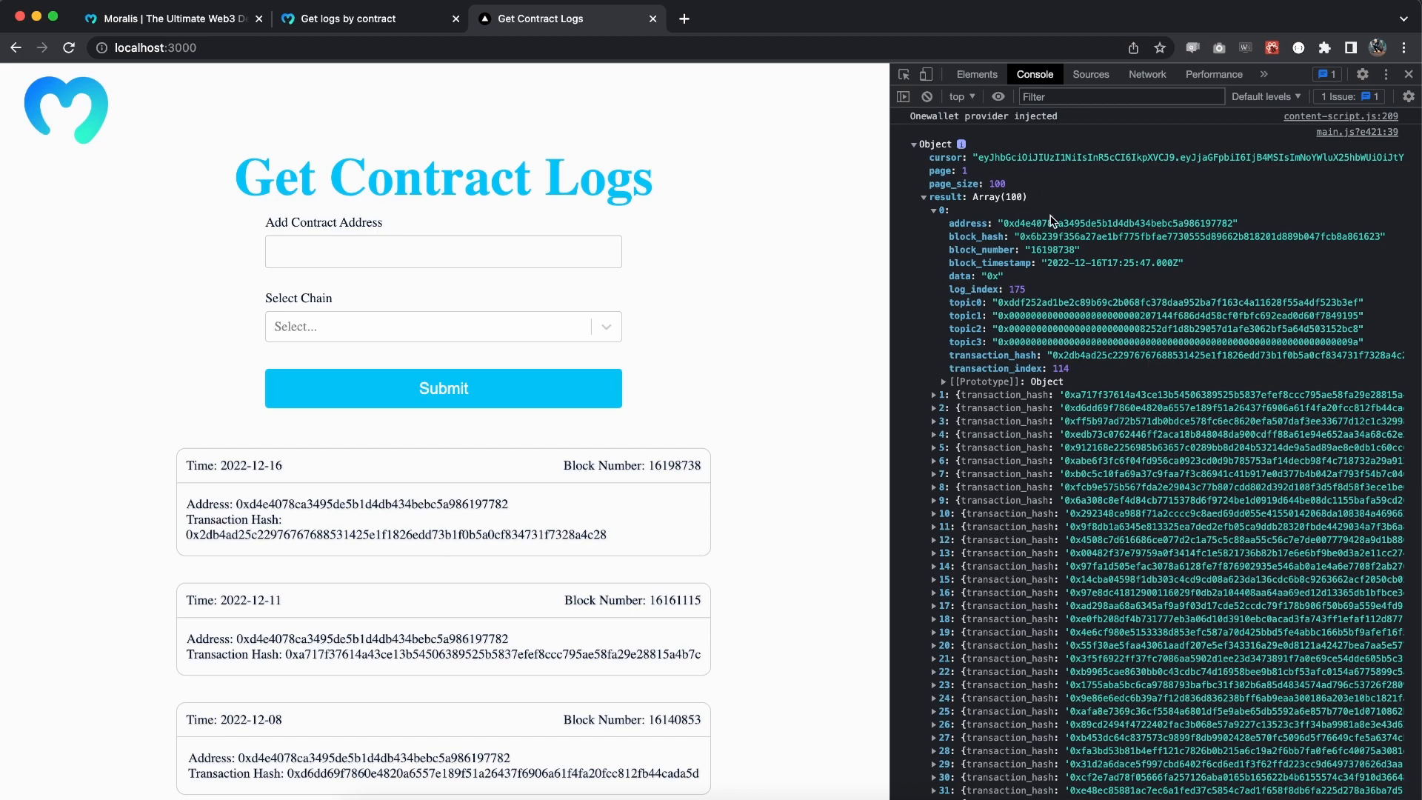
{"action": "left_click", "coordinate": [1409, 73]}
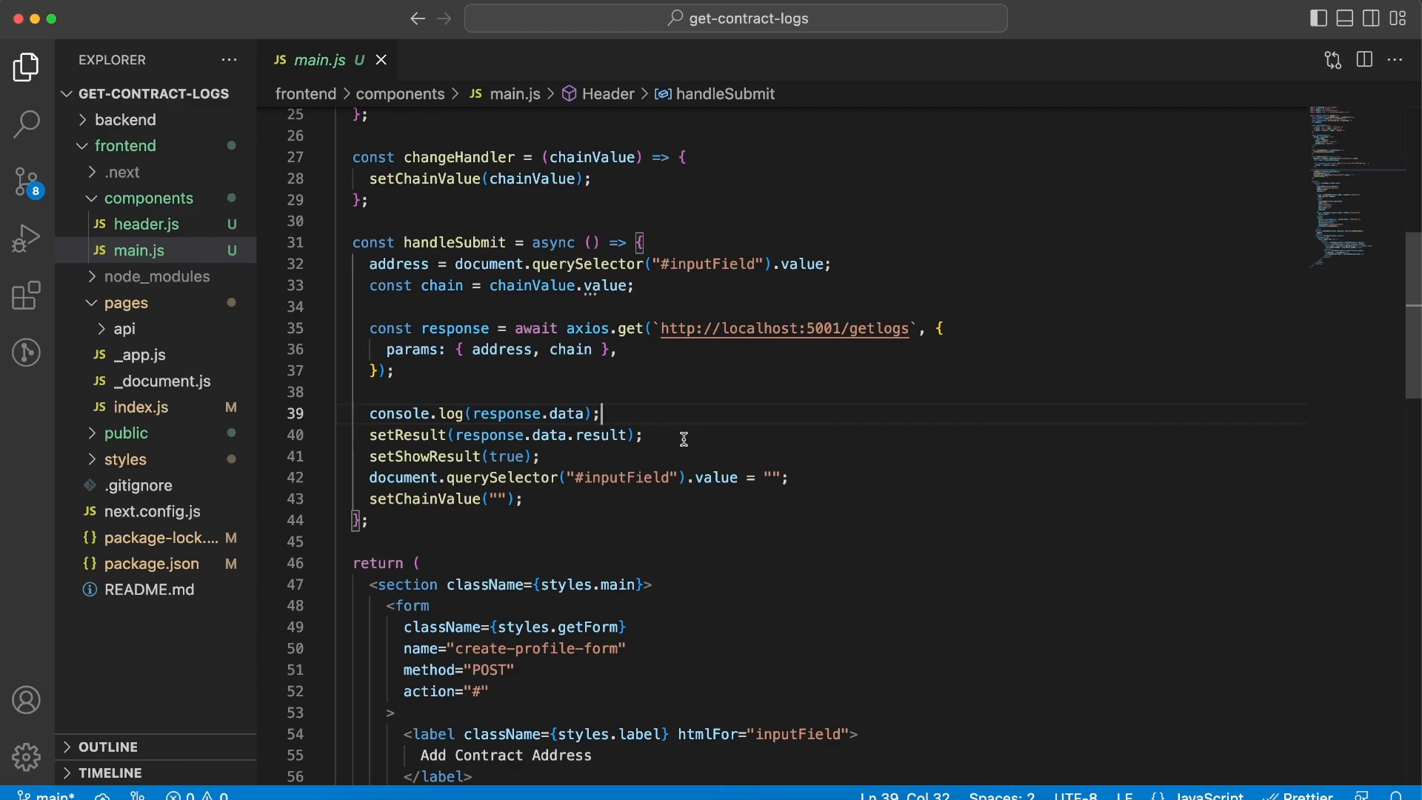
{"action": "mouse_move", "coordinate": [421, 435]}
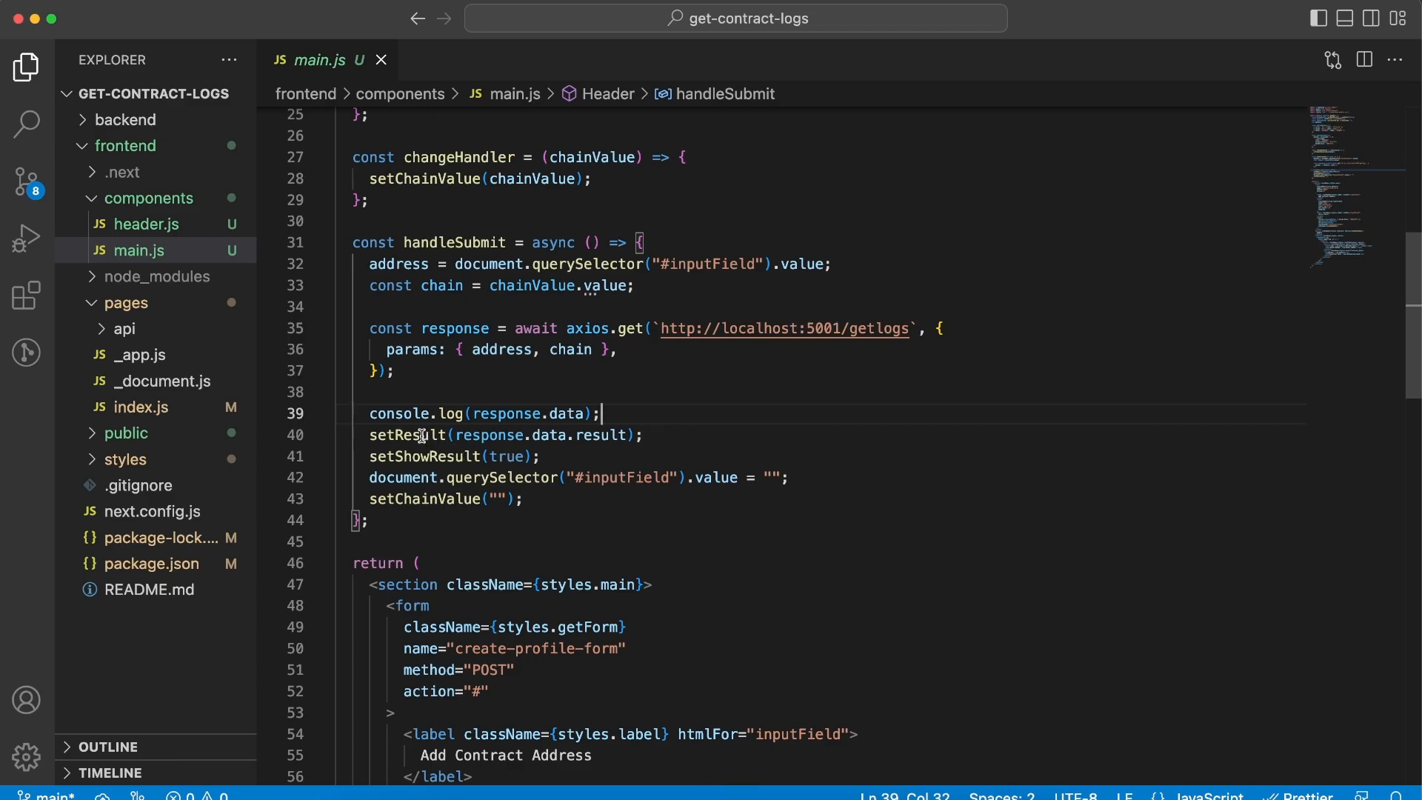
{"action": "left_click_drag", "start_coordinate": [468, 435], "coordinate": [625, 435]}
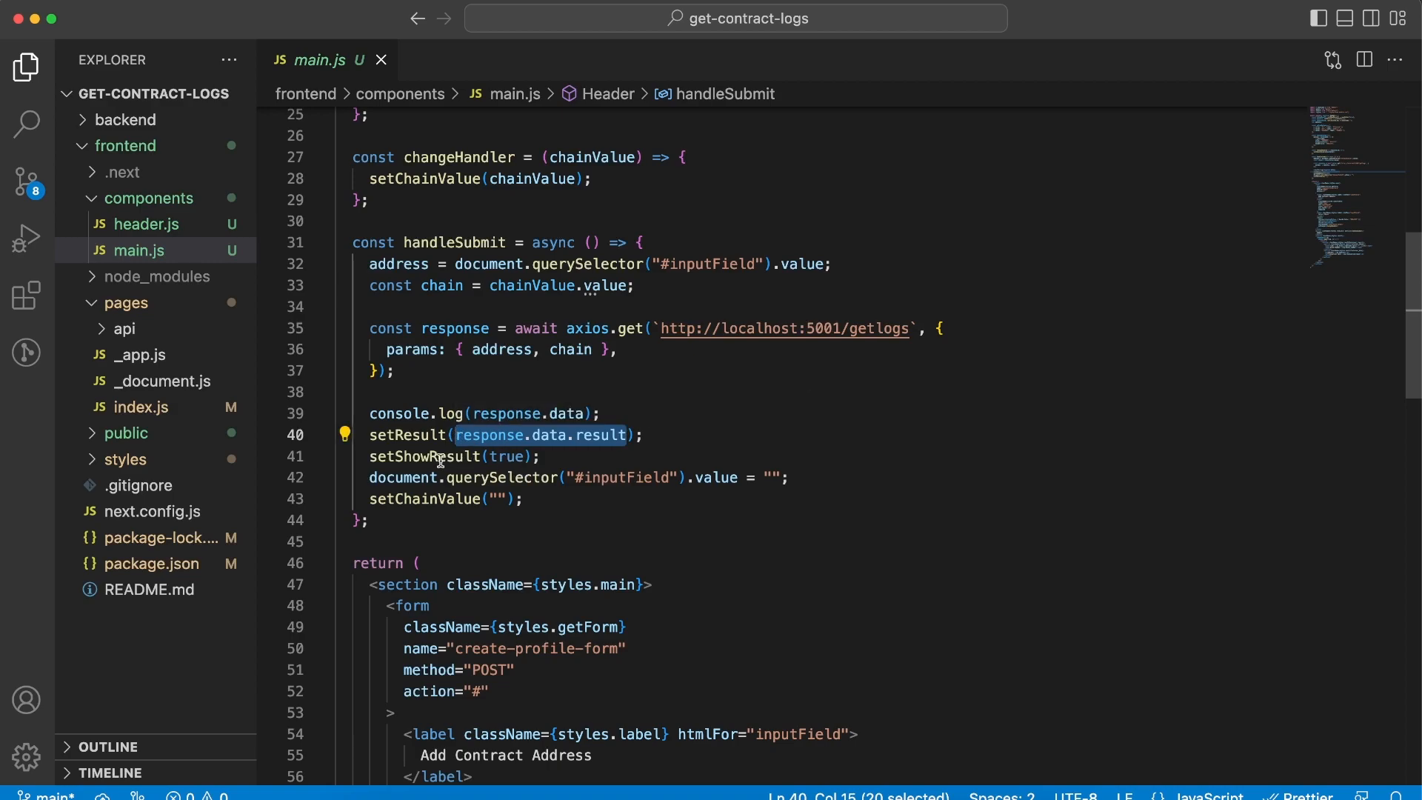
{"action": "double_click", "coordinate": [506, 456]}
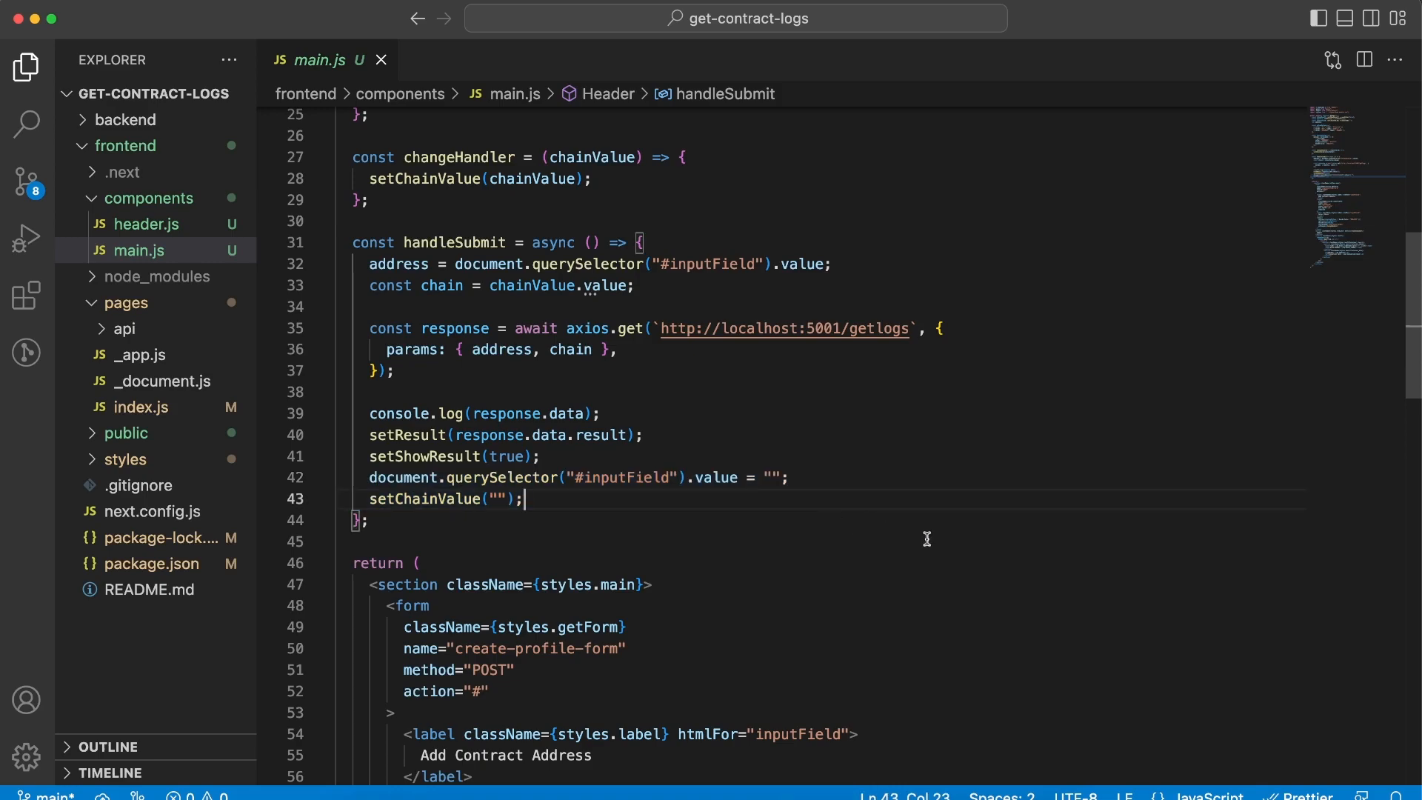
{"action": "scroll", "scroll_direction": "down", "scroll_amount": 3}
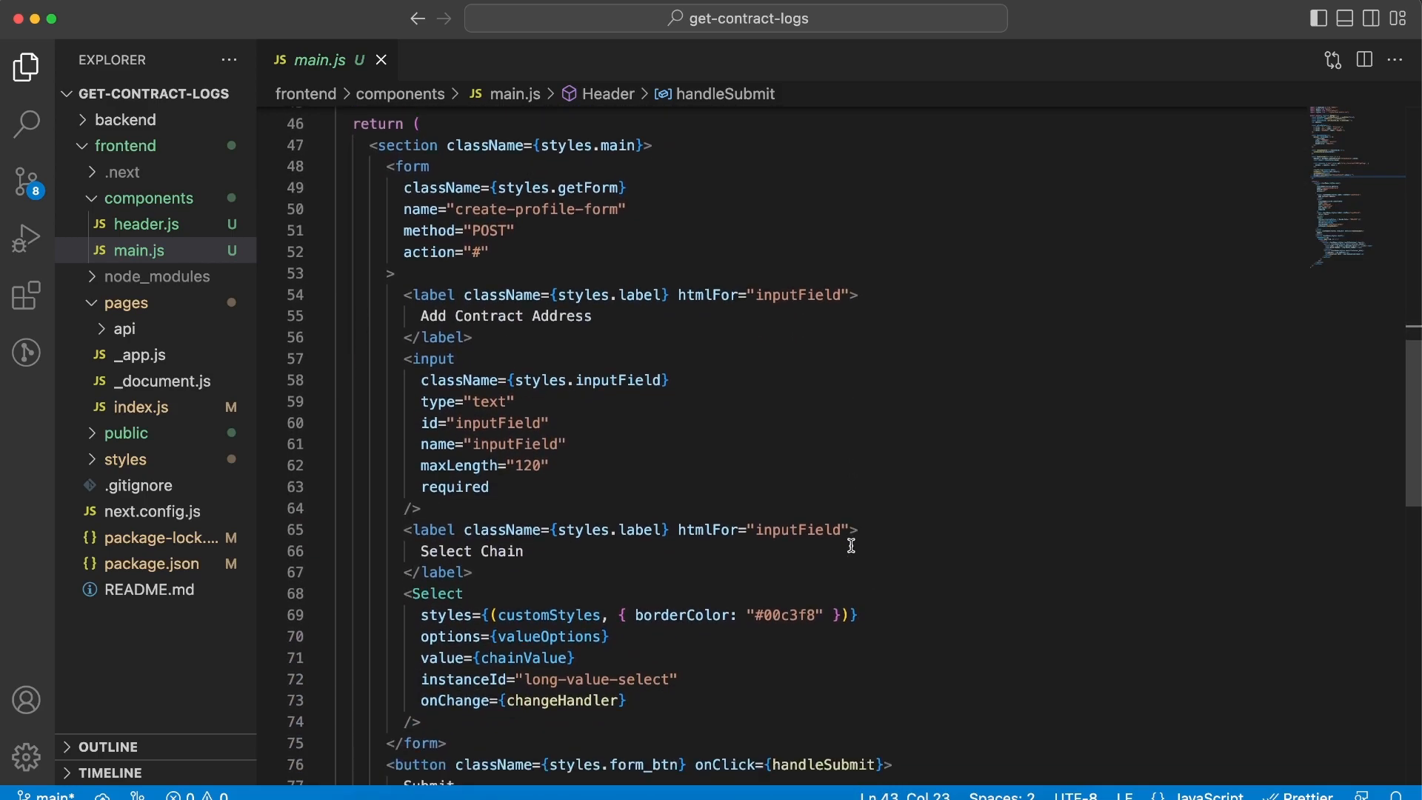
{"action": "mouse_move", "coordinate": [694, 515]}
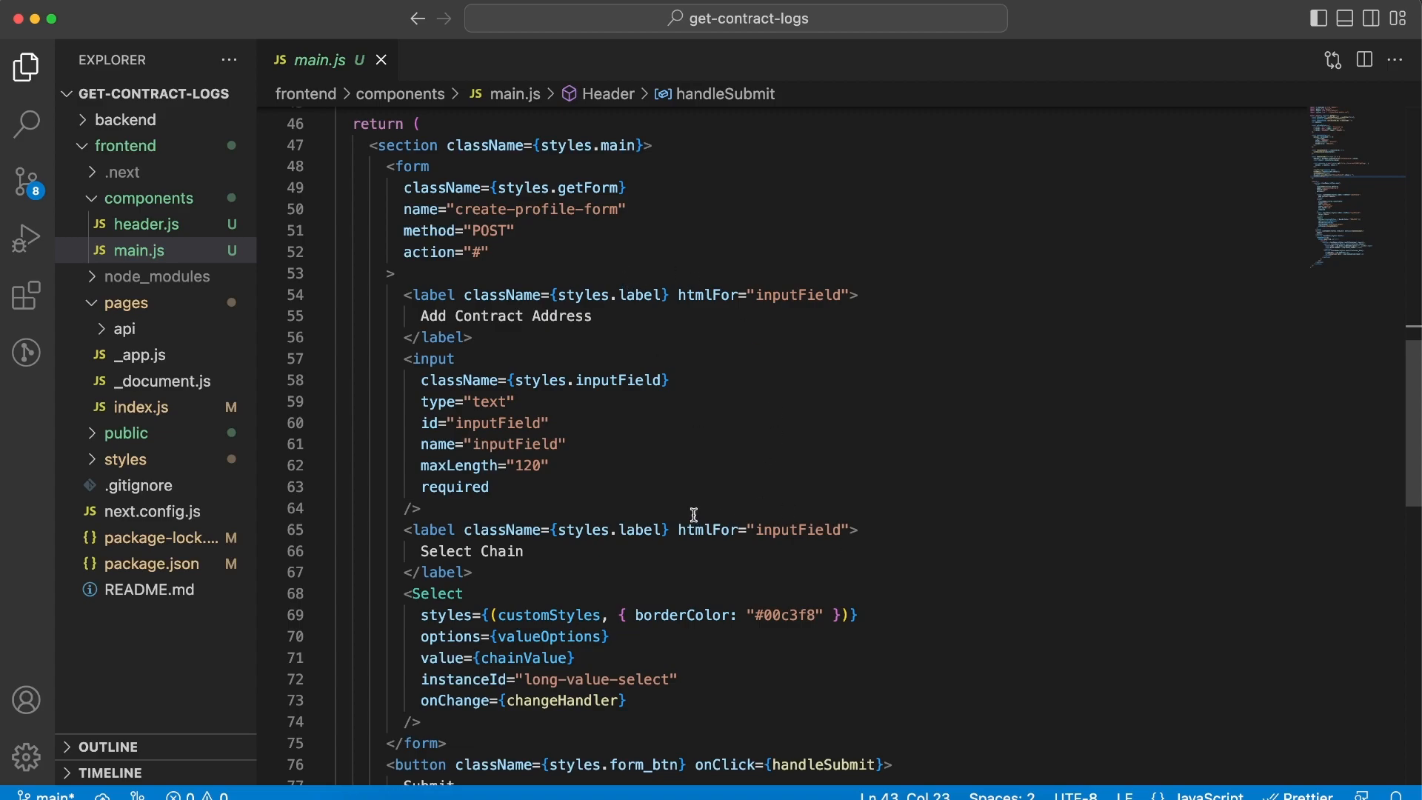
{"action": "mouse_move", "coordinate": [584, 469]}
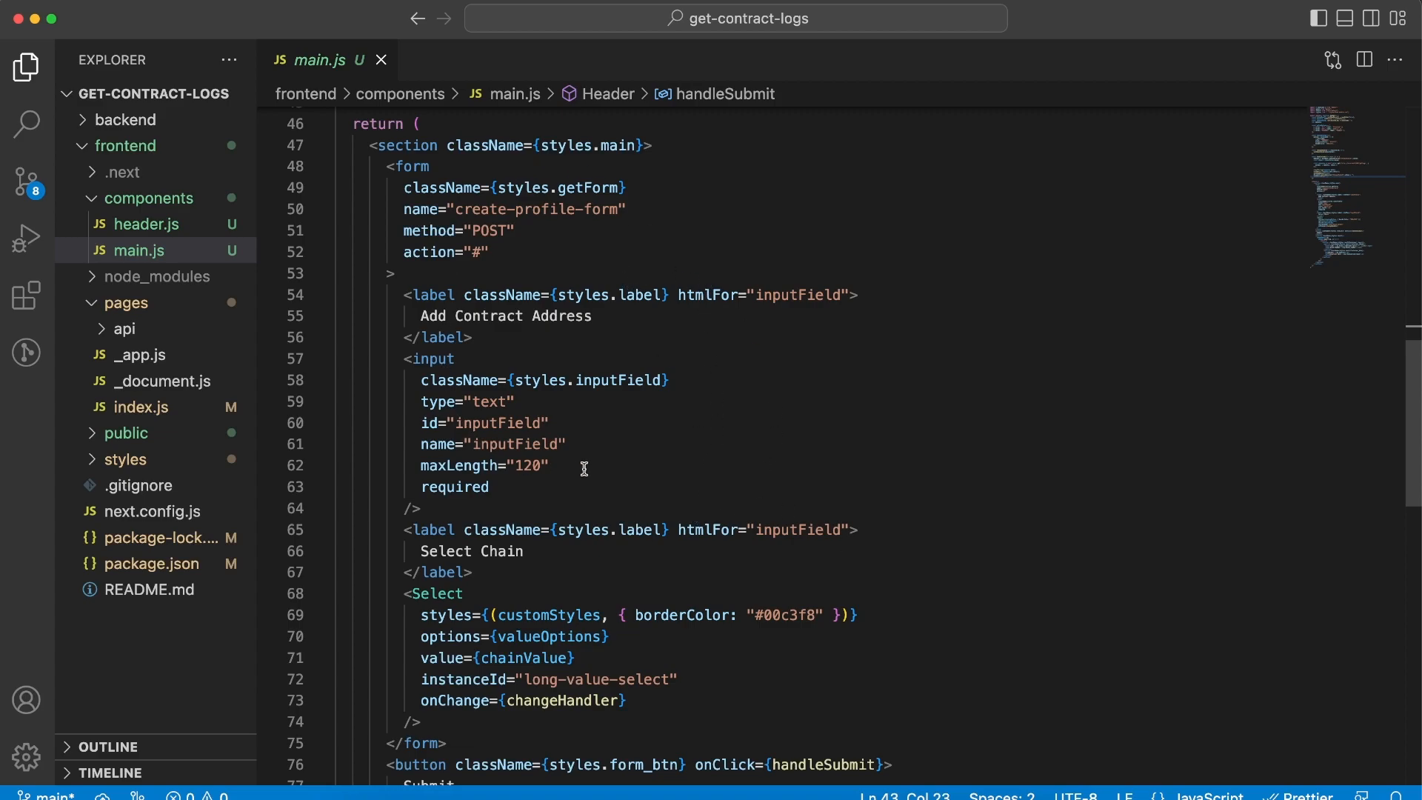
{"action": "scroll", "scroll_direction": "down", "scroll_amount": 3}
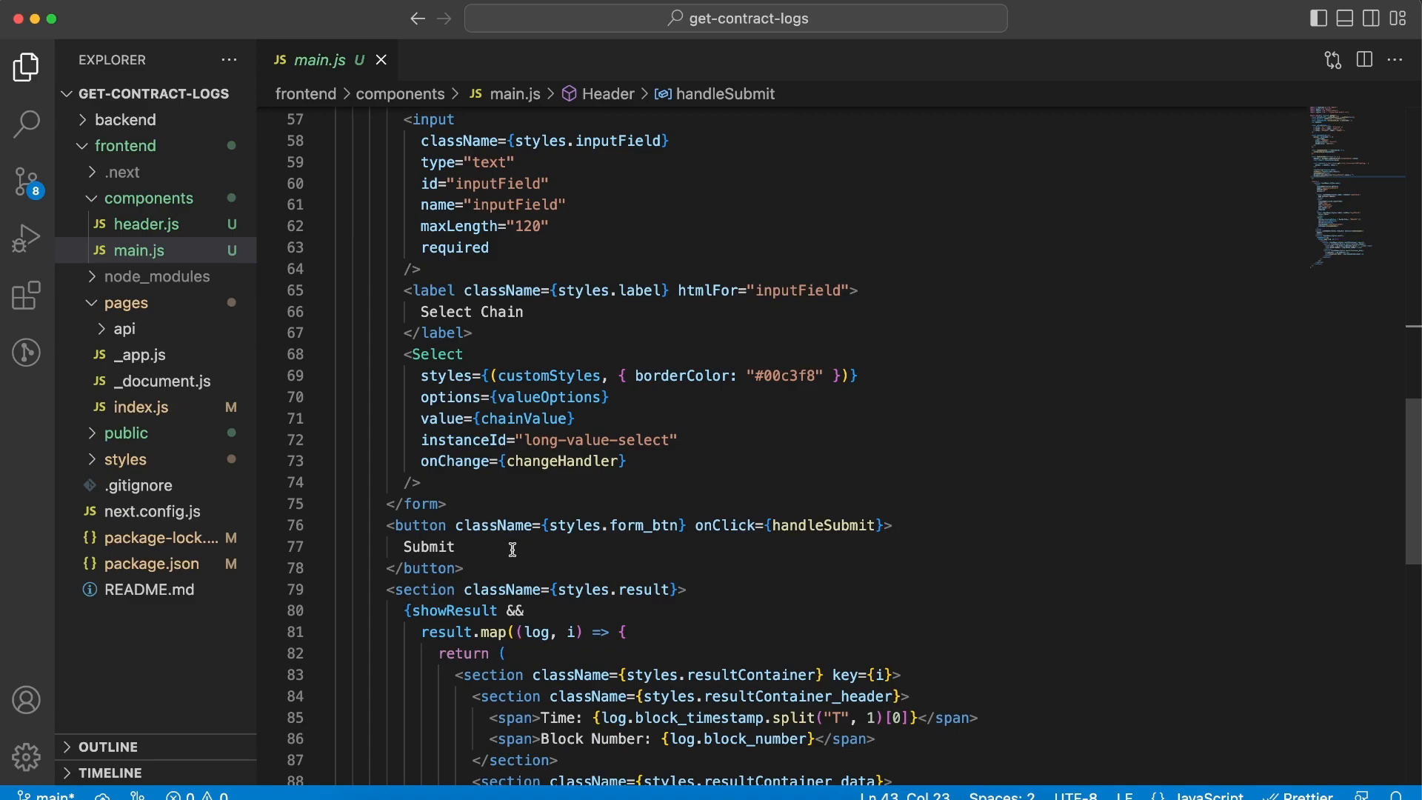
{"action": "scroll", "scroll_direction": "down", "scroll_amount": 3}
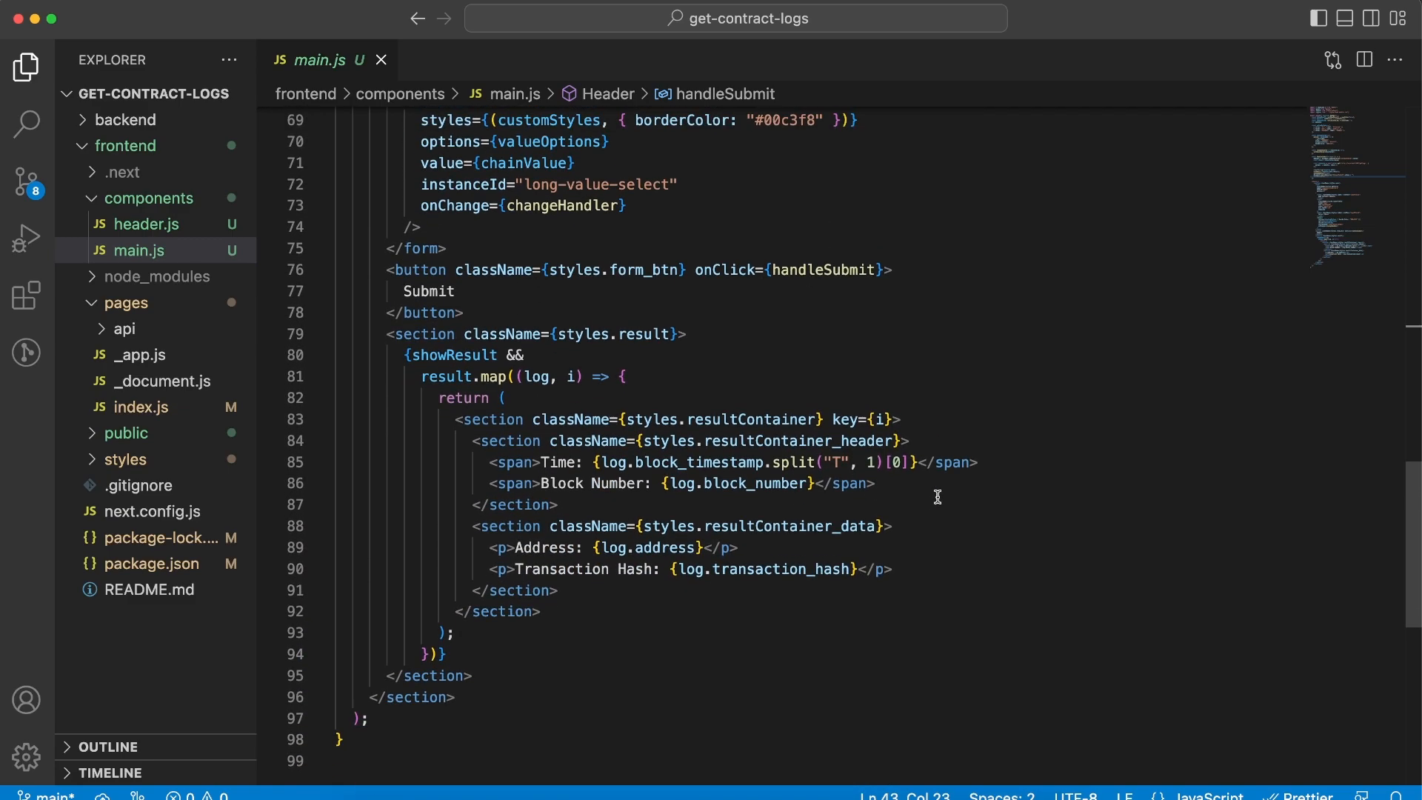
{"action": "double_click", "coordinate": [445, 376]}
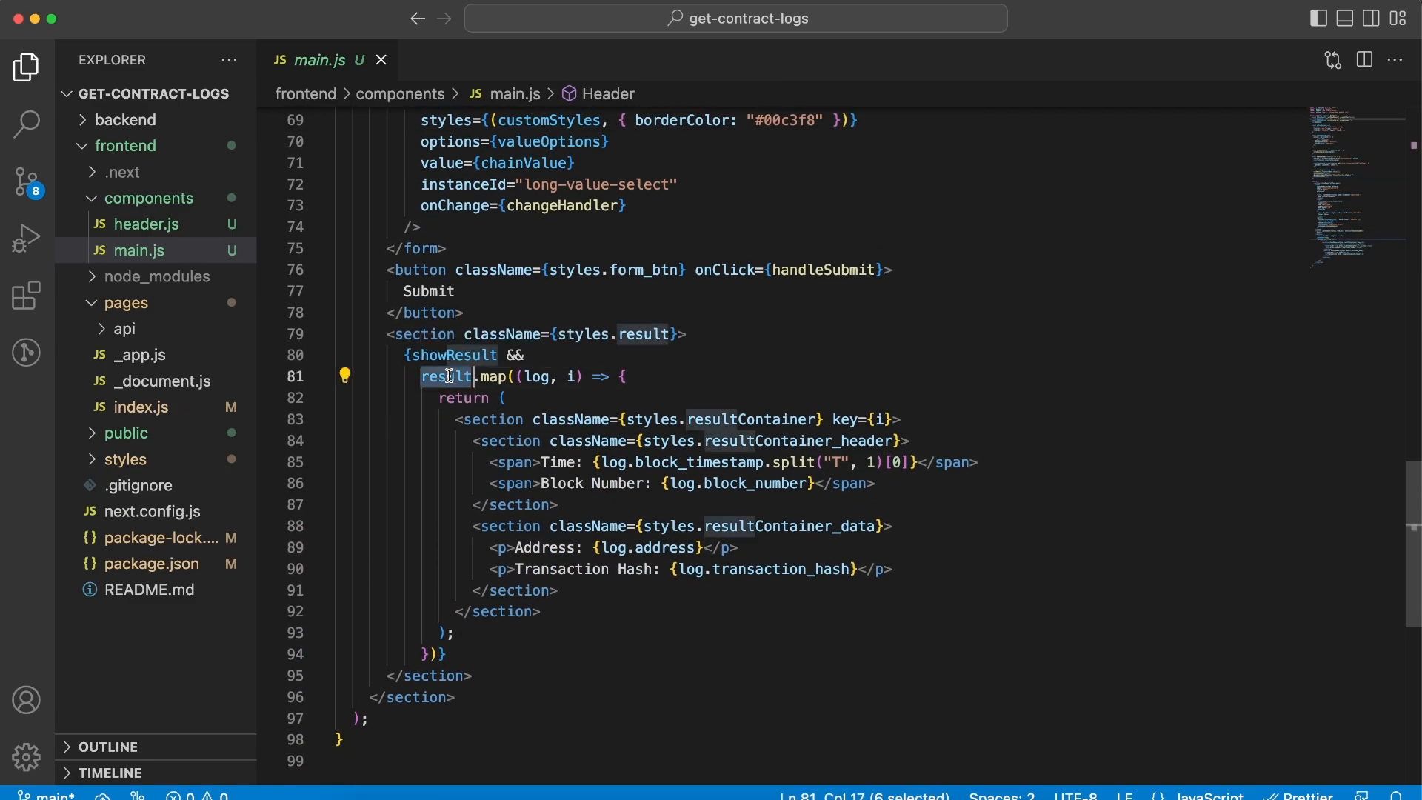
{"action": "mouse_move", "coordinate": [676, 335]}
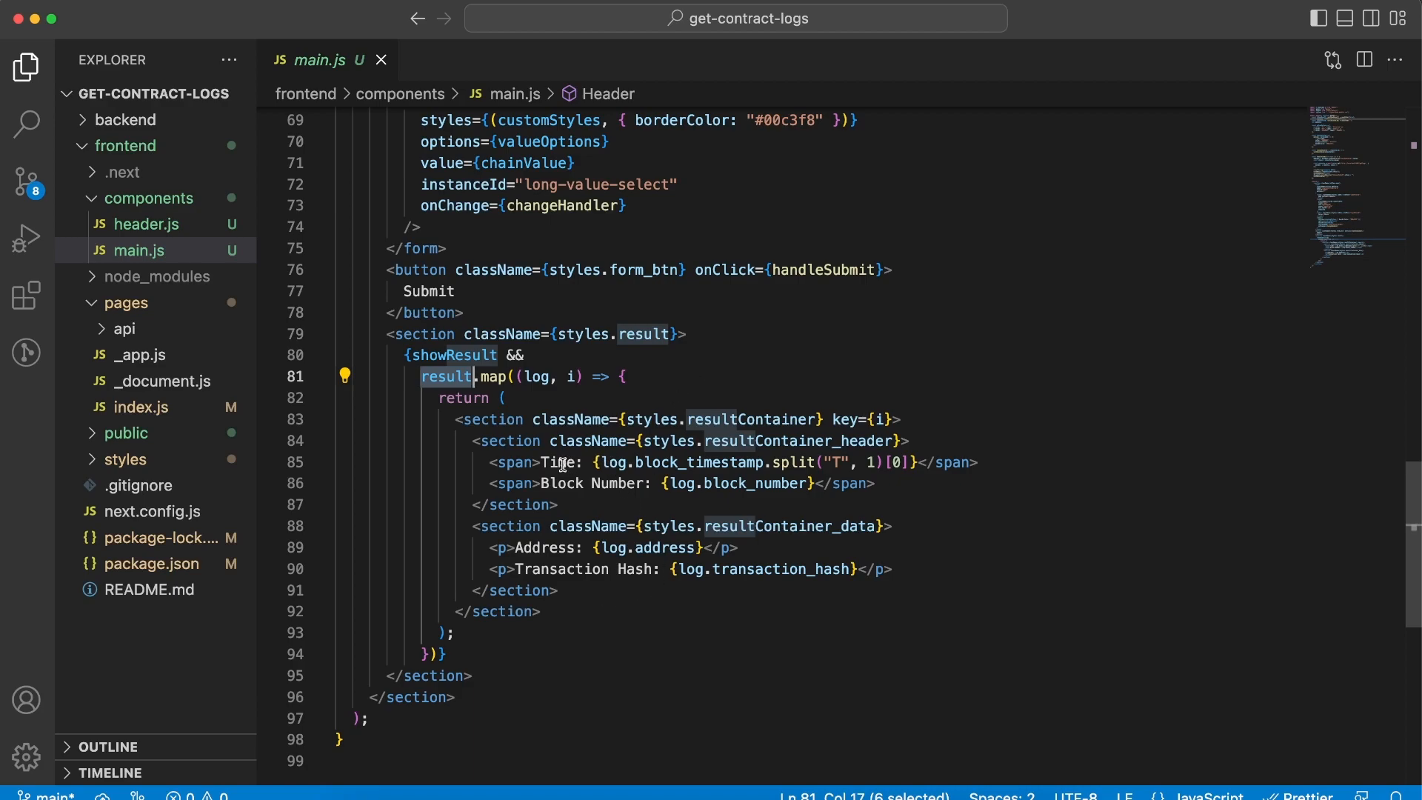
{"action": "double_click", "coordinate": [560, 462]}
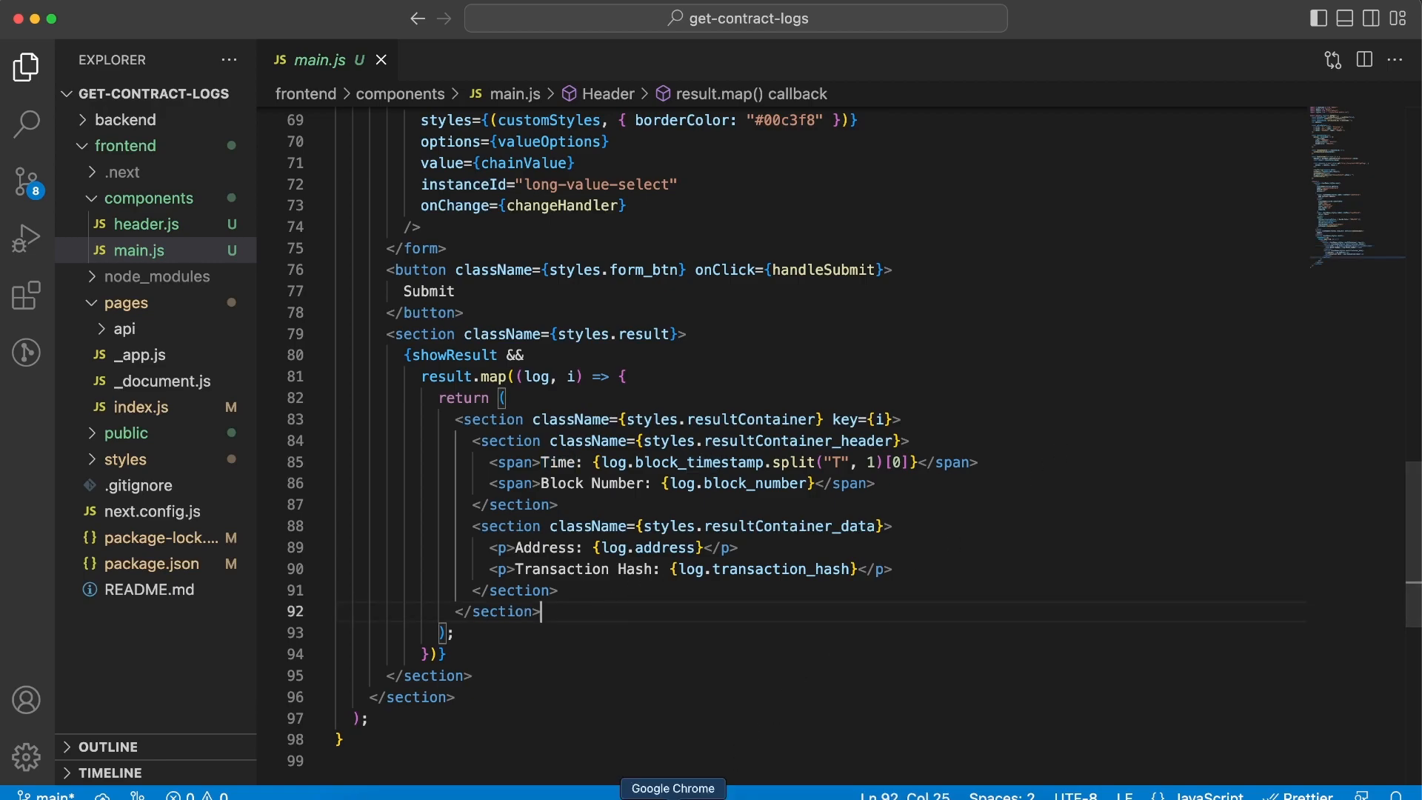
{"action": "left_click", "coordinate": [674, 788]}
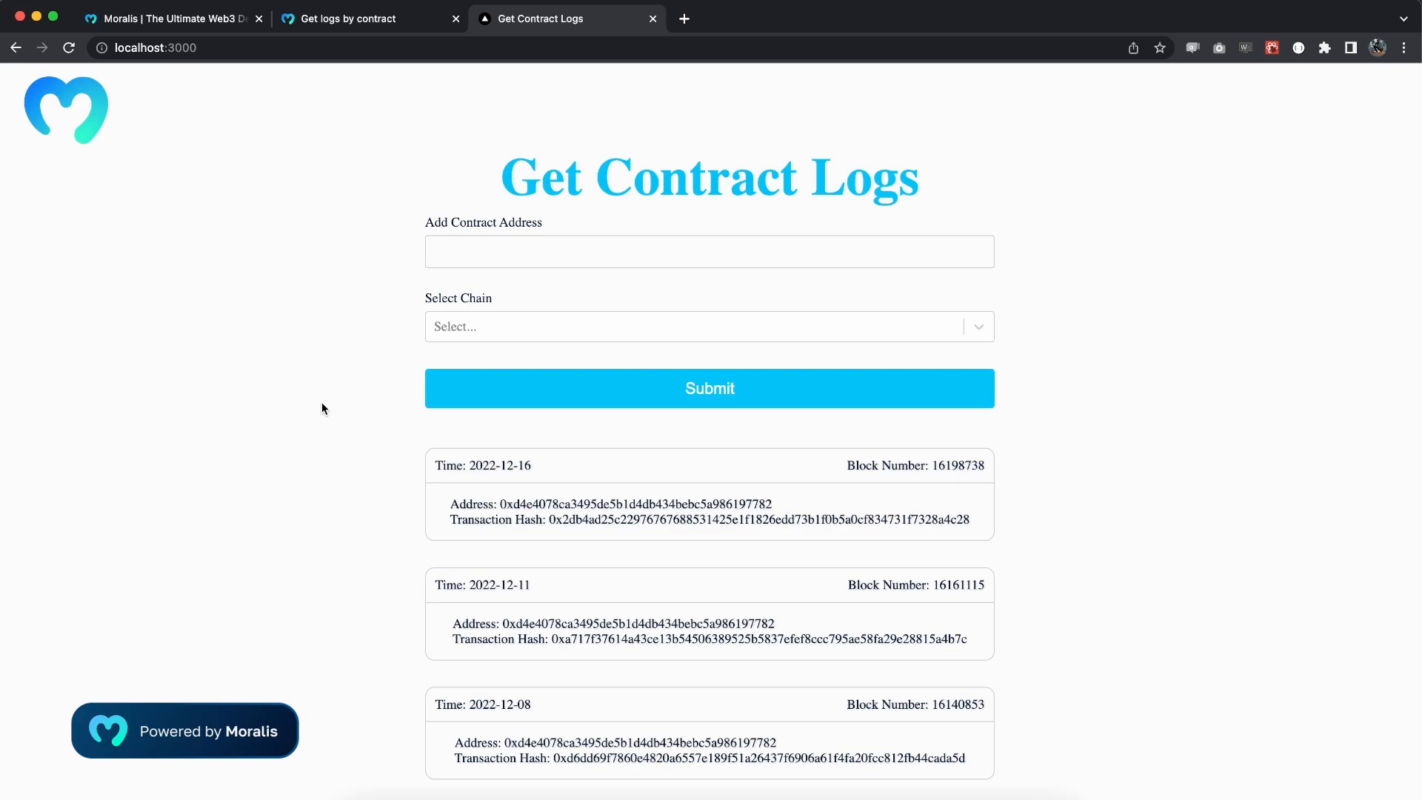
{"action": "mouse_move", "coordinate": [307, 406]}
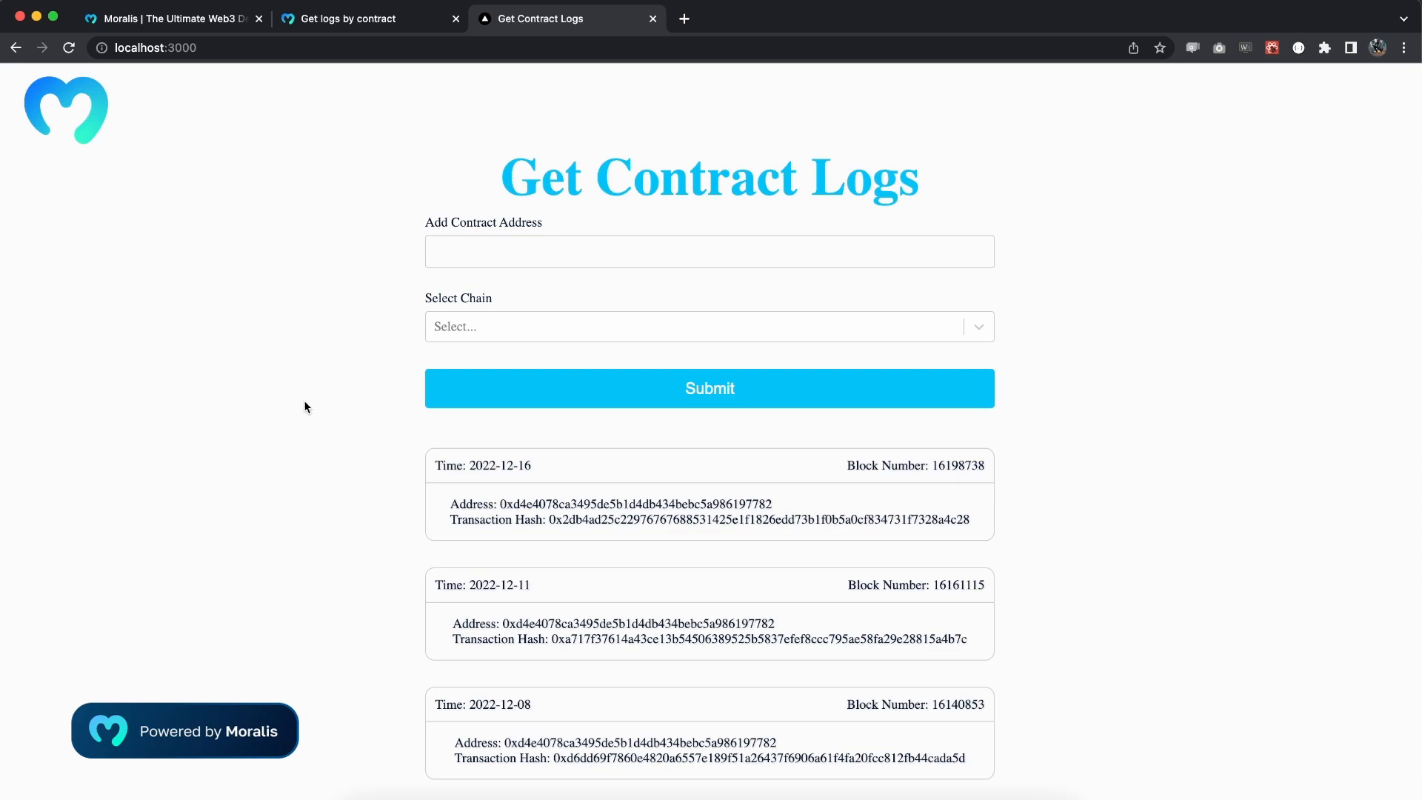
{"action": "mouse_move", "coordinate": [551, 283]}
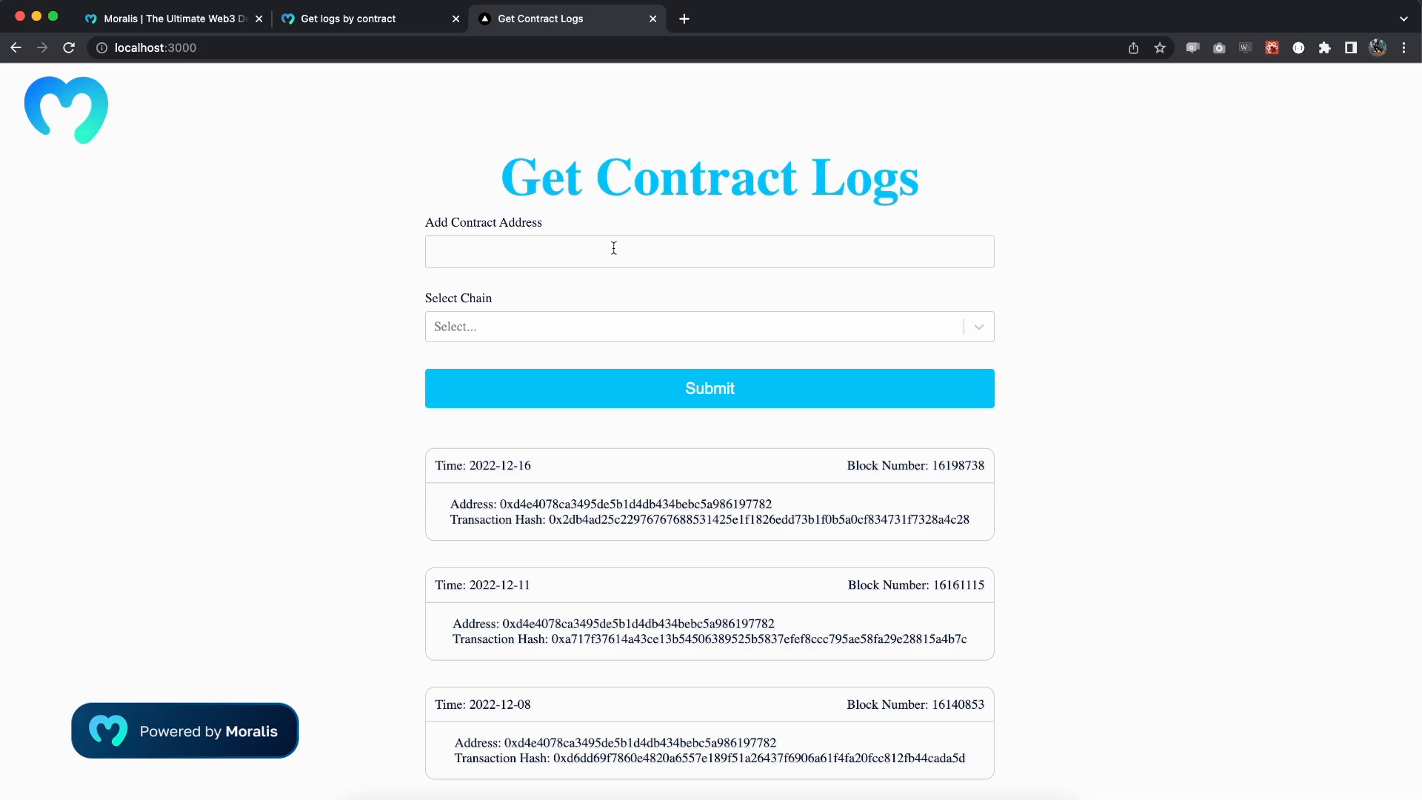
{"action": "left_click", "coordinate": [702, 326]}
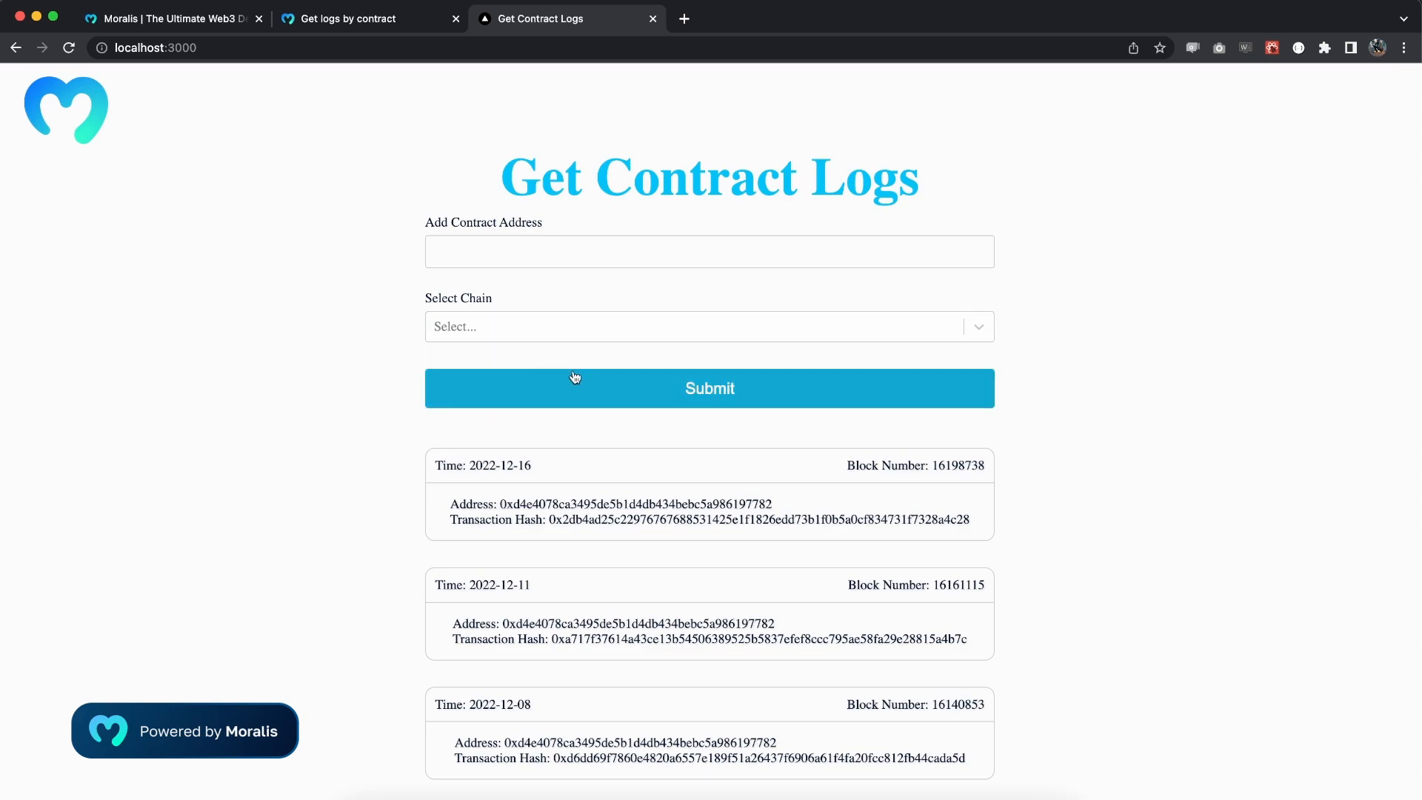
{"action": "scroll", "scroll_direction": "down", "scroll_amount": 3}
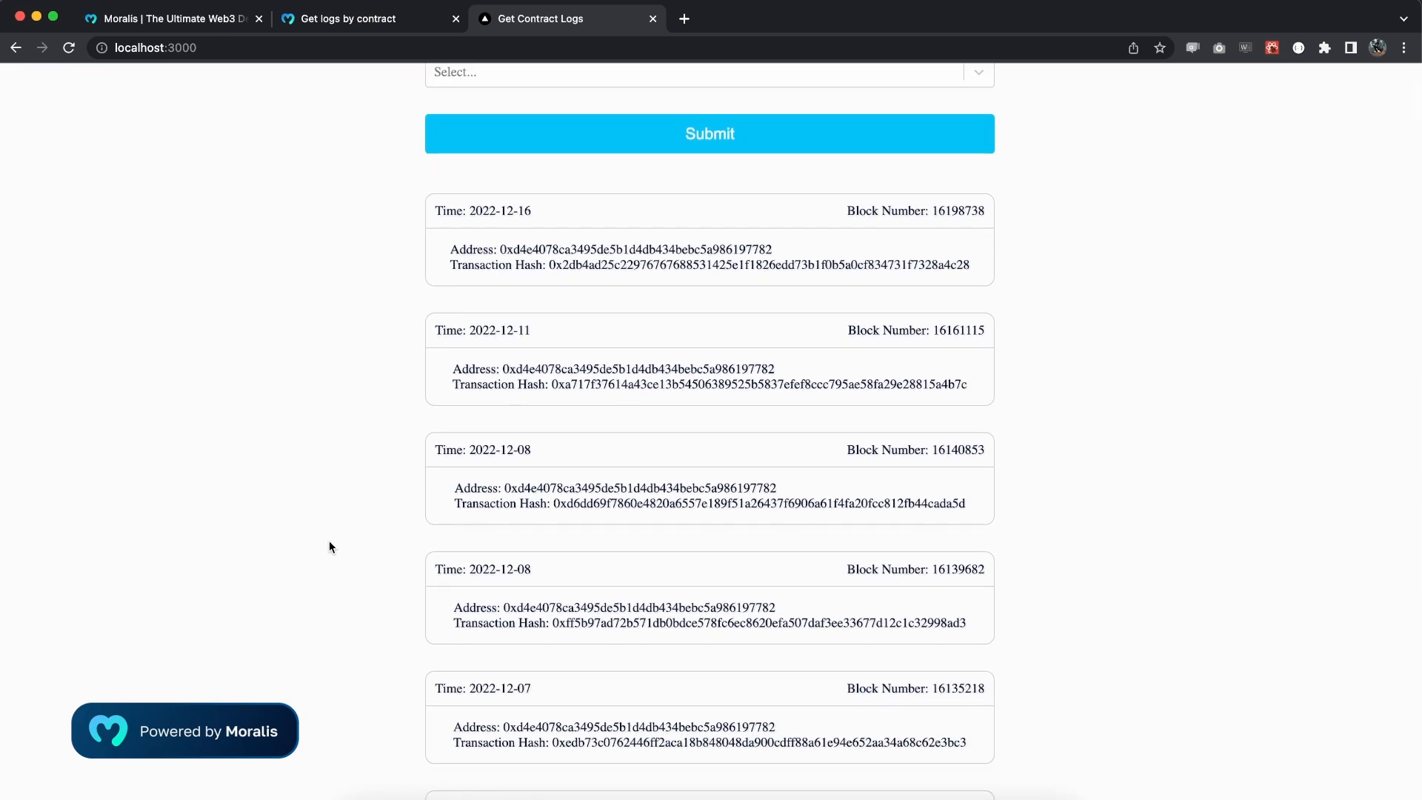
{"action": "scroll", "scroll_direction": "down", "scroll_amount": 3}
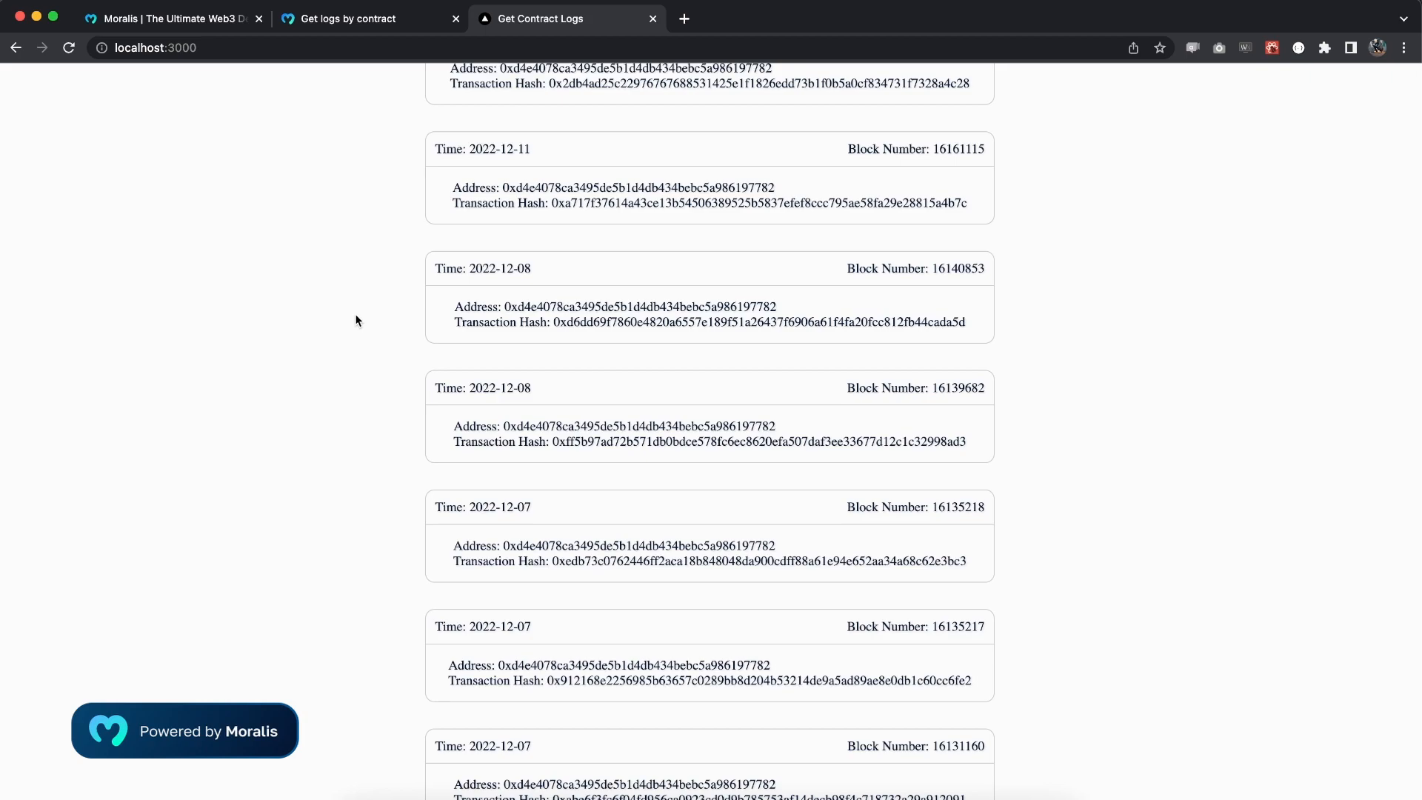
{"action": "scroll", "scroll_direction": "up", "scroll_amount": 3}
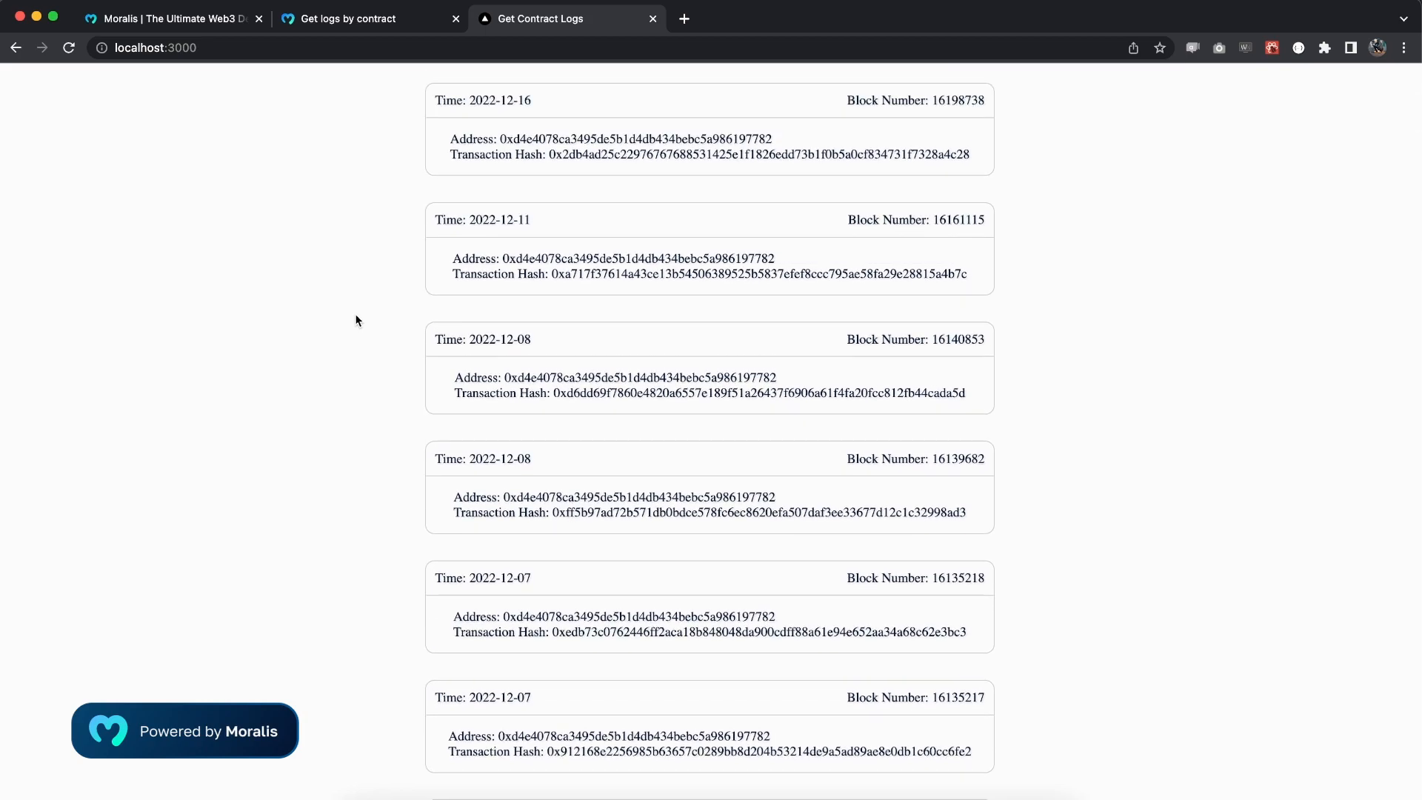